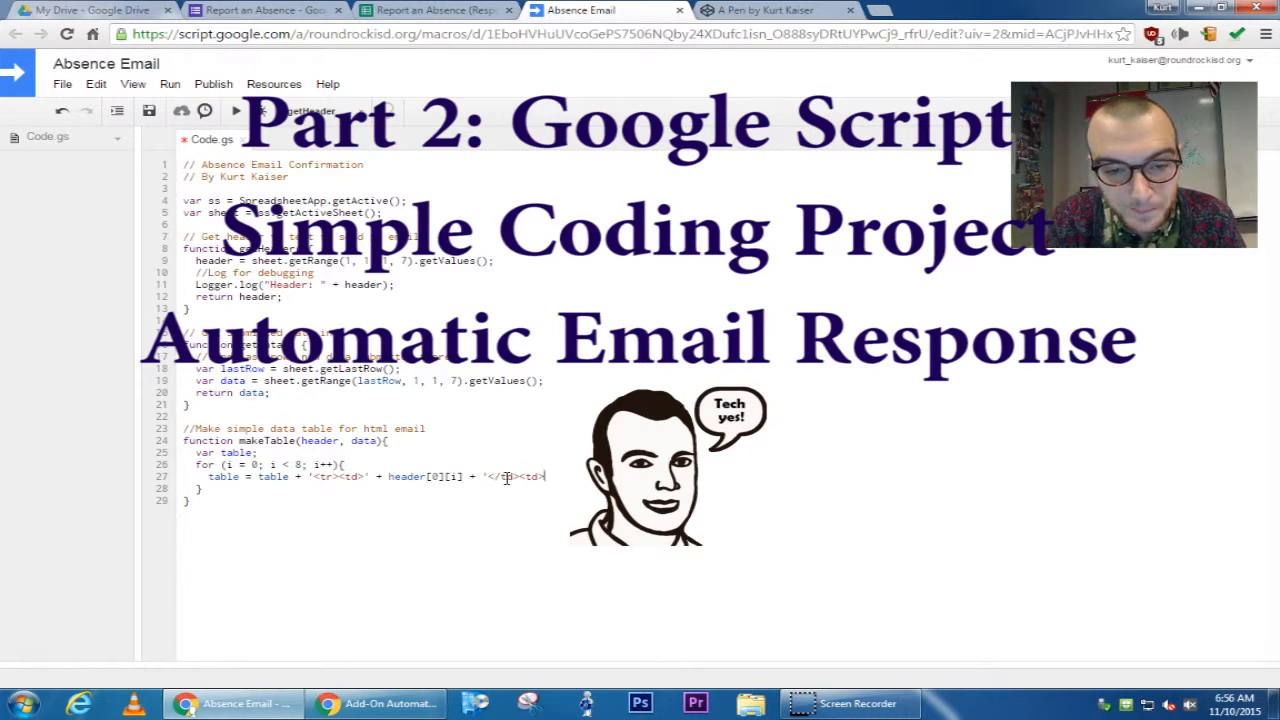
# - Append + data[0][i] + after the header cell in the makeTable row string
pyautogui.write('+')
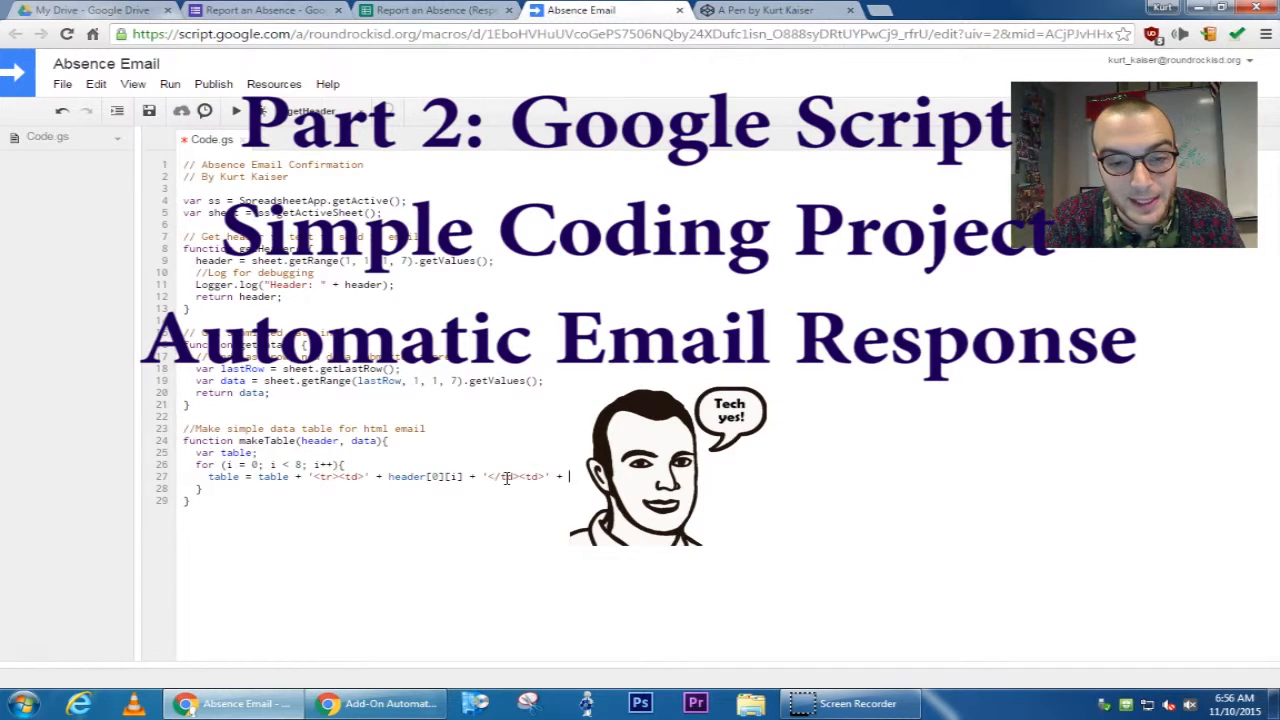
pyautogui.write('data[')
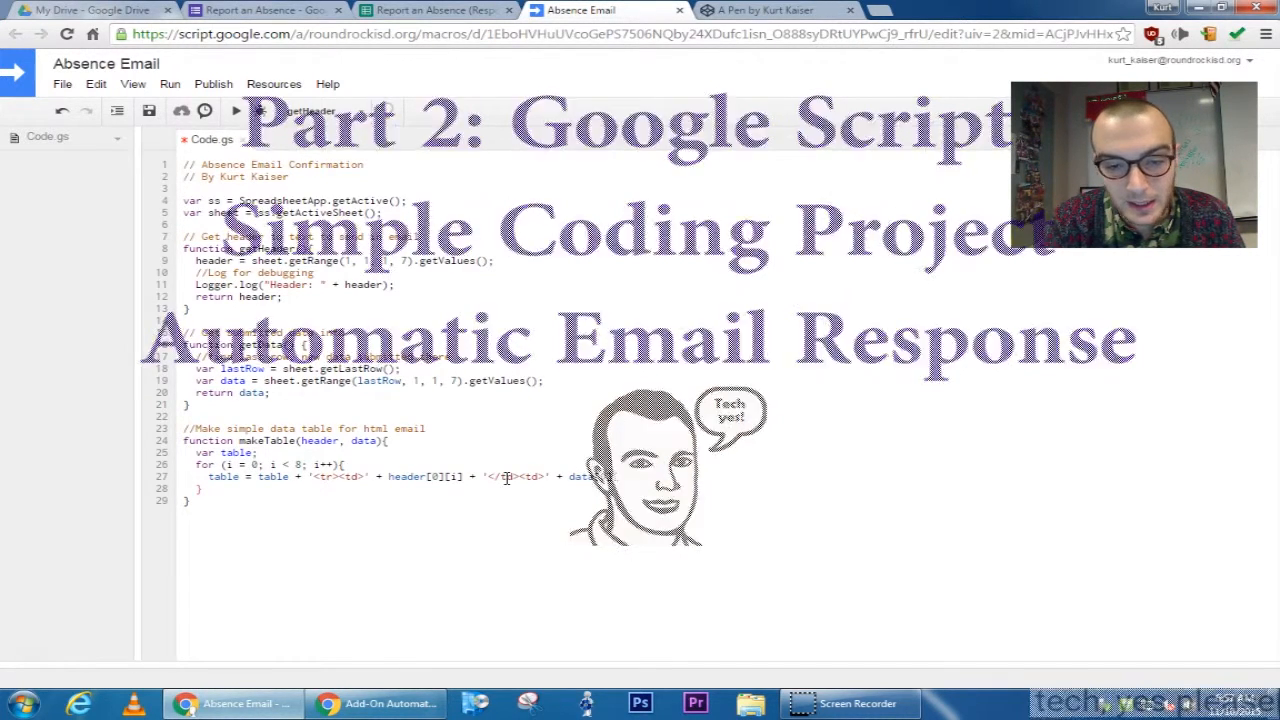
pyautogui.write('data[0][i] +')
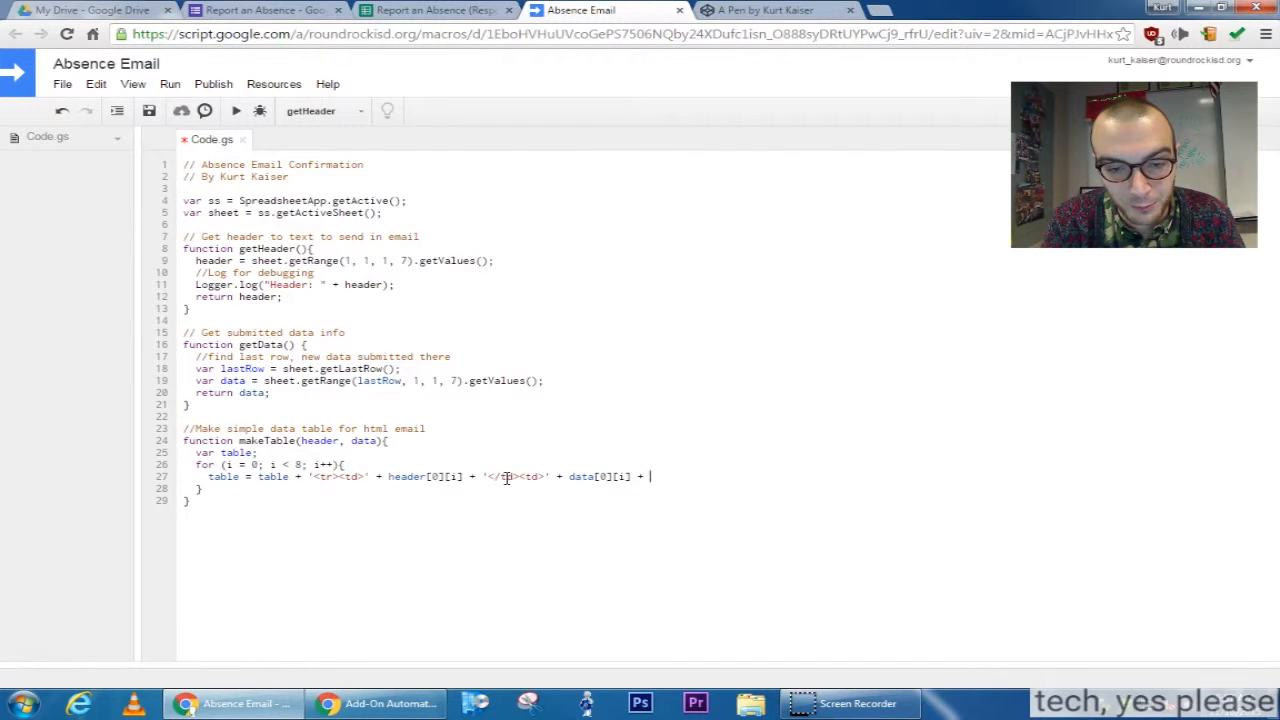
# - End the row string with '</td></tr>'; closing the cell and row
pyautogui.write("'<")
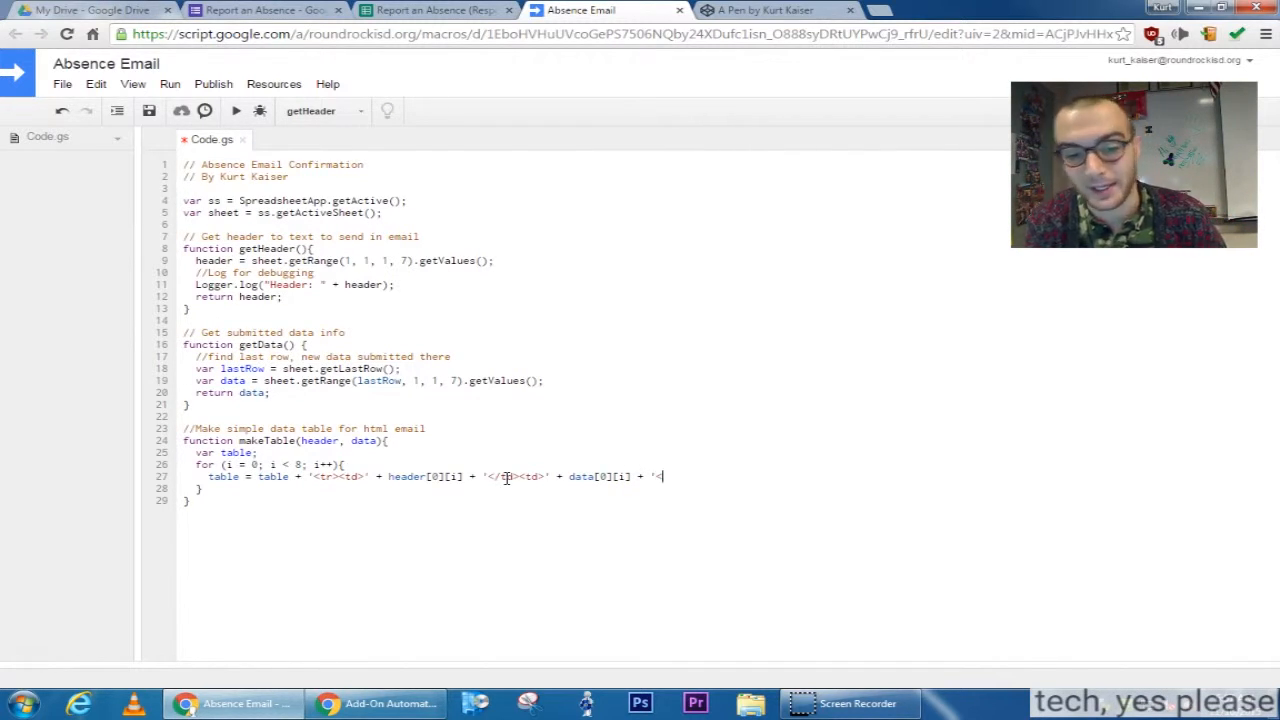
pyautogui.write('/td')
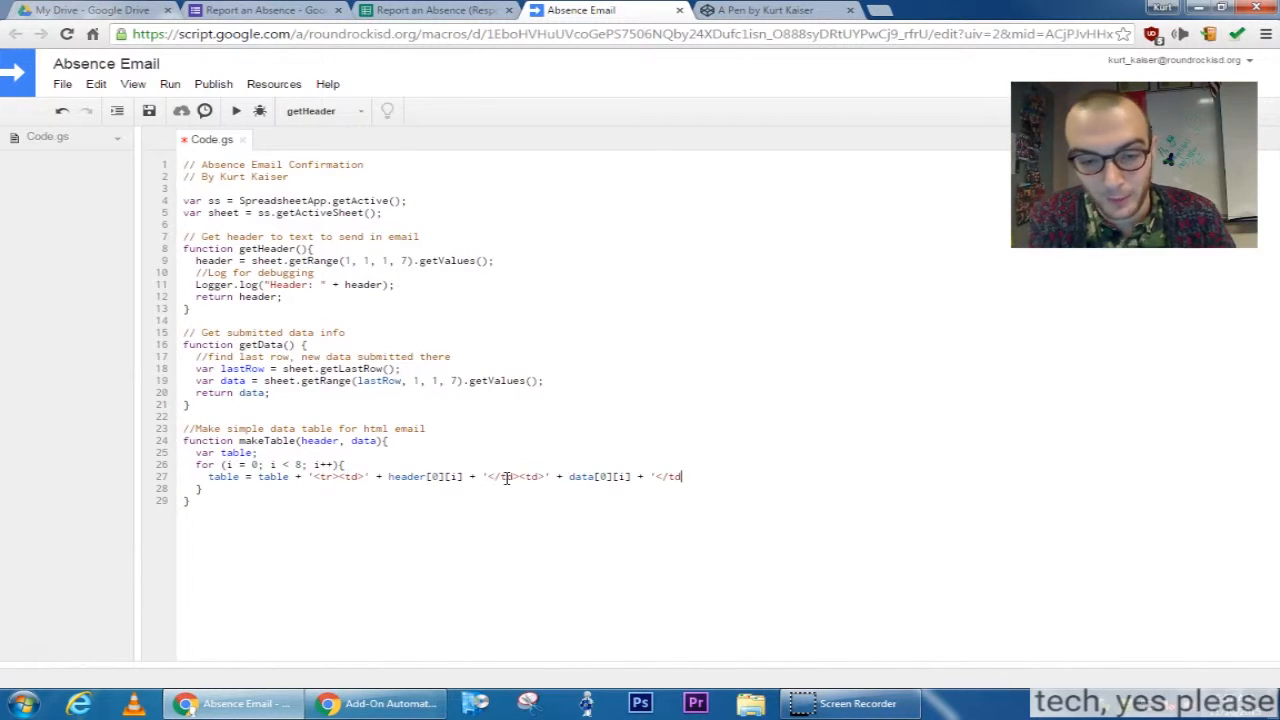
pyautogui.write('><')
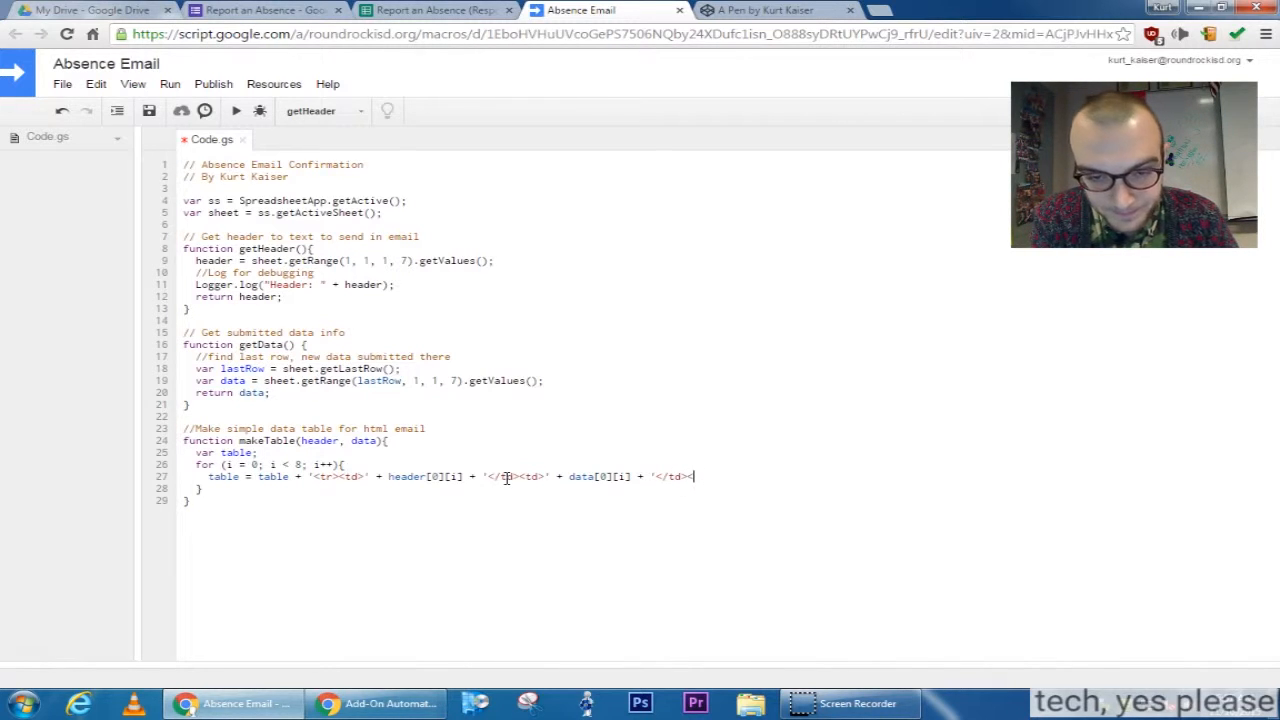
pyautogui.write('/tr>')
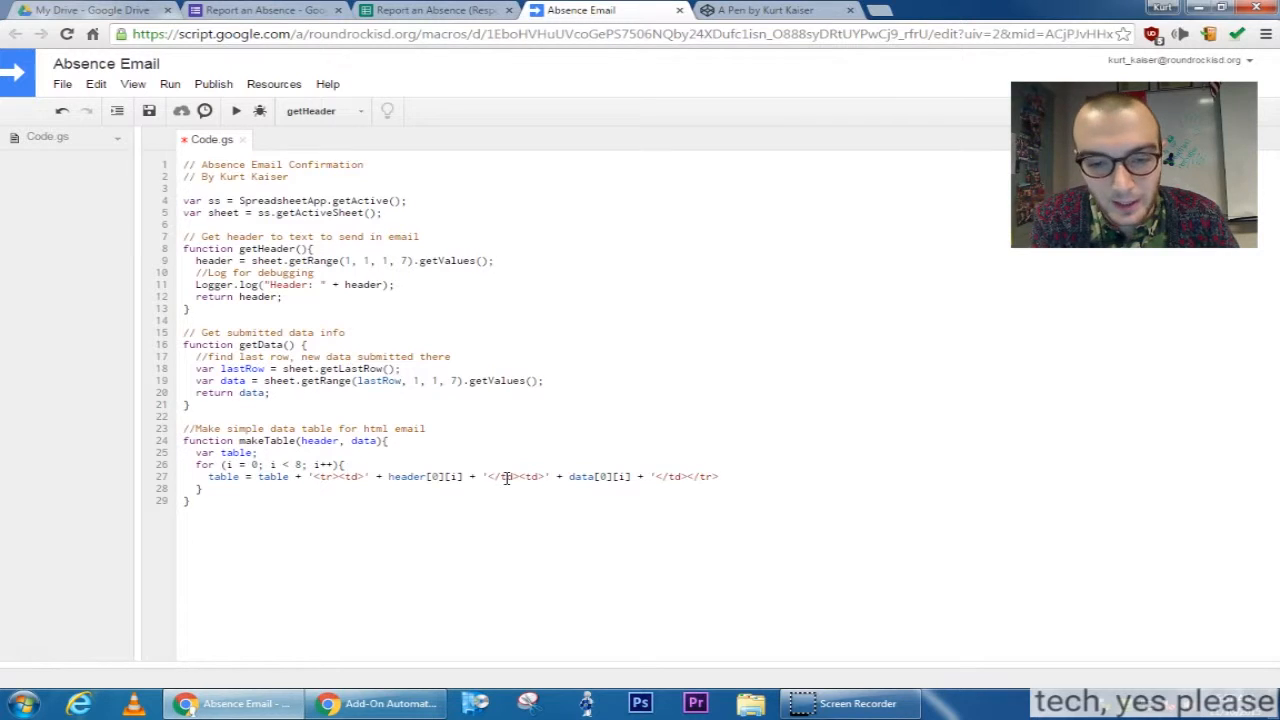
pyautogui.write("';")
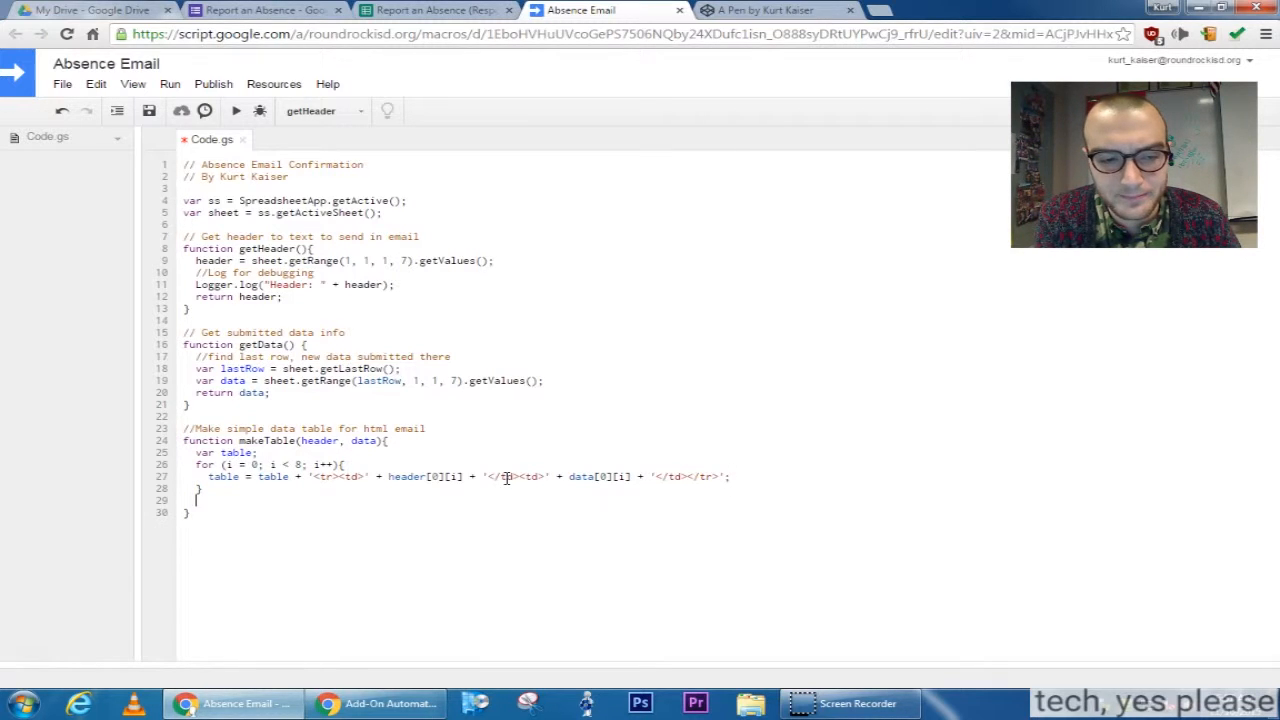
# - Add return table; after the loop so makeTable returns the built table
pyautogui.write('return tab')
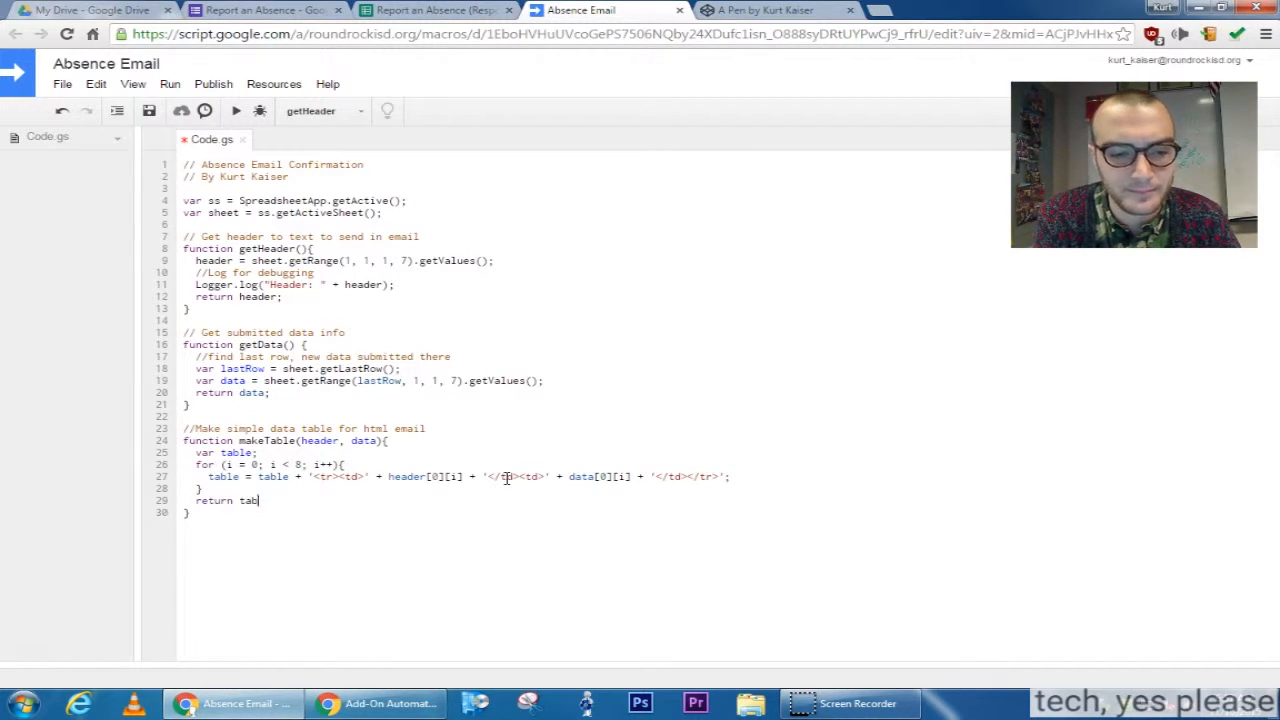
pyautogui.write('le;')
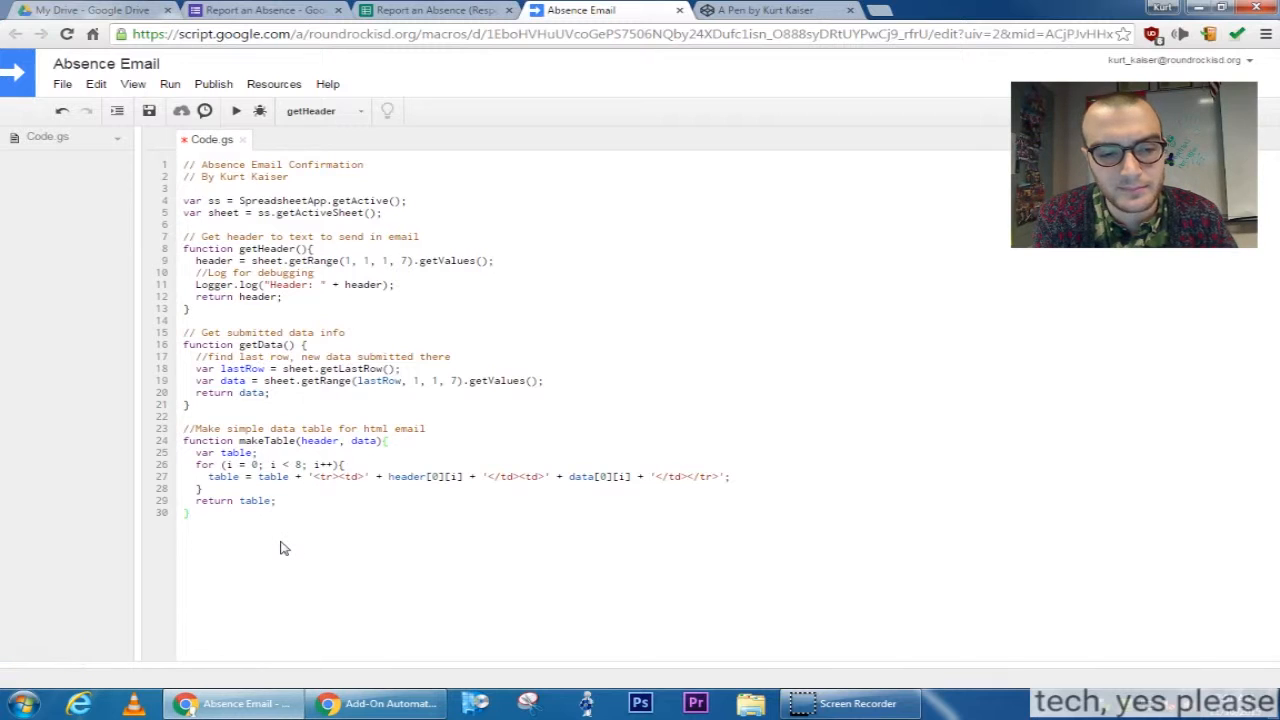
# - Write a '// Create email' comment and an empty createEmail() function block
pyautogui.write('/')
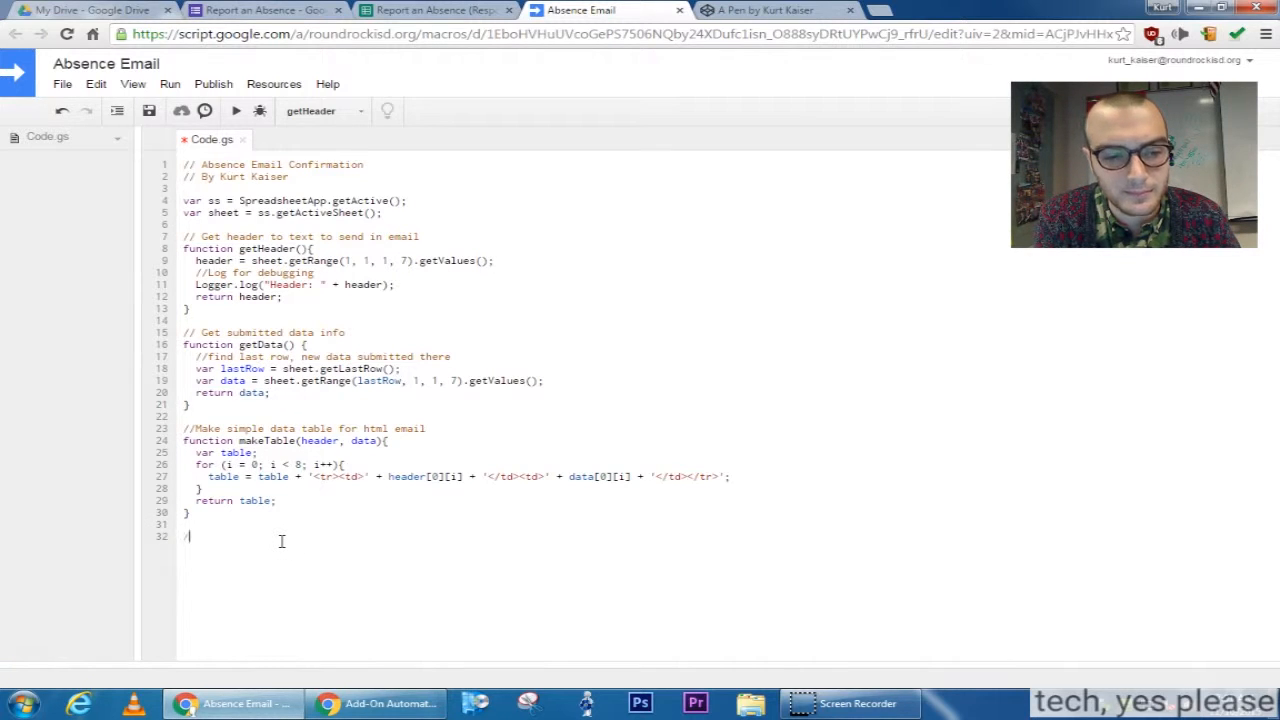
pyautogui.write('/')
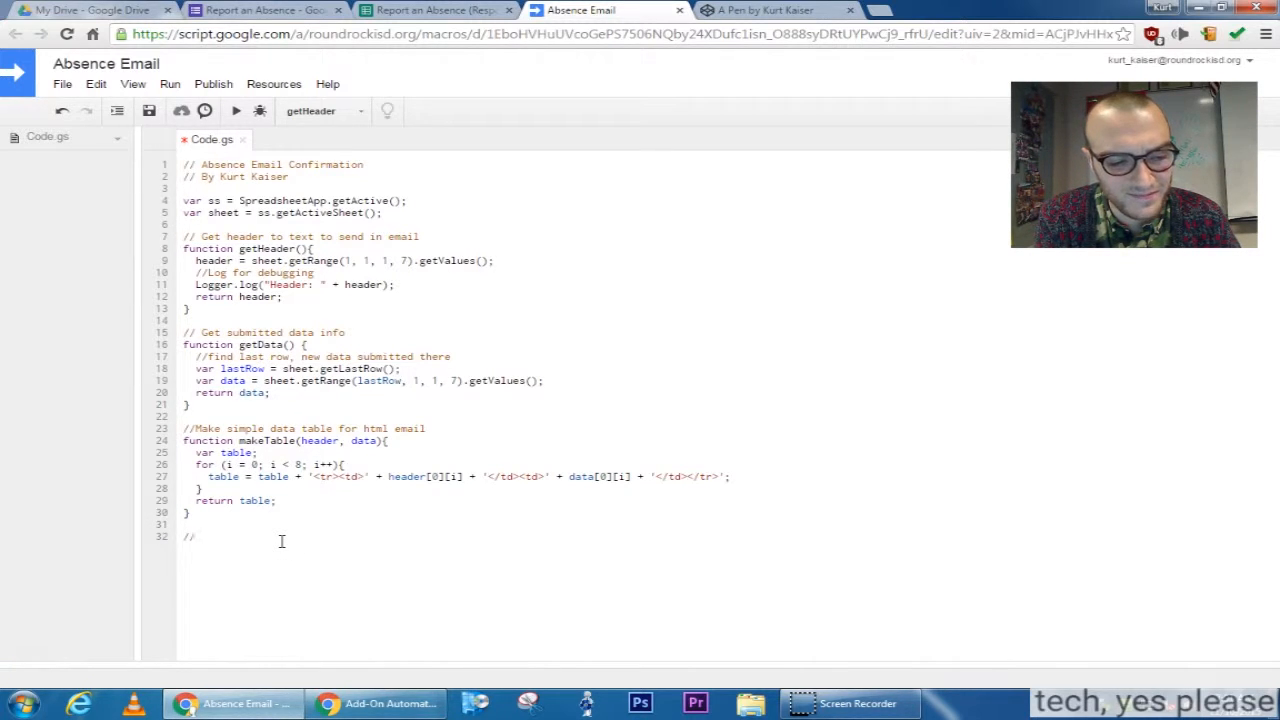
pyautogui.write('Create')
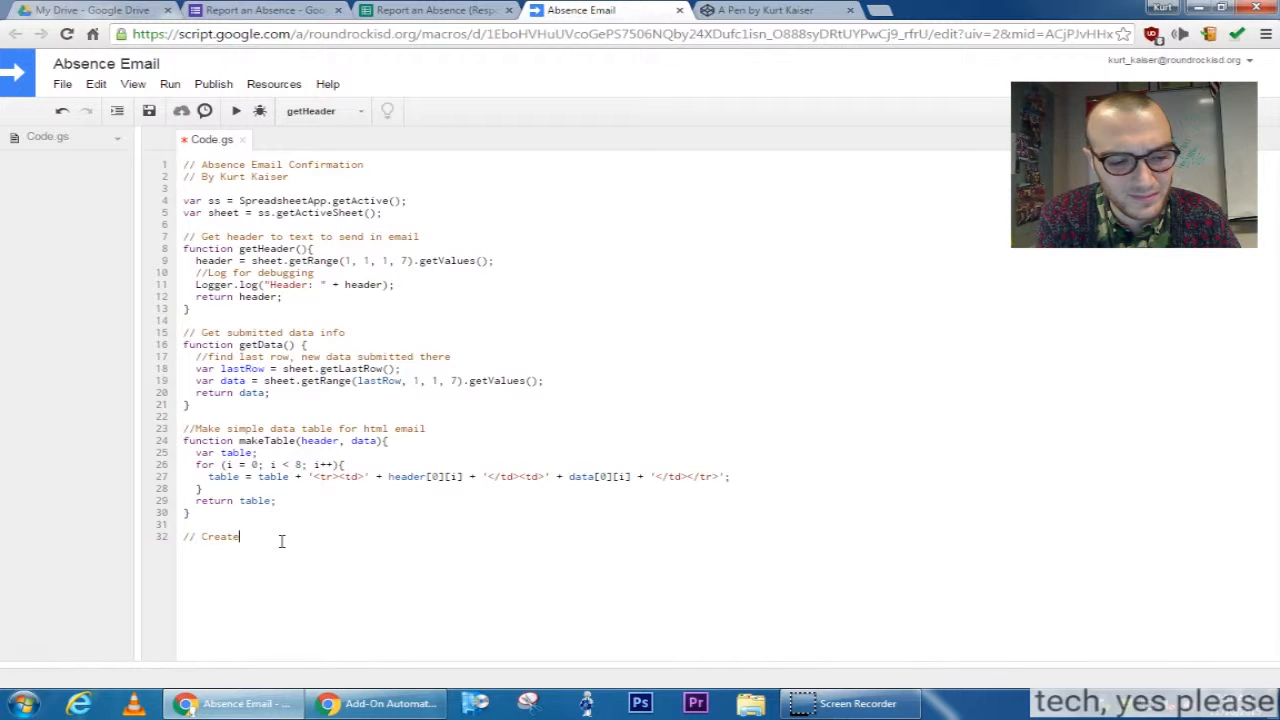
pyautogui.write('email')
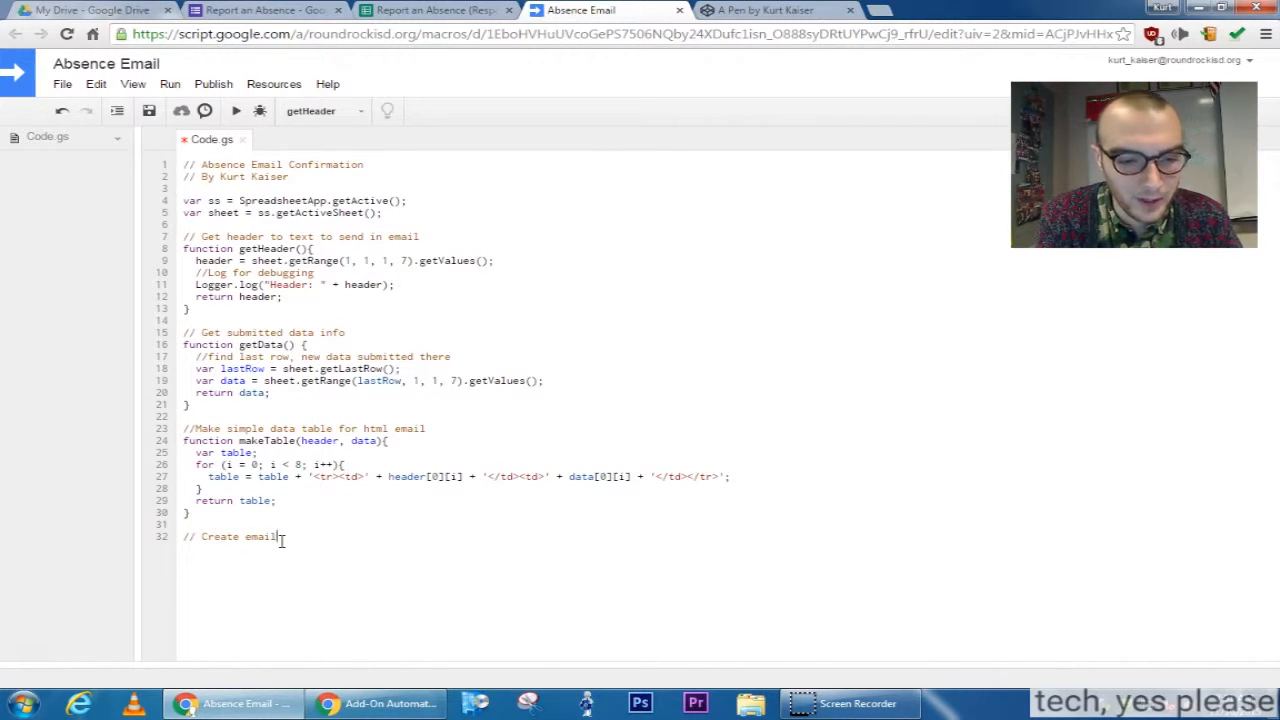
pyautogui.write('us')
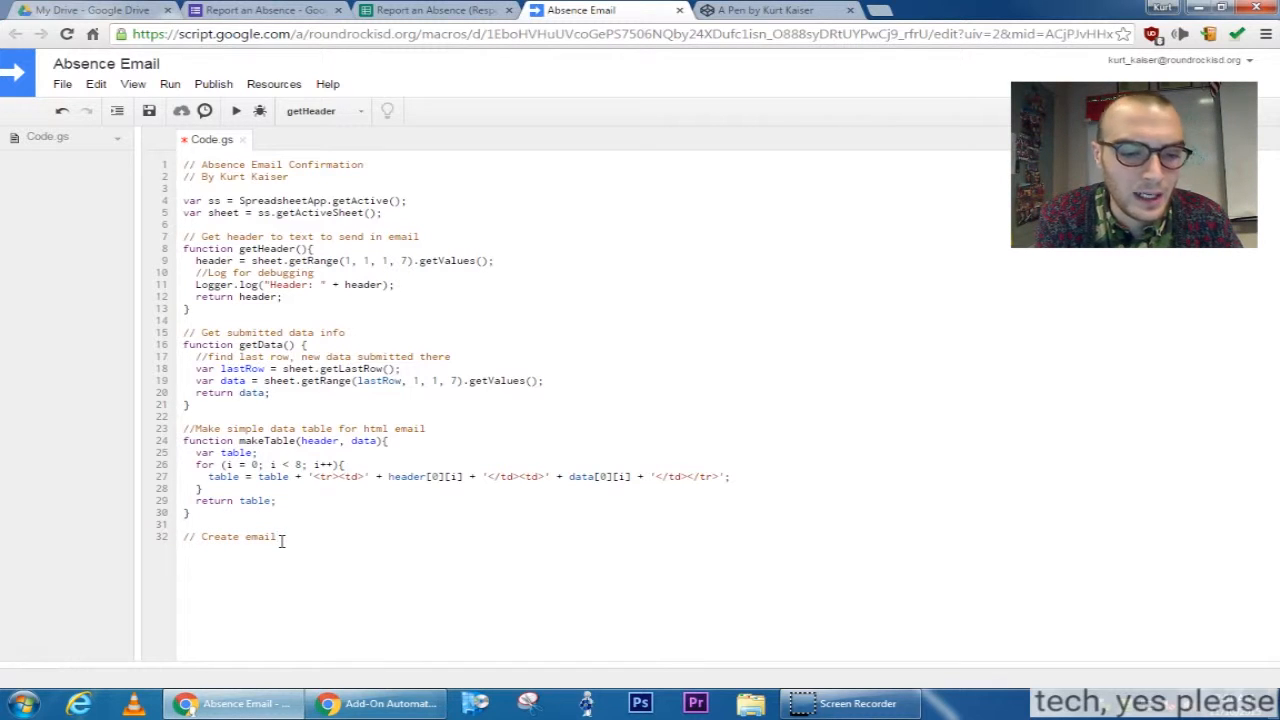
pyautogui.write('function create')
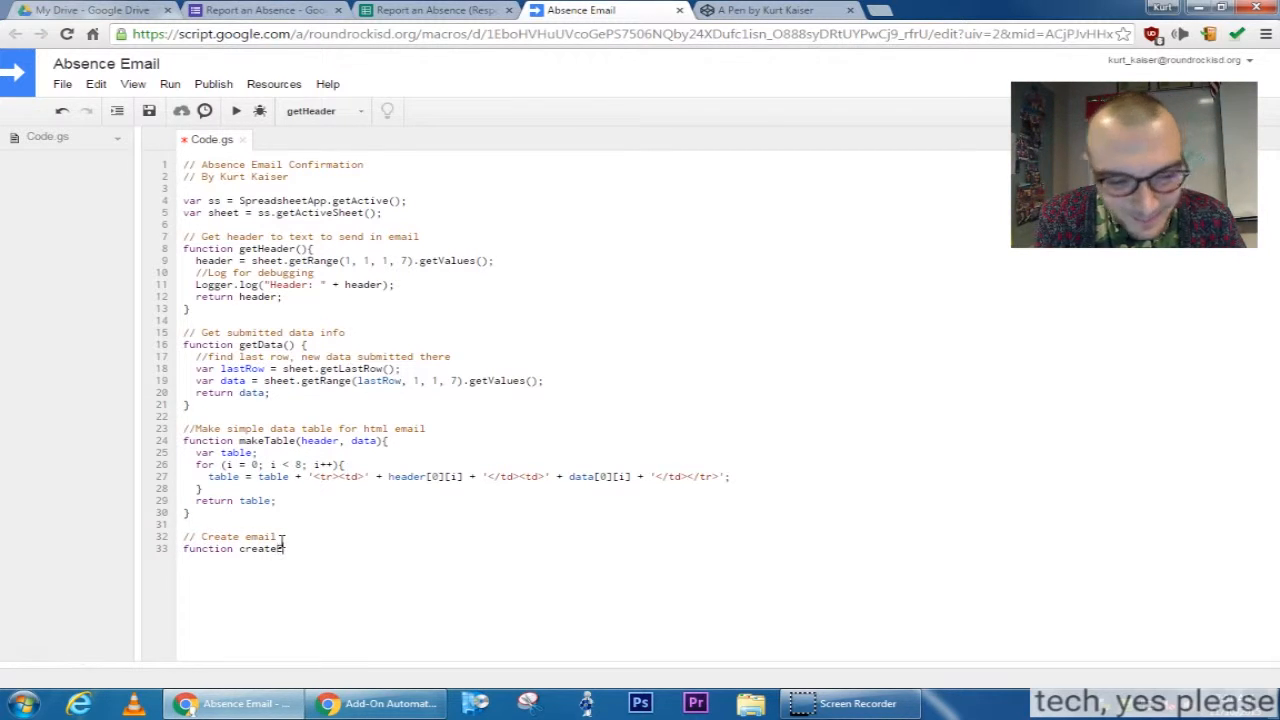
pyautogui.write('Email')
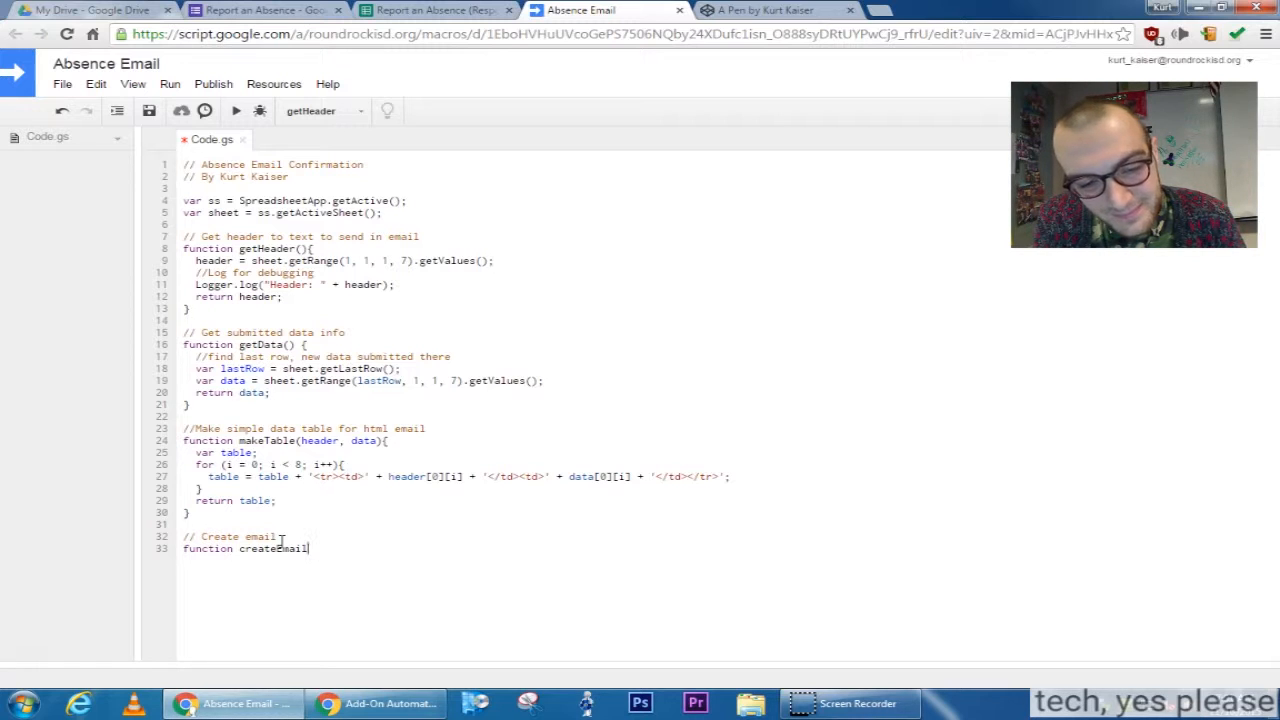
pyautogui.write('(')
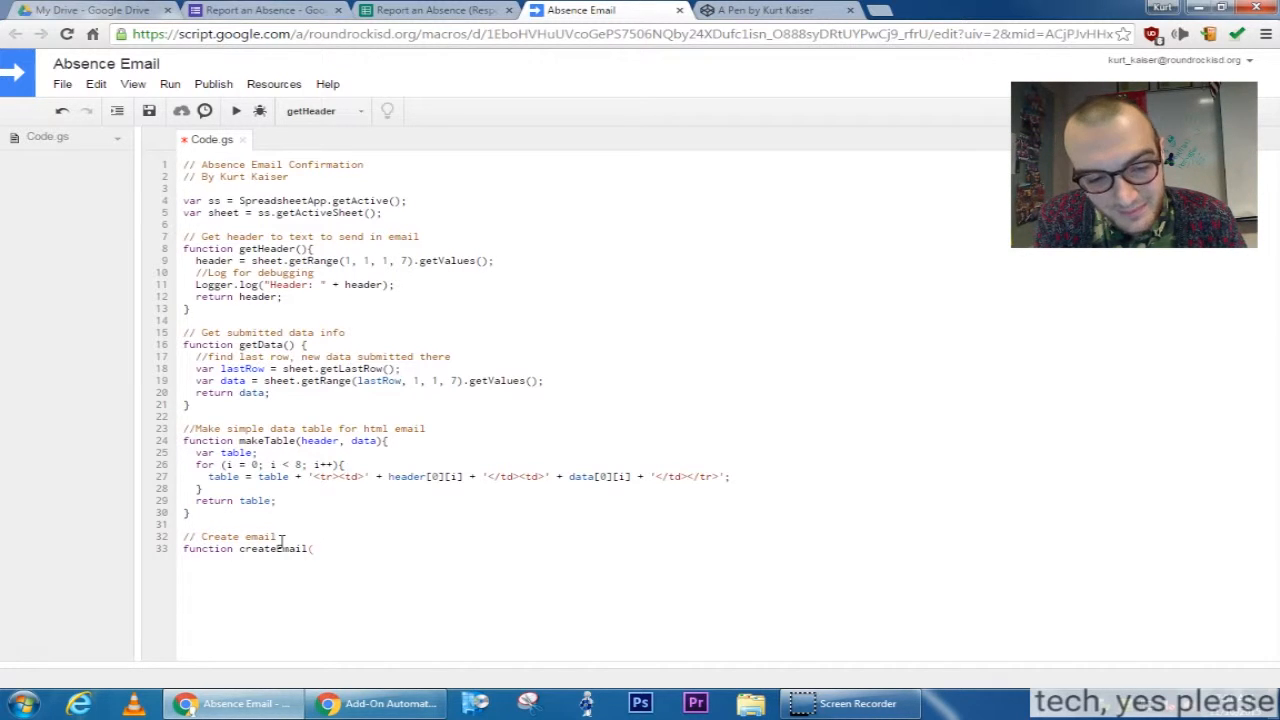
pyautogui.write('){')
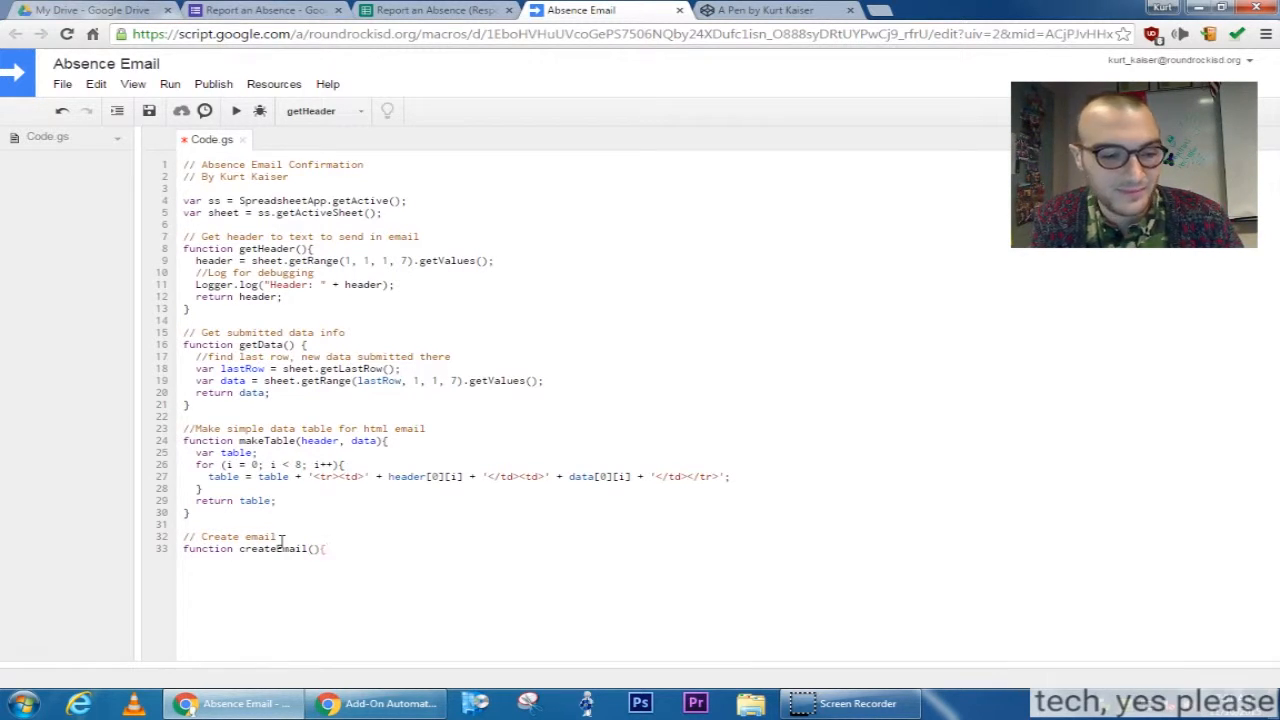
pyautogui.press('Enter')
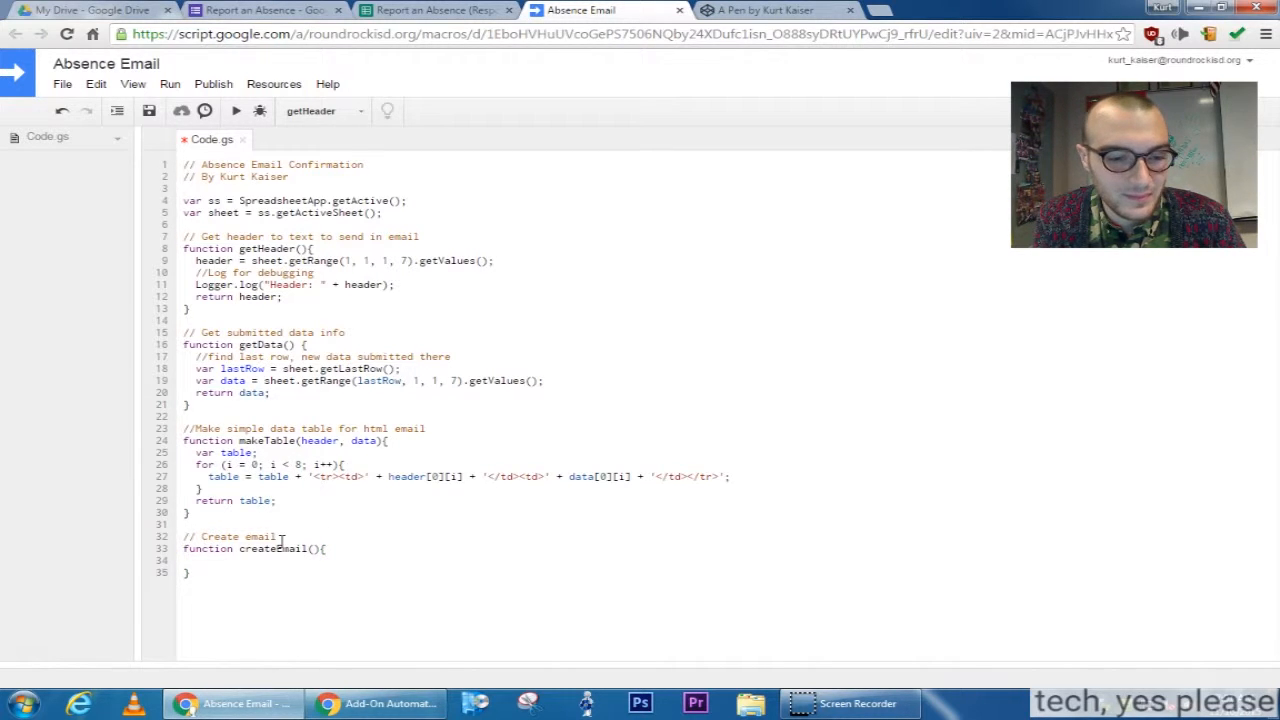
# - Start the createEmail body with var html = ' ready for the template markup
pyautogui.click(196, 560)
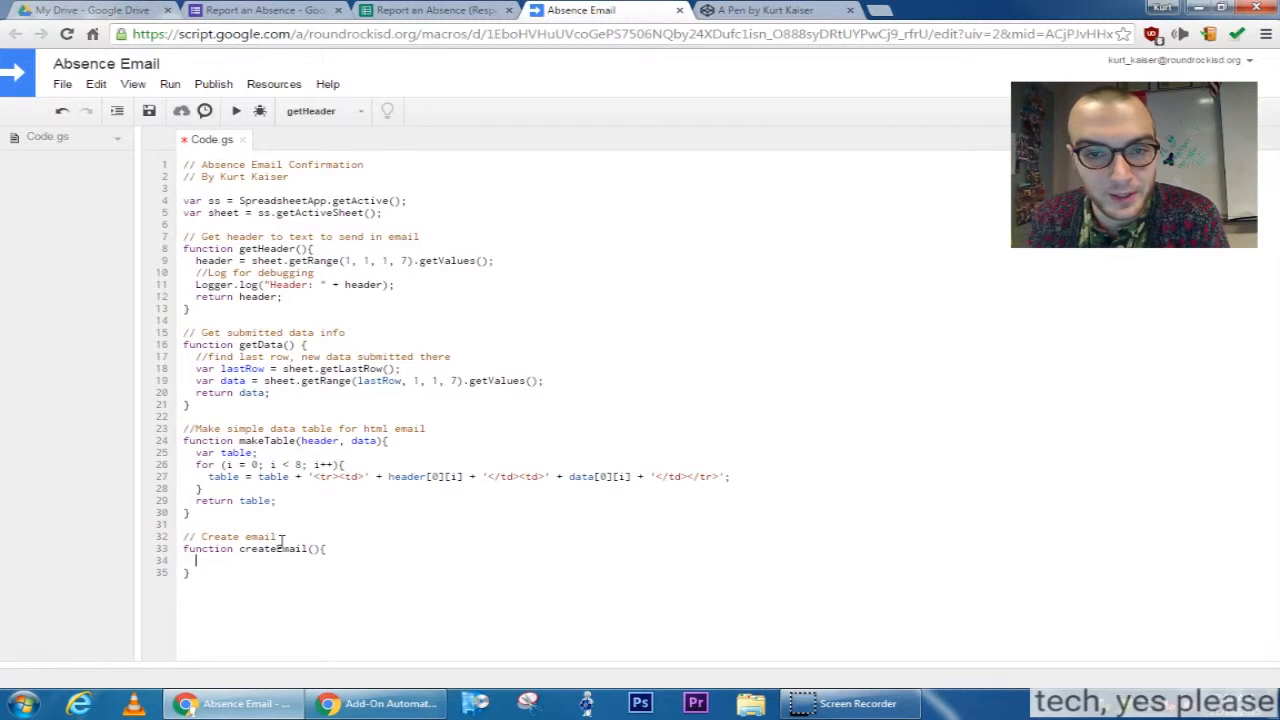
pyautogui.write('var')
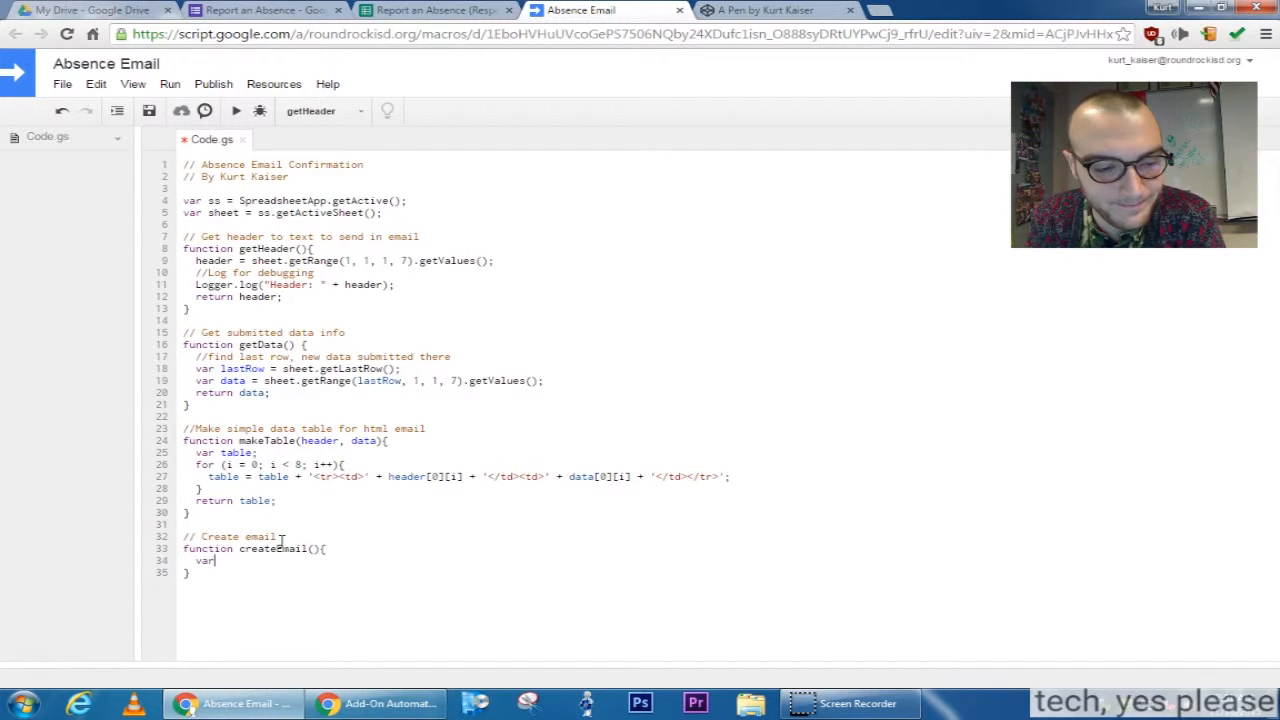
pyautogui.write('html')
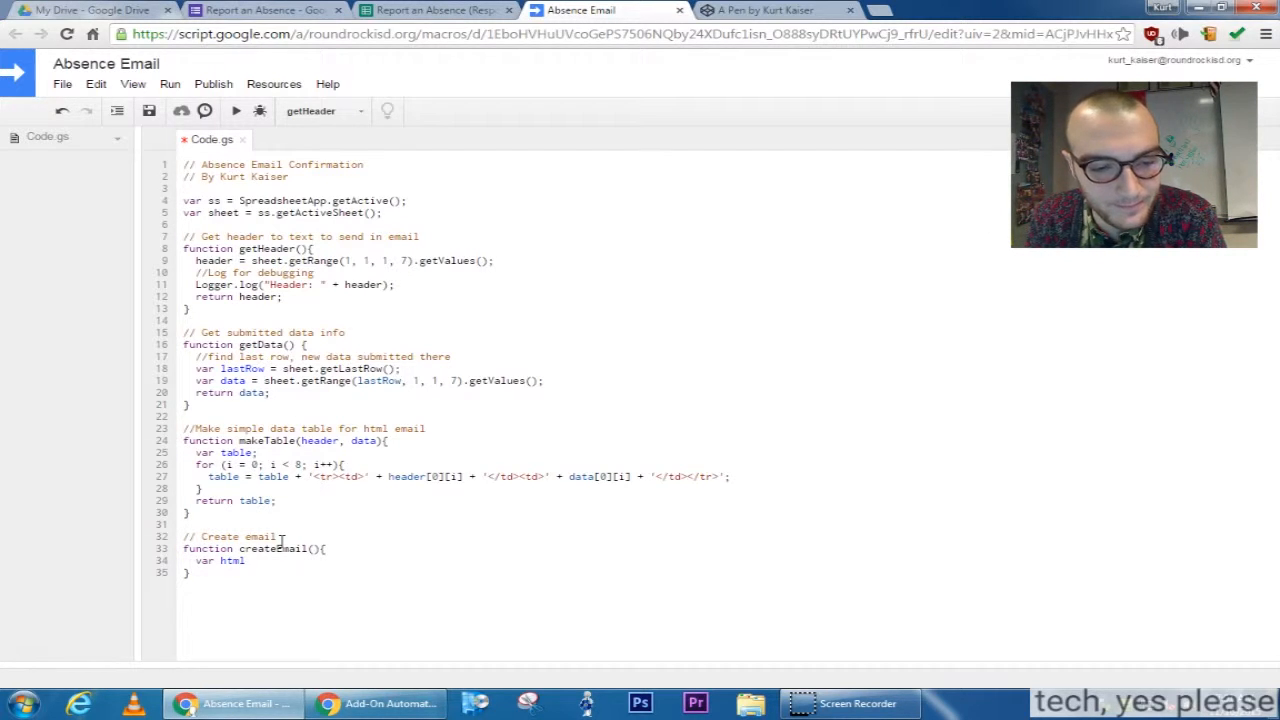
pyautogui.click(244, 560)
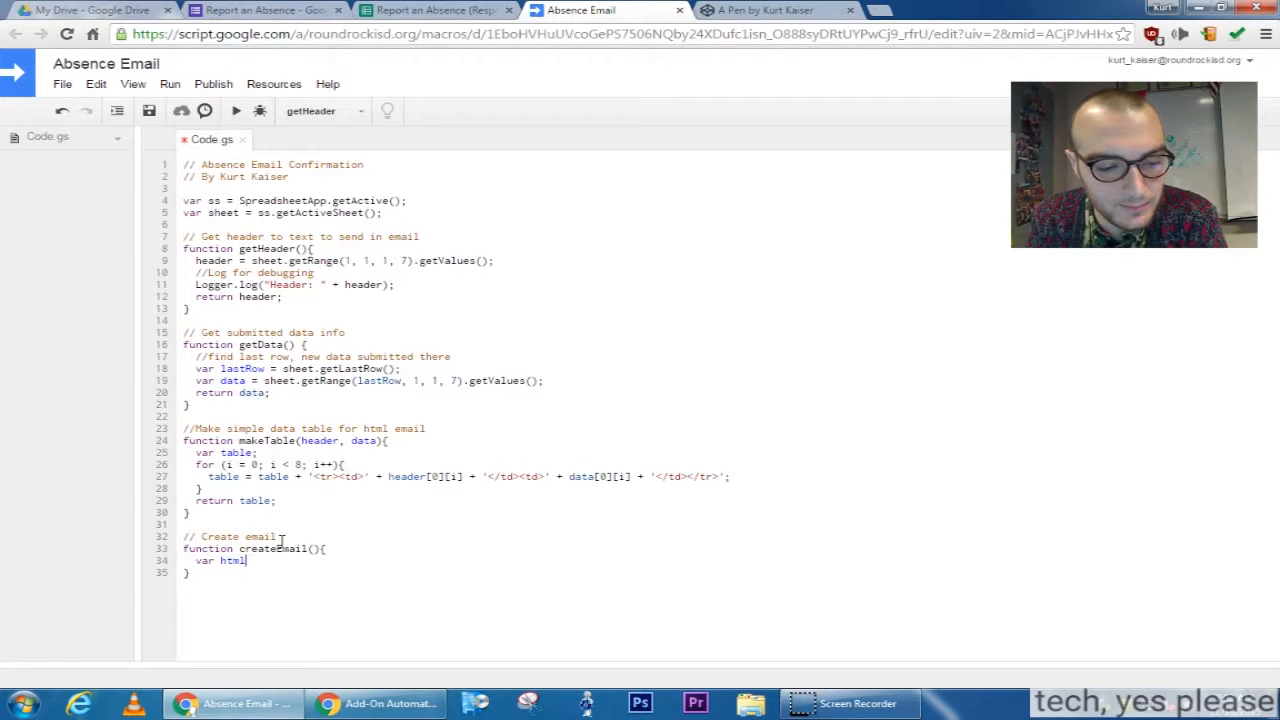
pyautogui.write("= '")
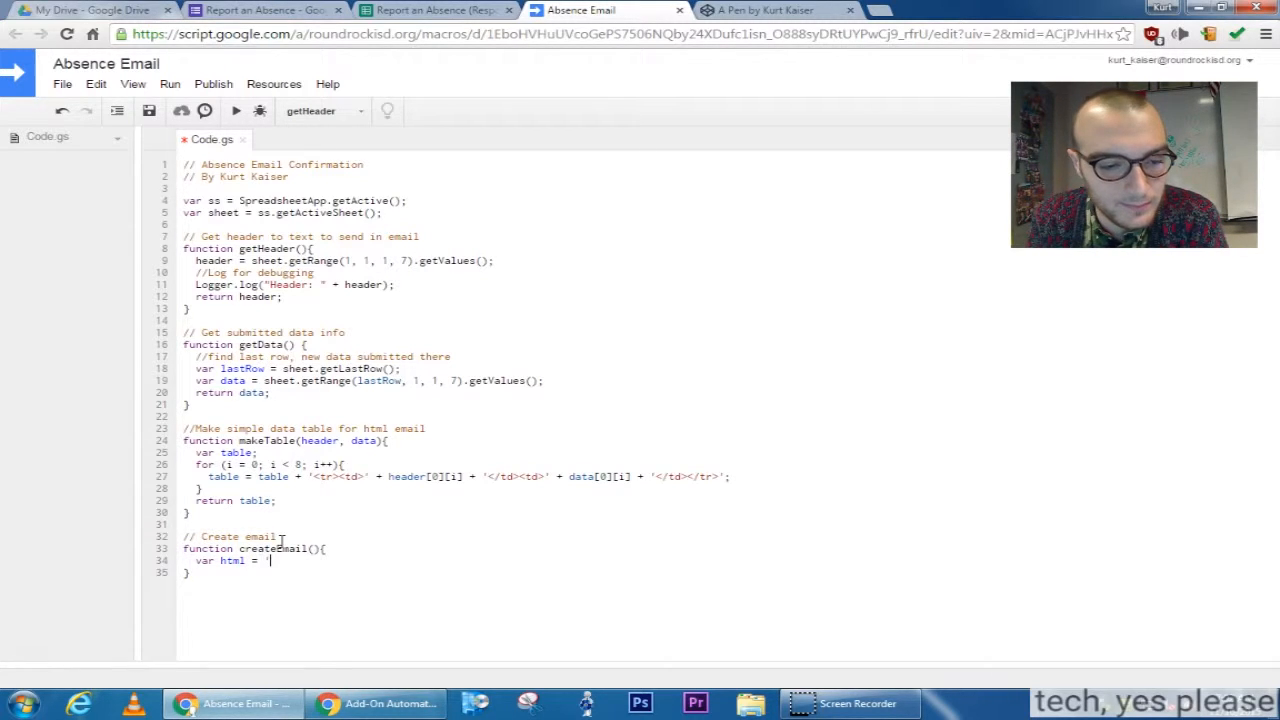
pyautogui.moveTo(330, 540)
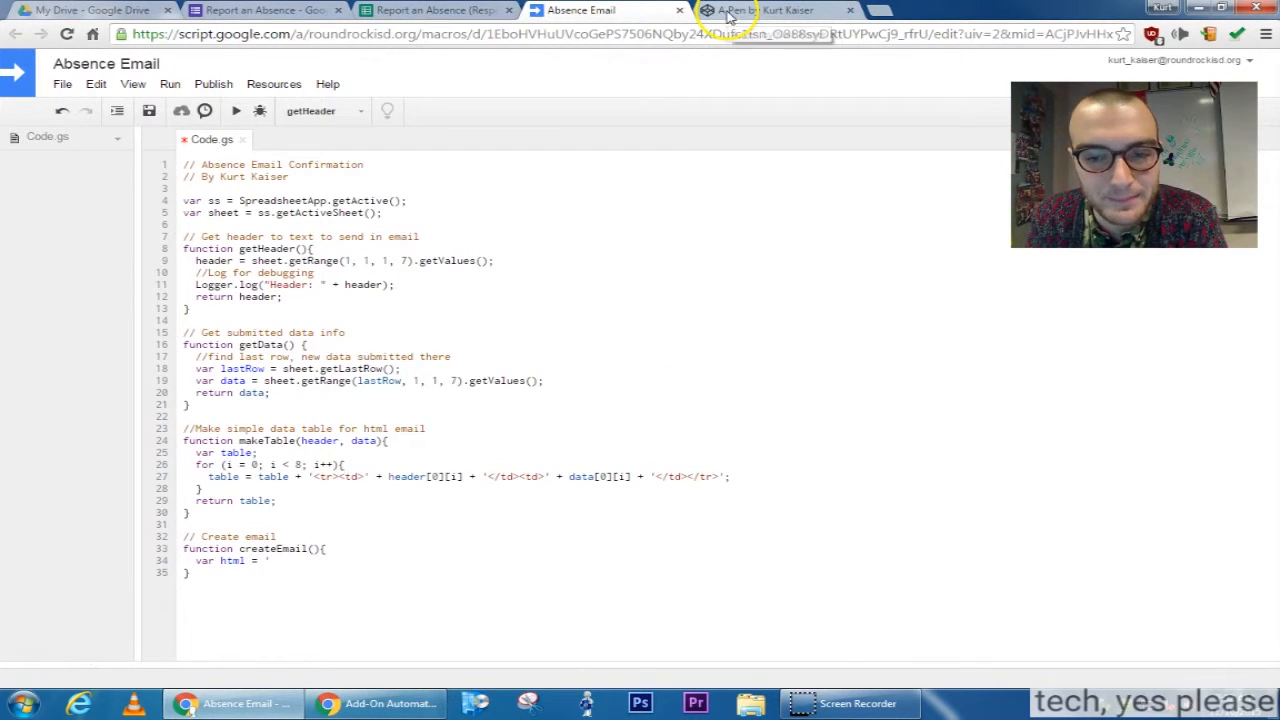
# - Copy the confirmation email template's HTML from the CodePen HTML panel
pyautogui.click(776, 8)
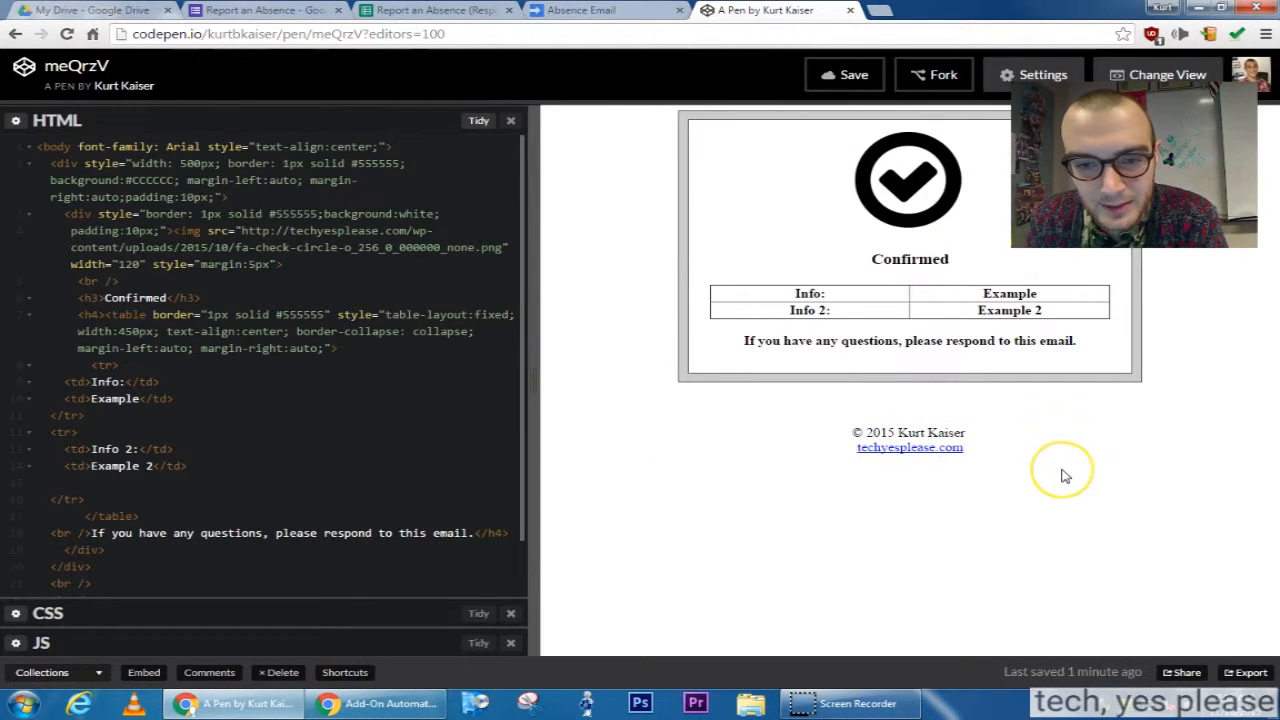
pyautogui.moveTo(532, 364)
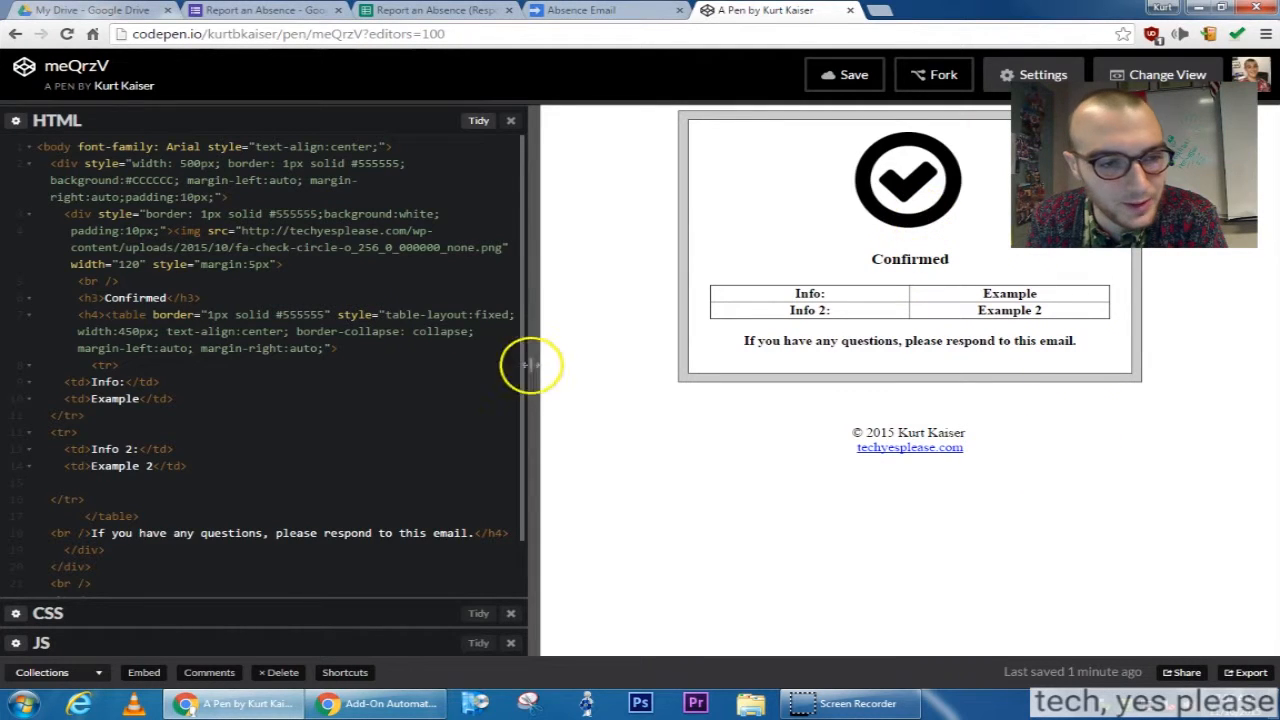
pyautogui.moveTo(38, 156)
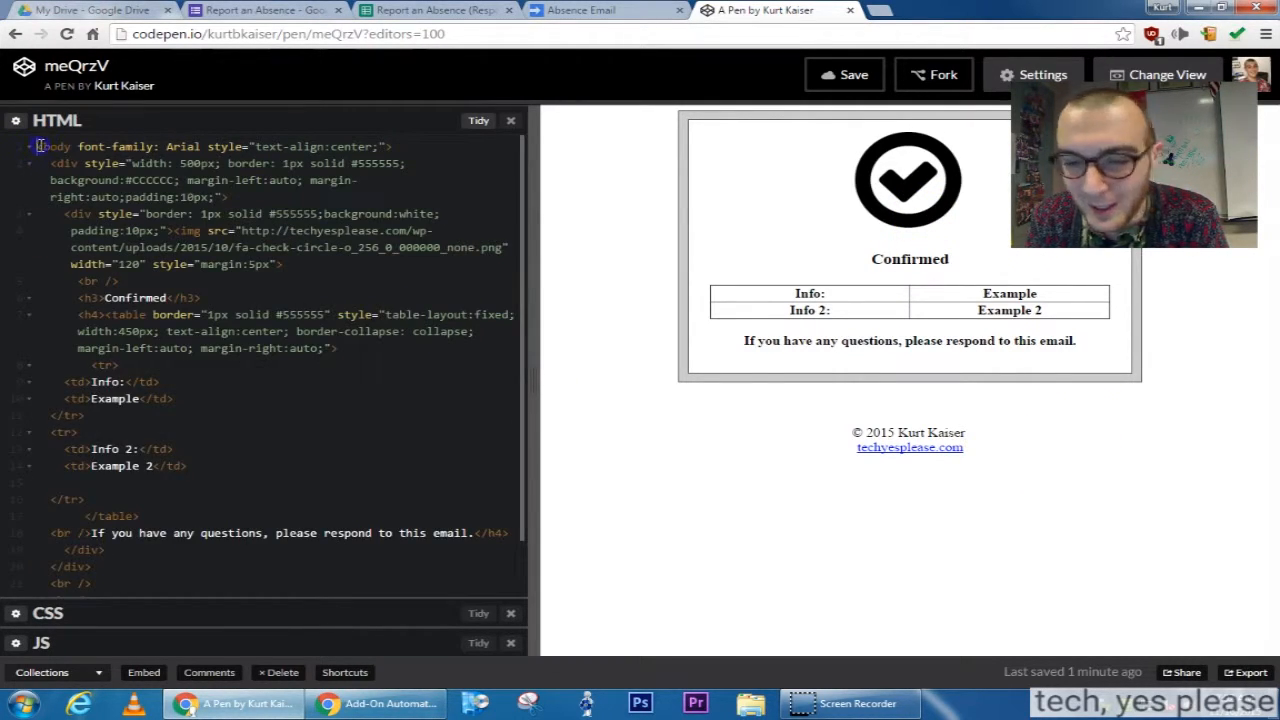
pyautogui.scroll(-3)
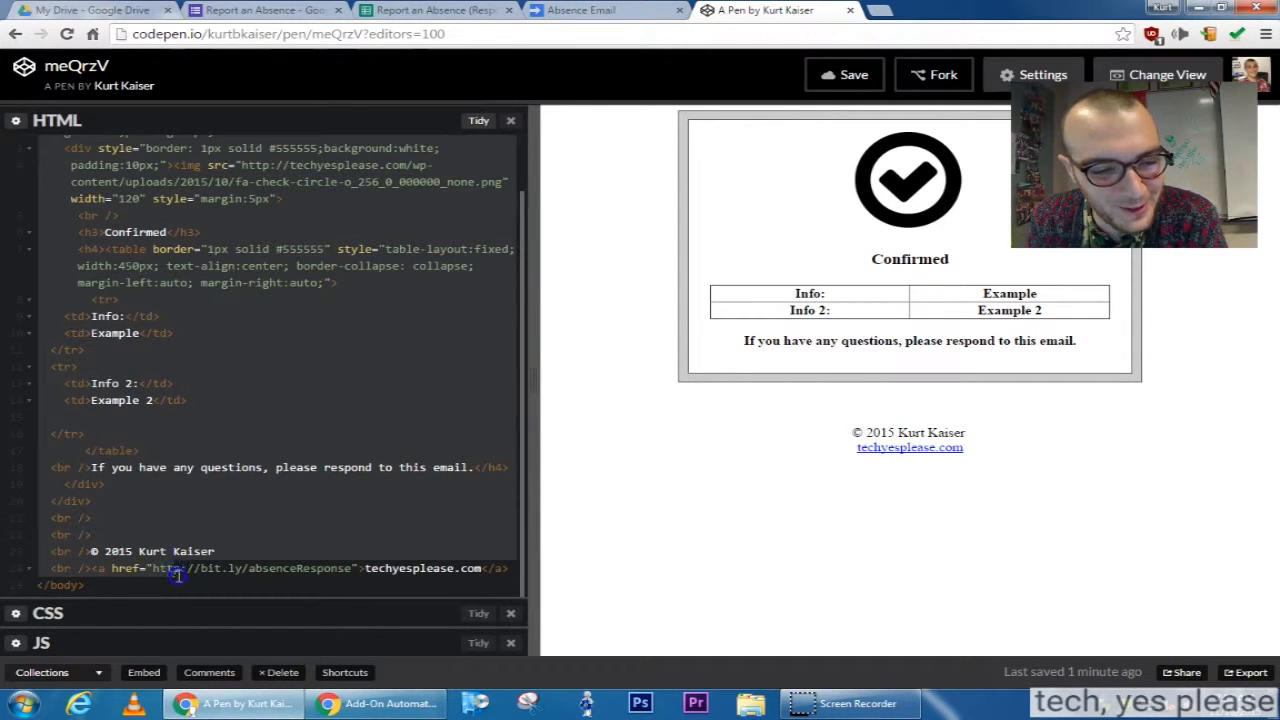
pyautogui.rightClick(178, 576)
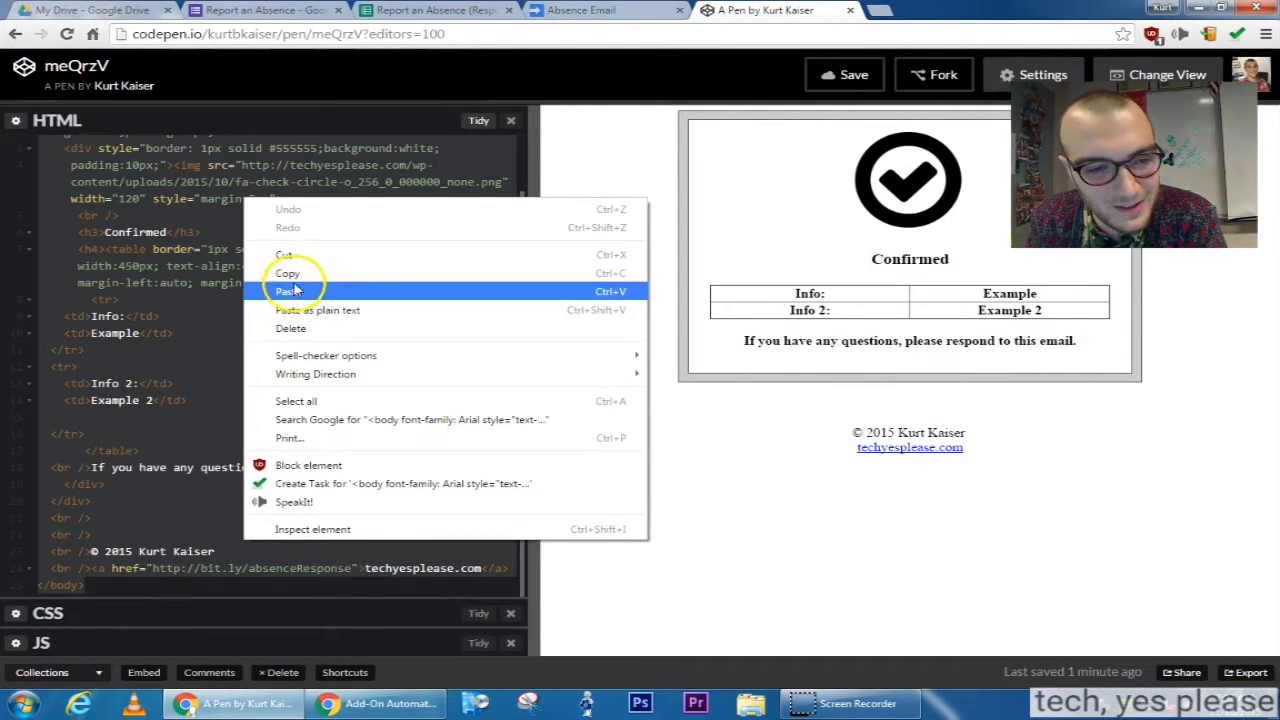
pyautogui.click(288, 292)
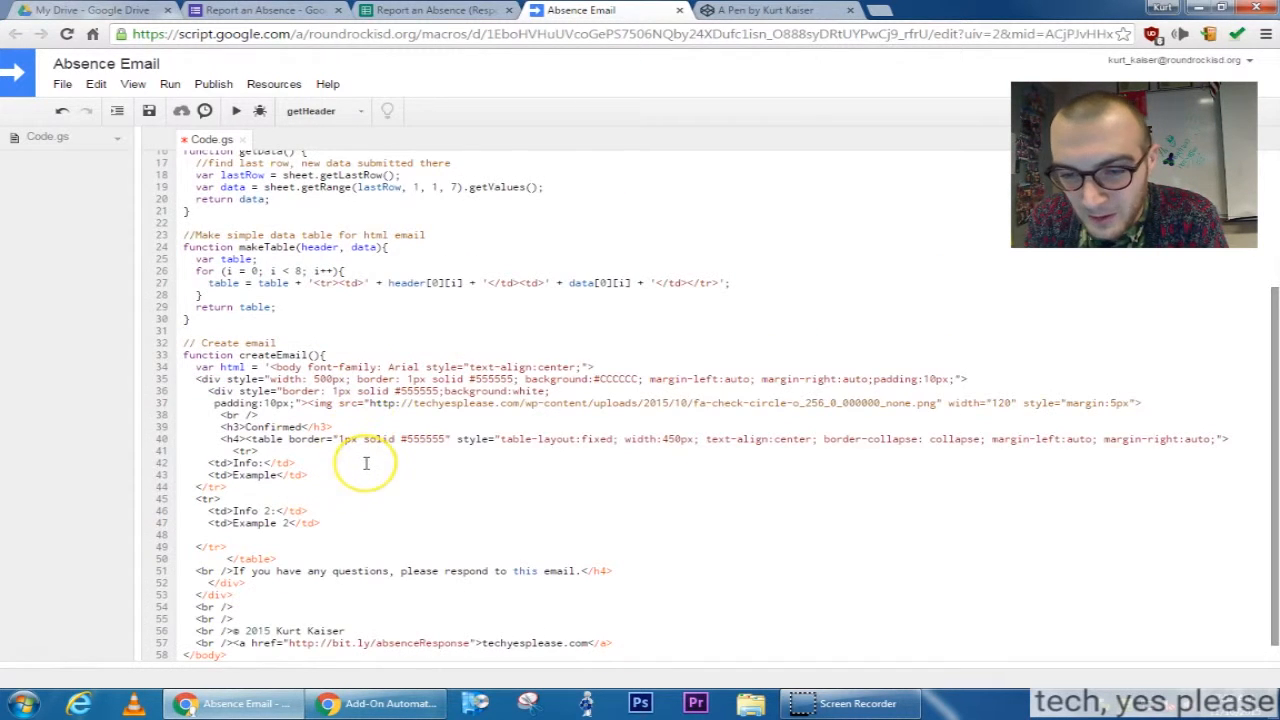
pyautogui.moveTo(392, 460)
pyautogui.write('\\')
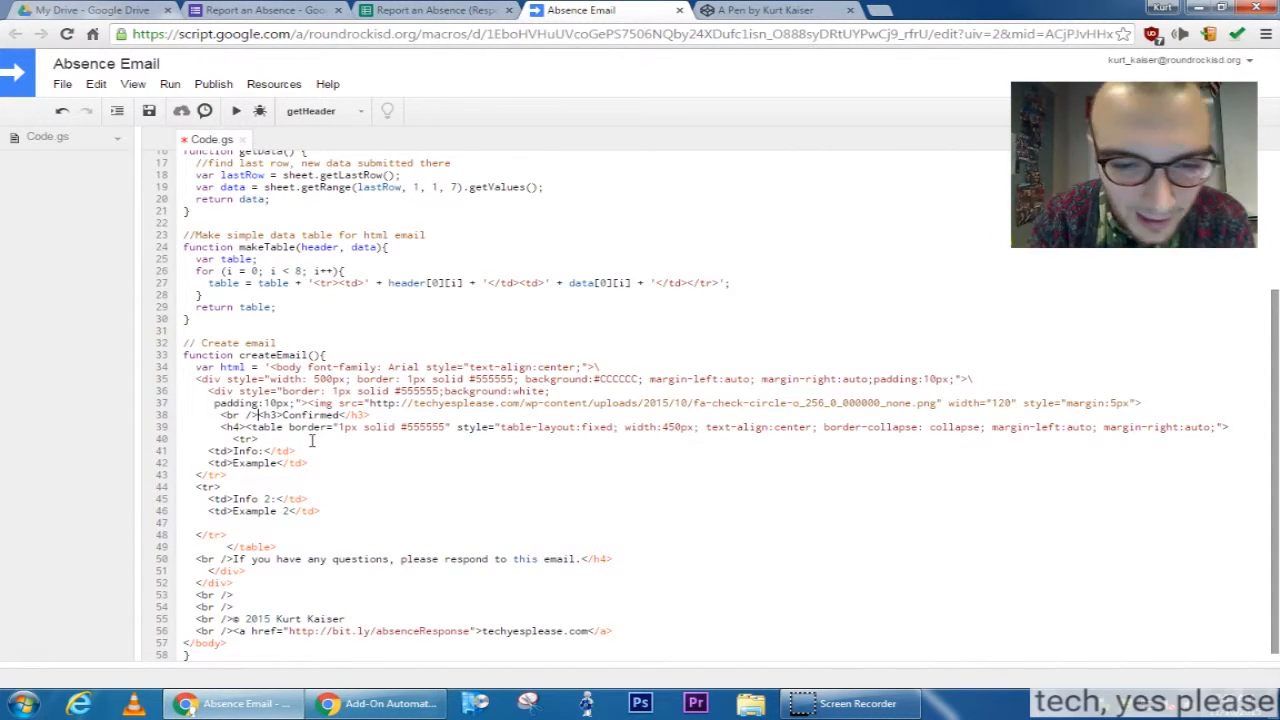
pyautogui.moveTo(594, 458)
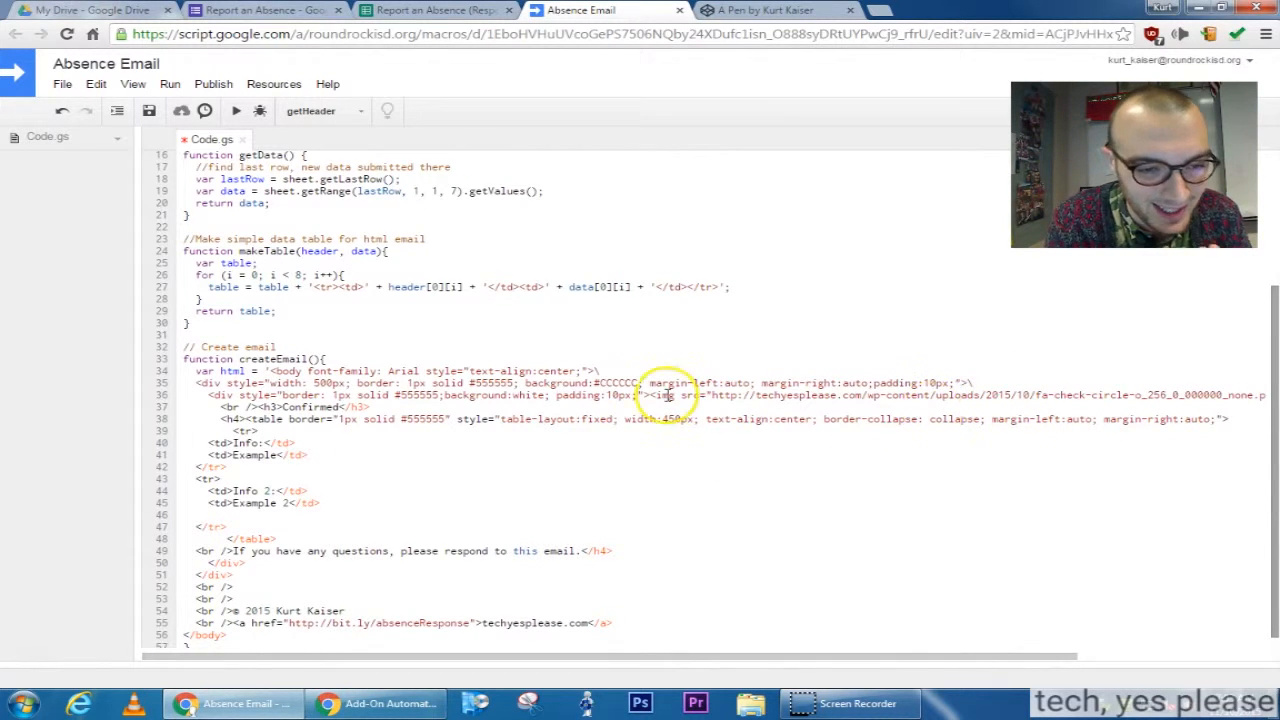
pyautogui.moveTo(756, 428)
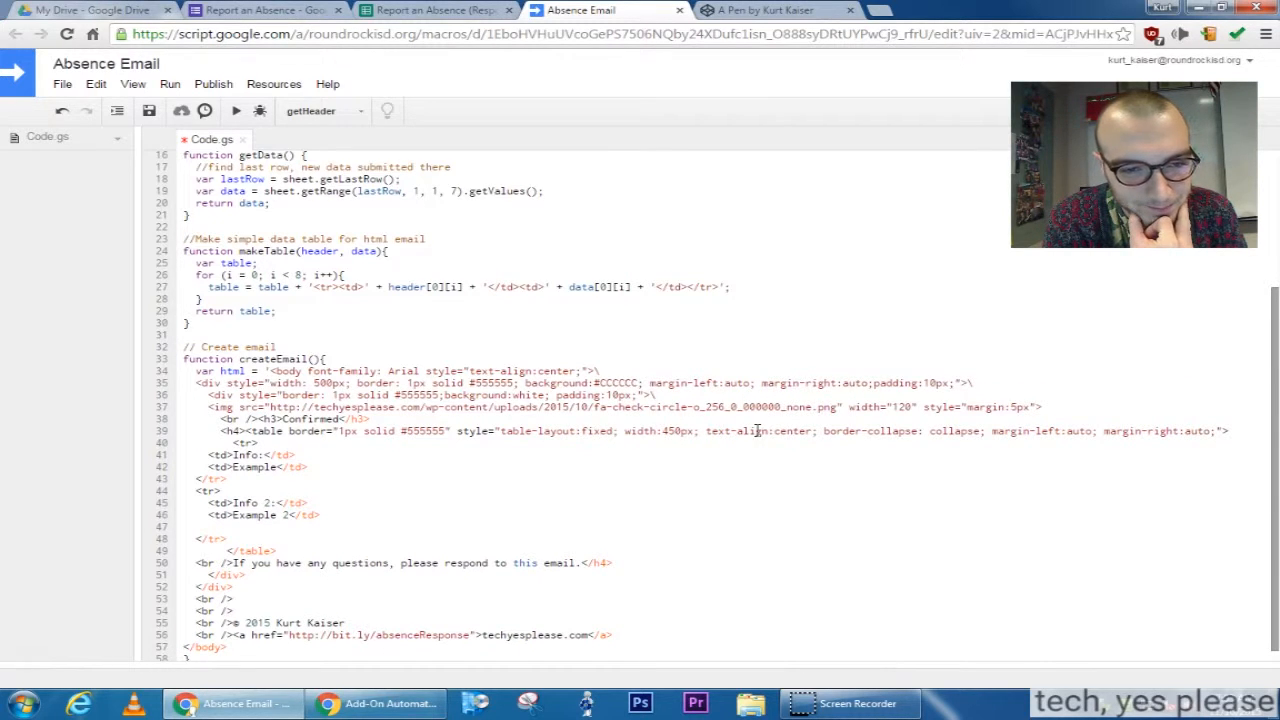
pyautogui.moveTo(888, 432)
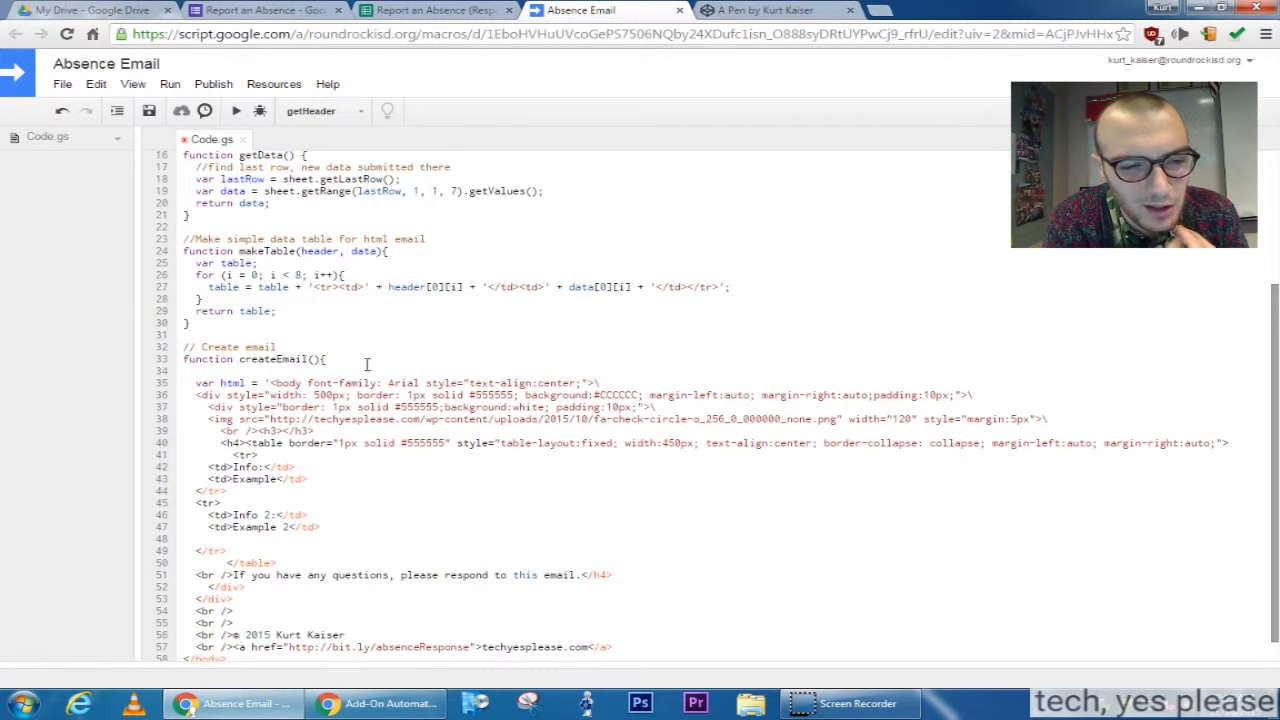
# - Add title = "Form Submitted Confirmation" and insert ' + title + ' into the email's h3 heading
pyautogui.write('var header;')
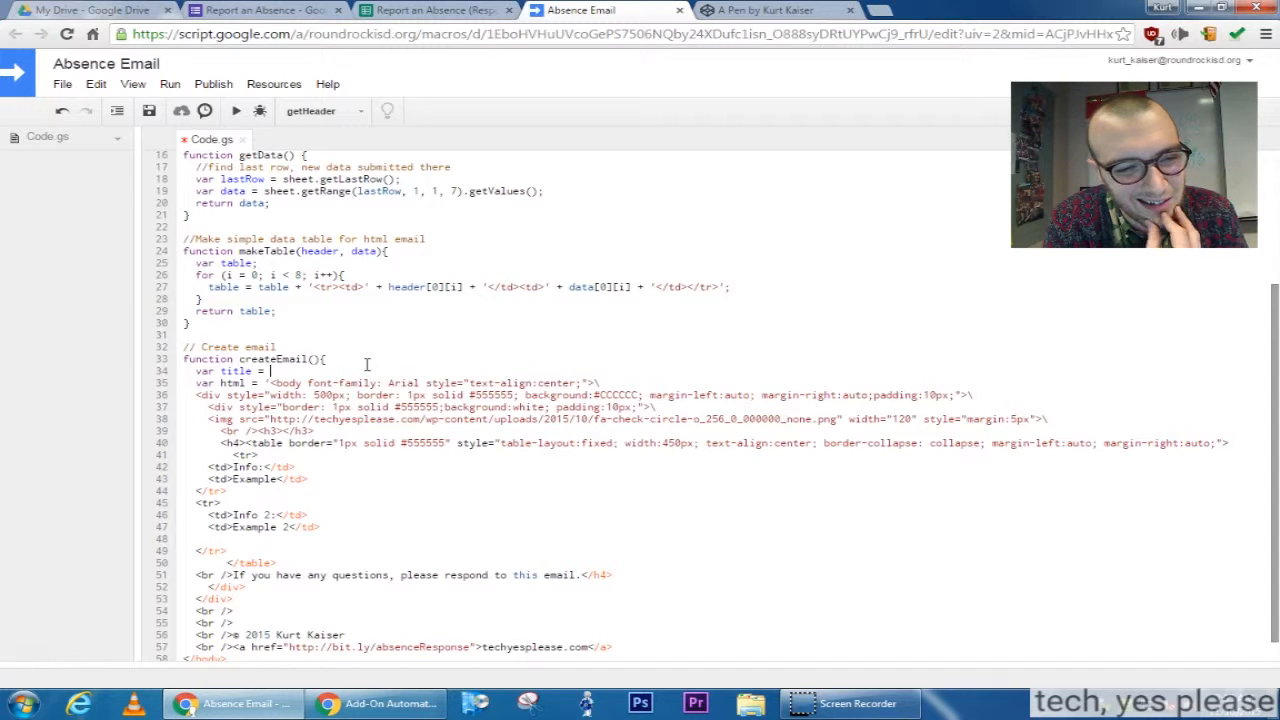
pyautogui.write('"Form')
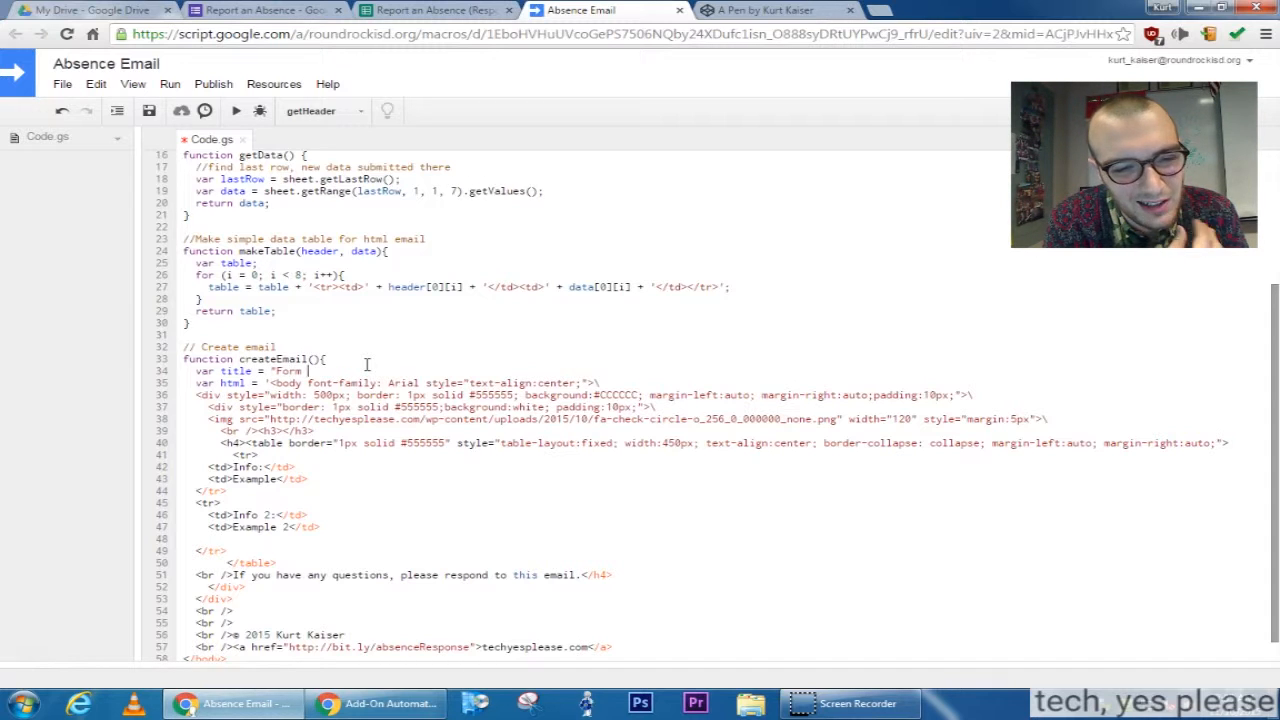
pyautogui.write('Submitted')
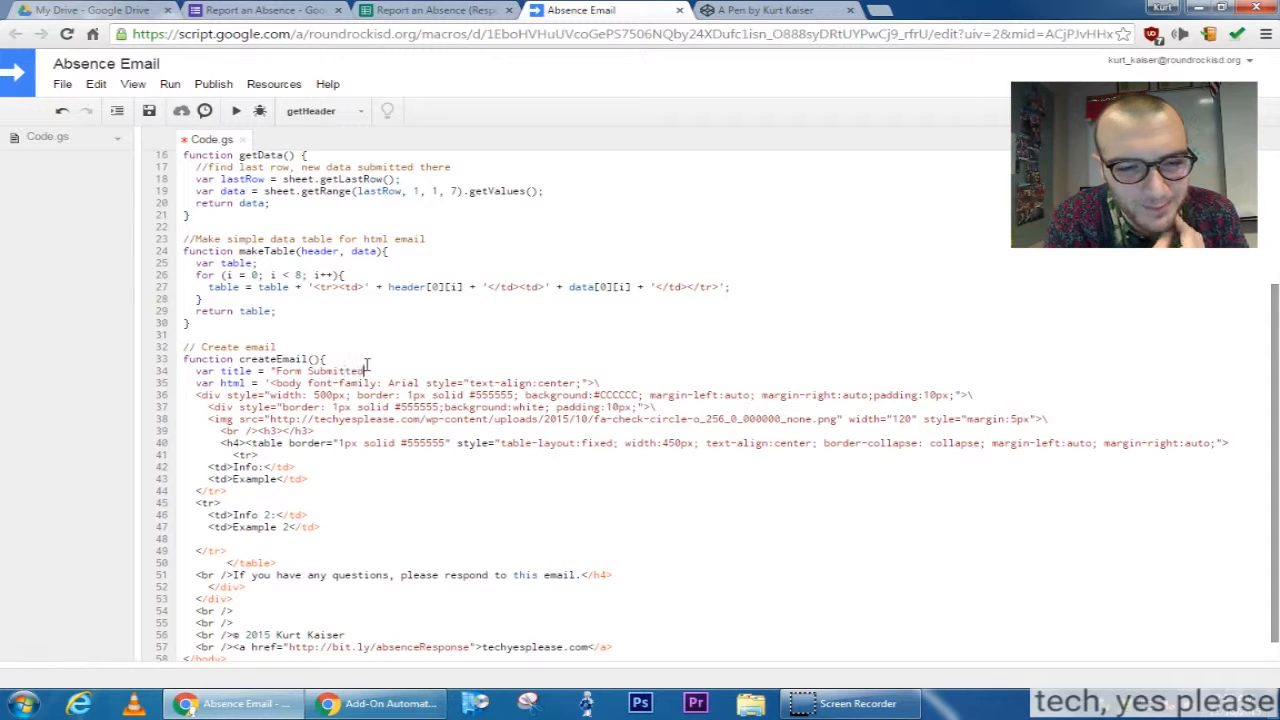
pyautogui.write('-Con')
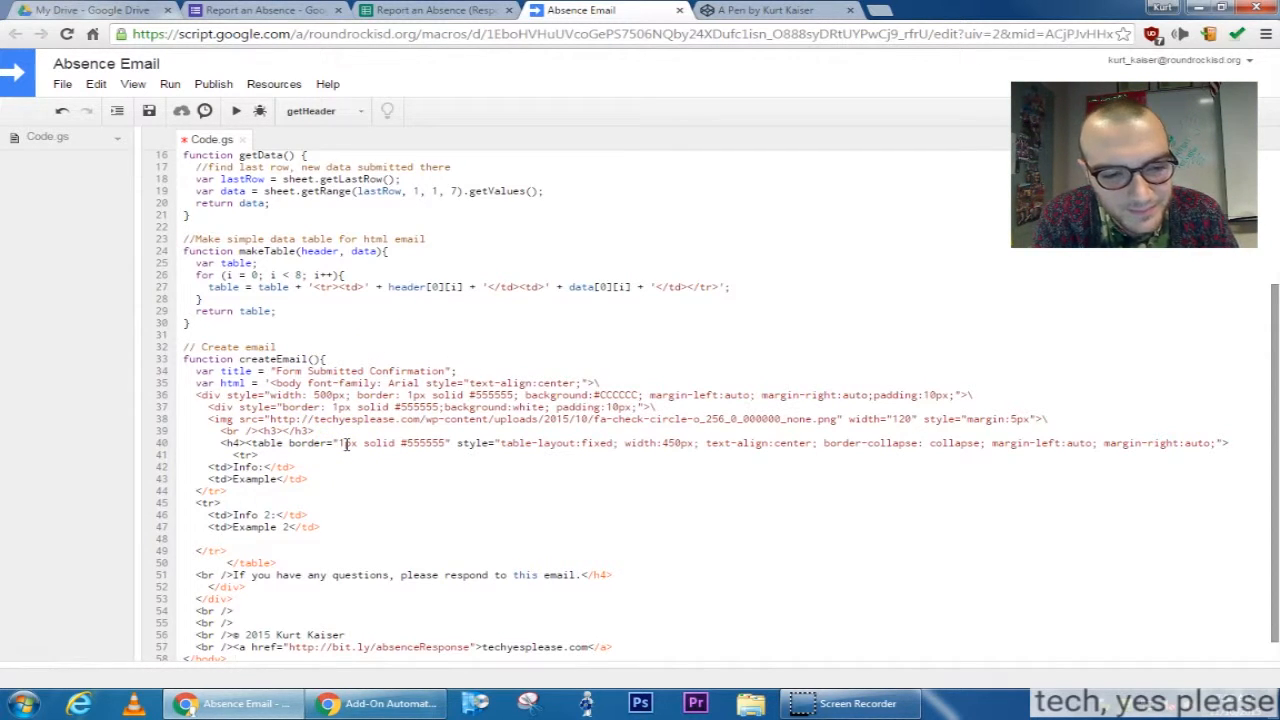
pyautogui.write("+ title + '")
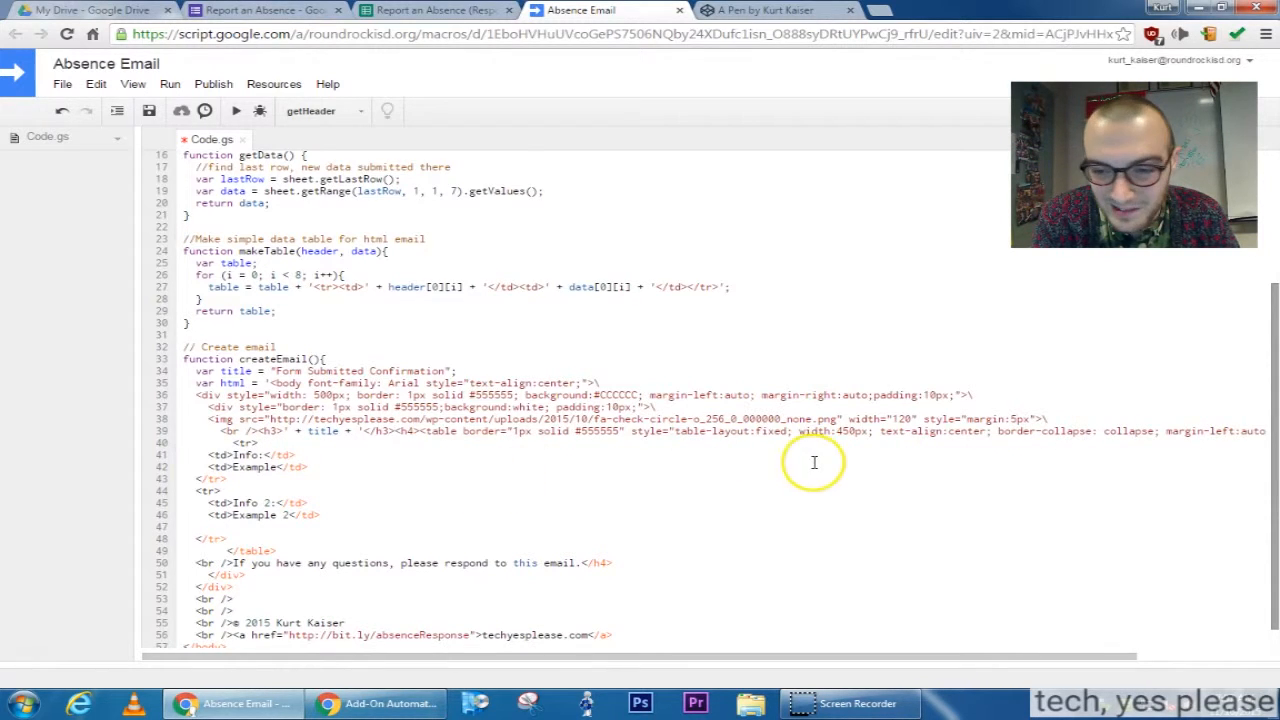
pyautogui.moveTo(1000, 432)
pyautogui.write('\\')
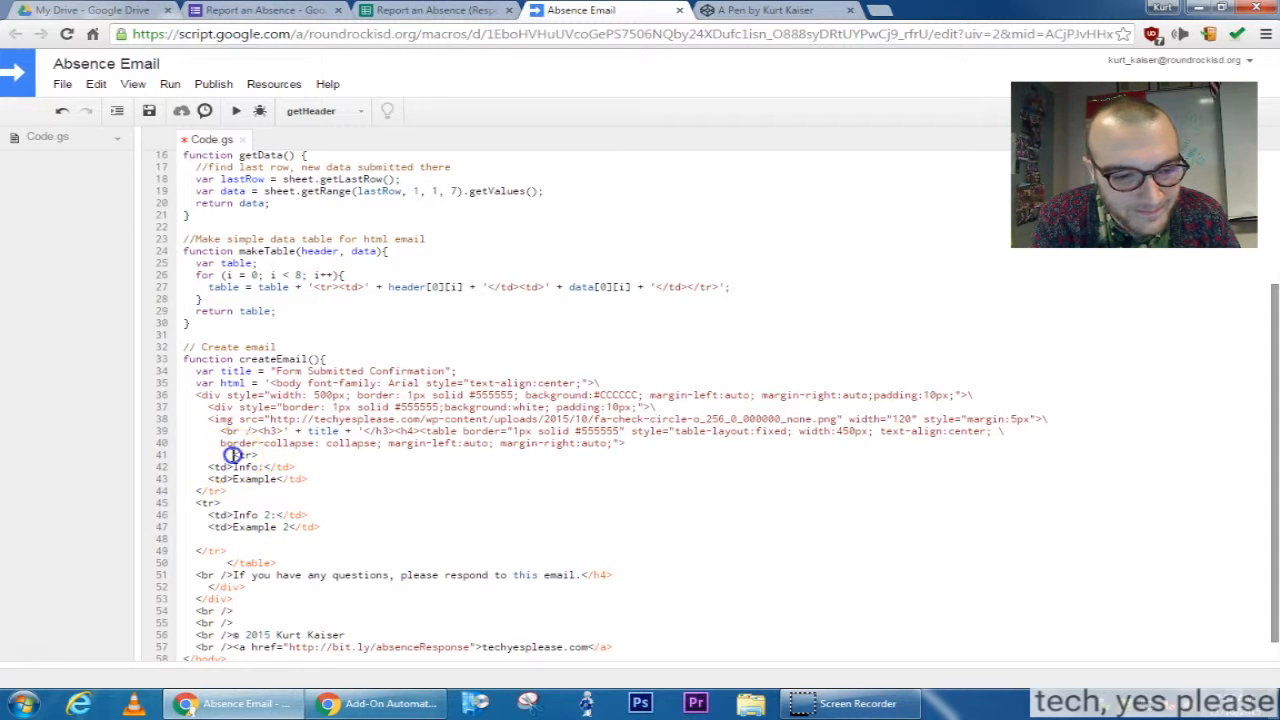
# - Replace the placeholder rows with + table + and add table as createEmail's parameter
pyautogui.moveTo(230, 456); pyautogui.dragTo(300, 528)
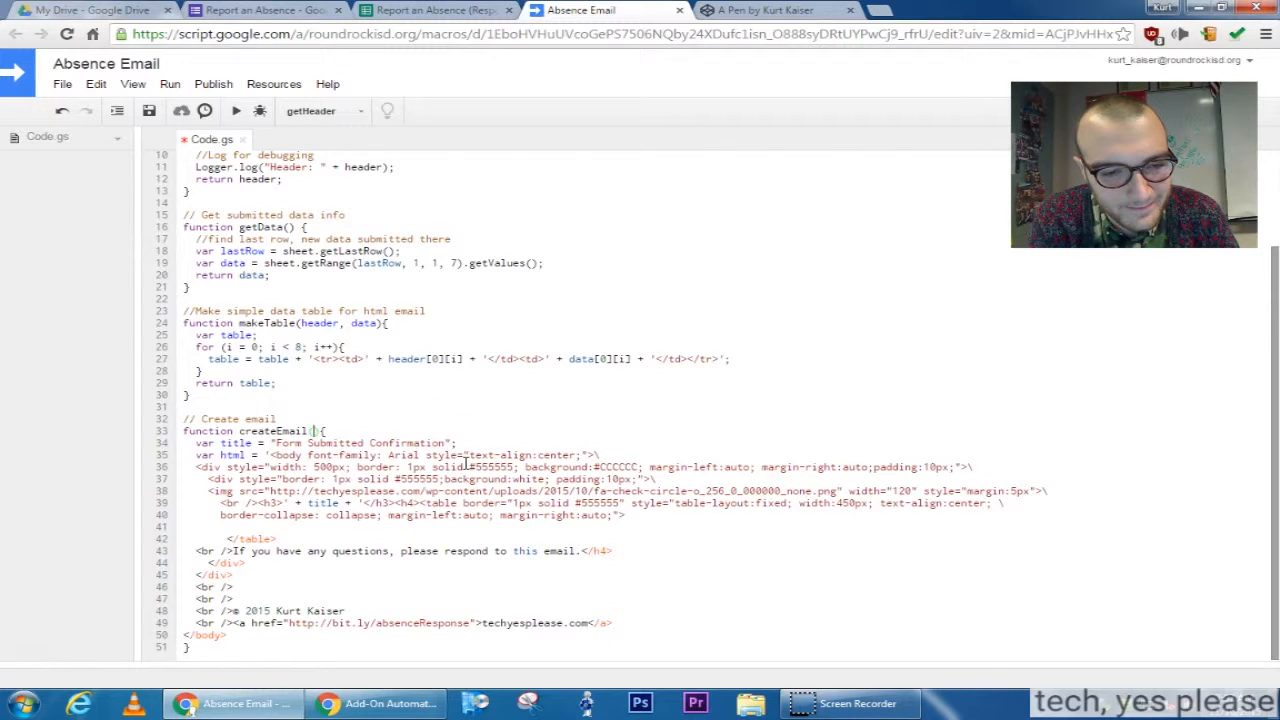
pyautogui.write('table')
pyautogui.click(726, 526)
pyautogui.write('+')
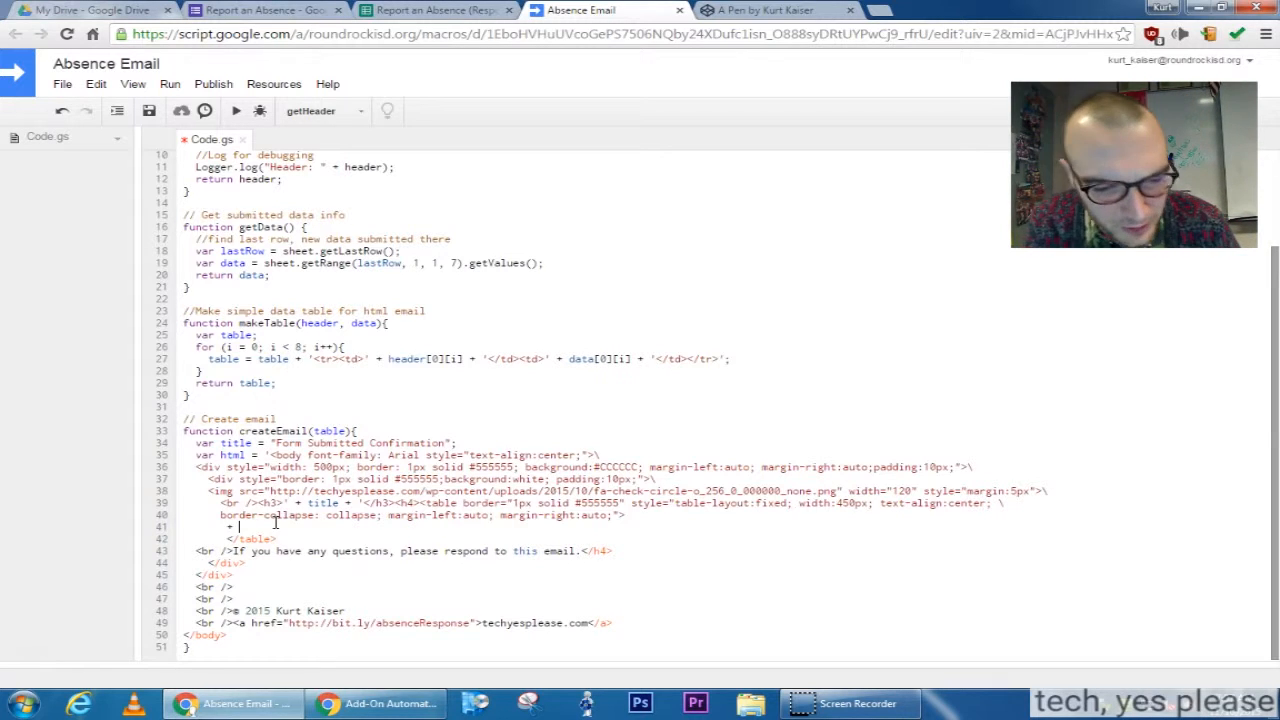
pyautogui.write('table +')
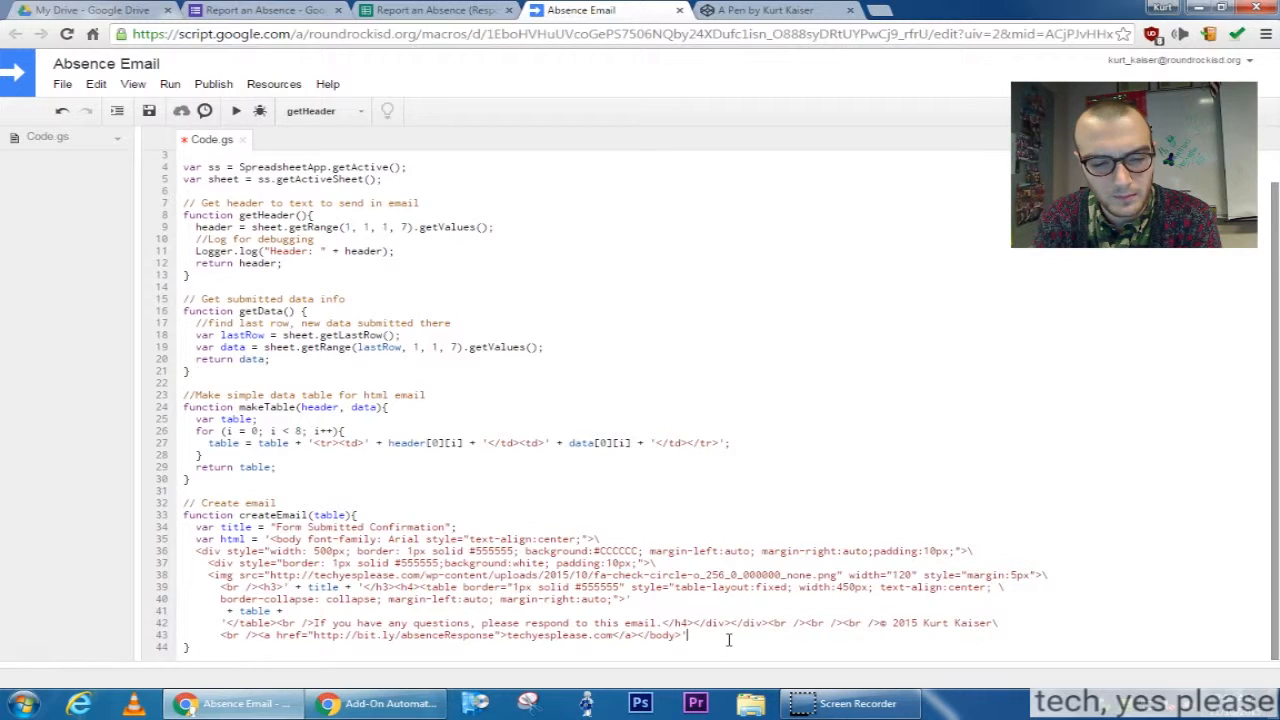
# - Make createEmail return html and begin the '// Main - run all other' comment
pyautogui.write(';')
pyautogui.press('Enter')
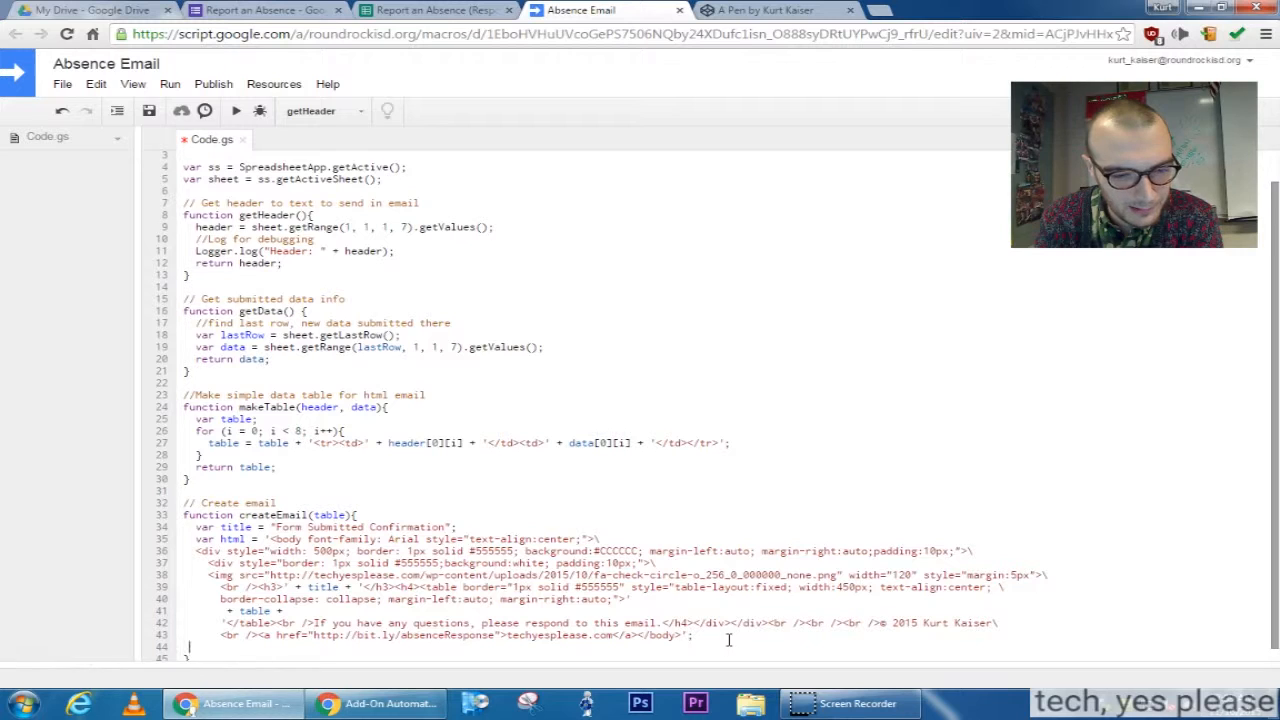
pyautogui.write('var')
pyautogui.write('// Main - run all other')
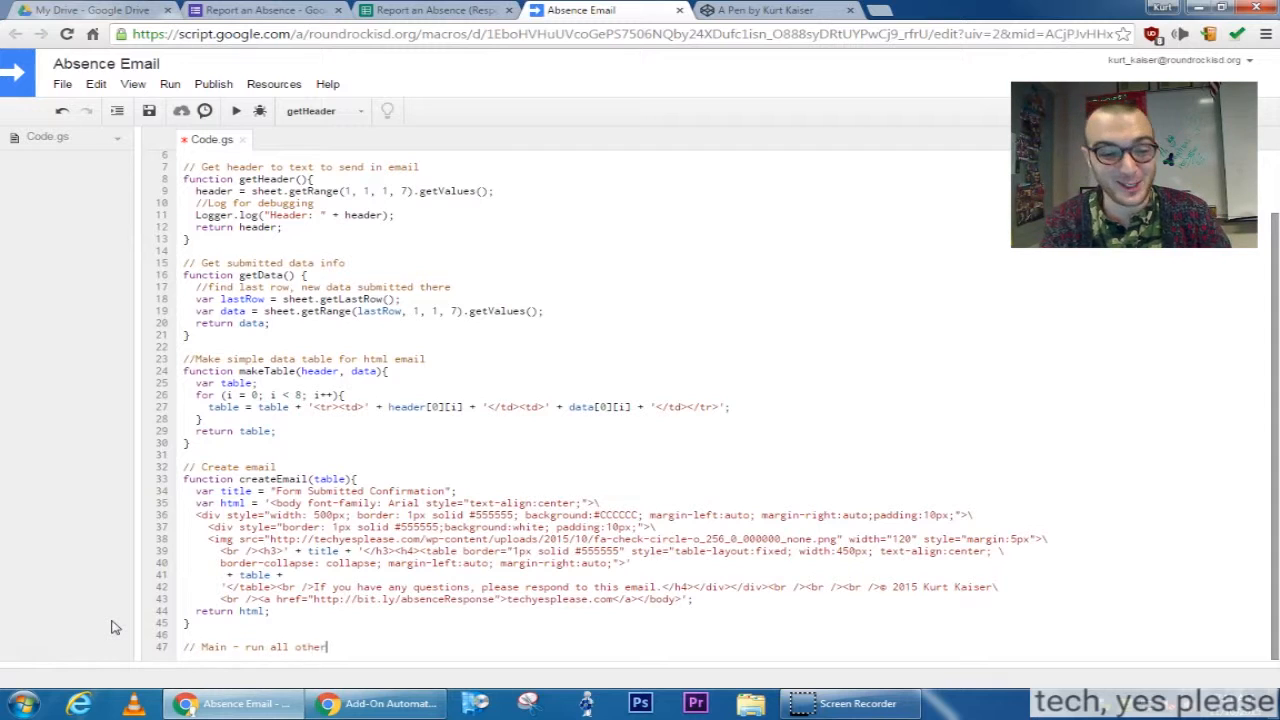
# - Finish the comment 'run all other functions then send email' and add an empty function main()
pyautogui.write('functions then')
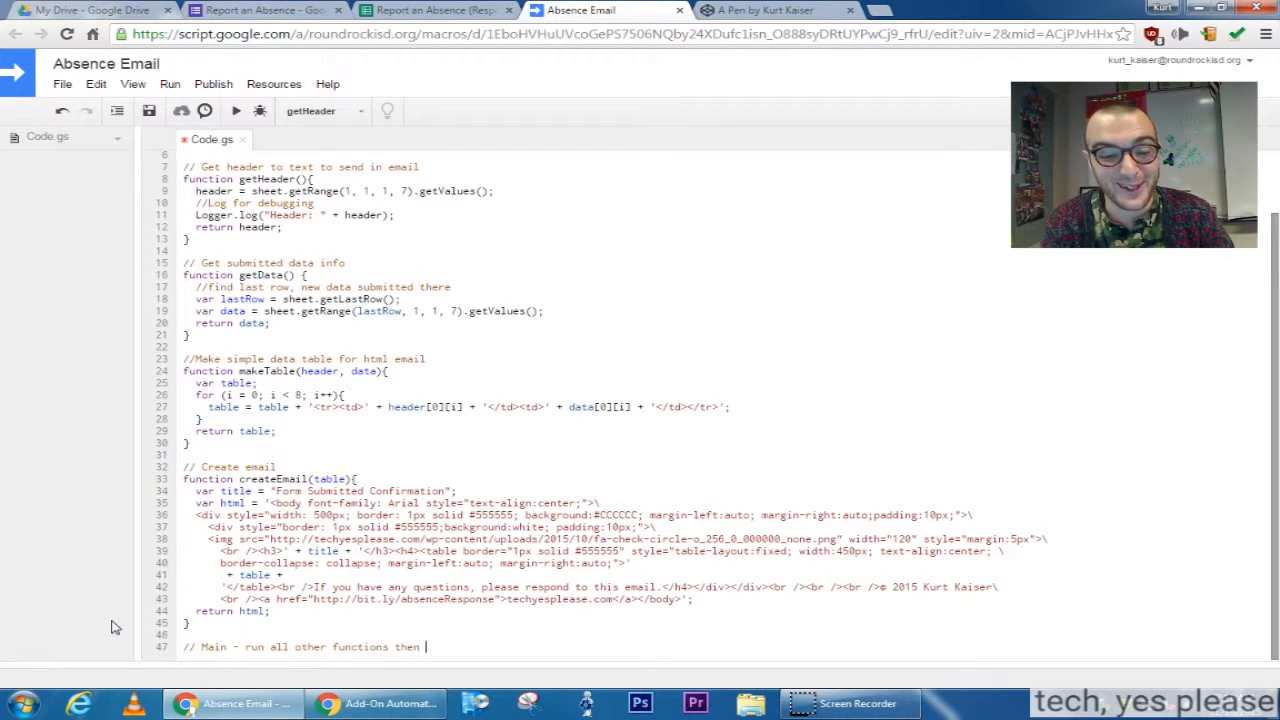
pyautogui.write('send email')
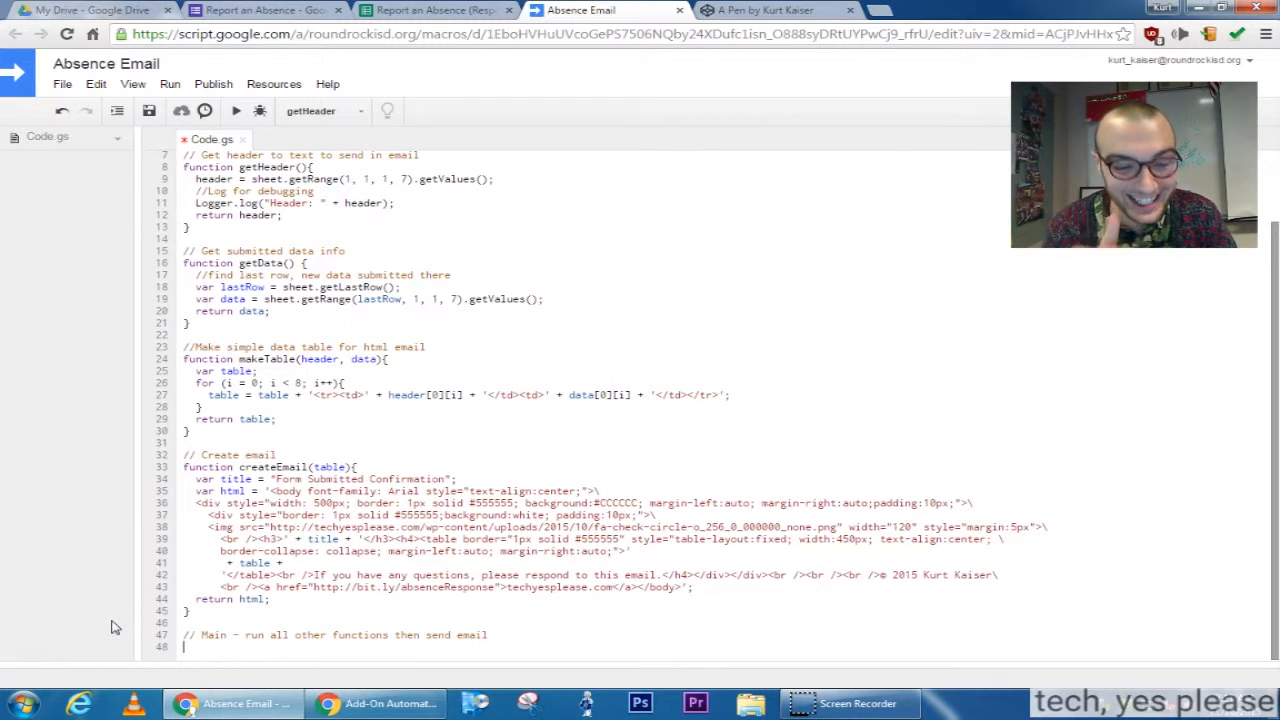
pyautogui.write('function m')
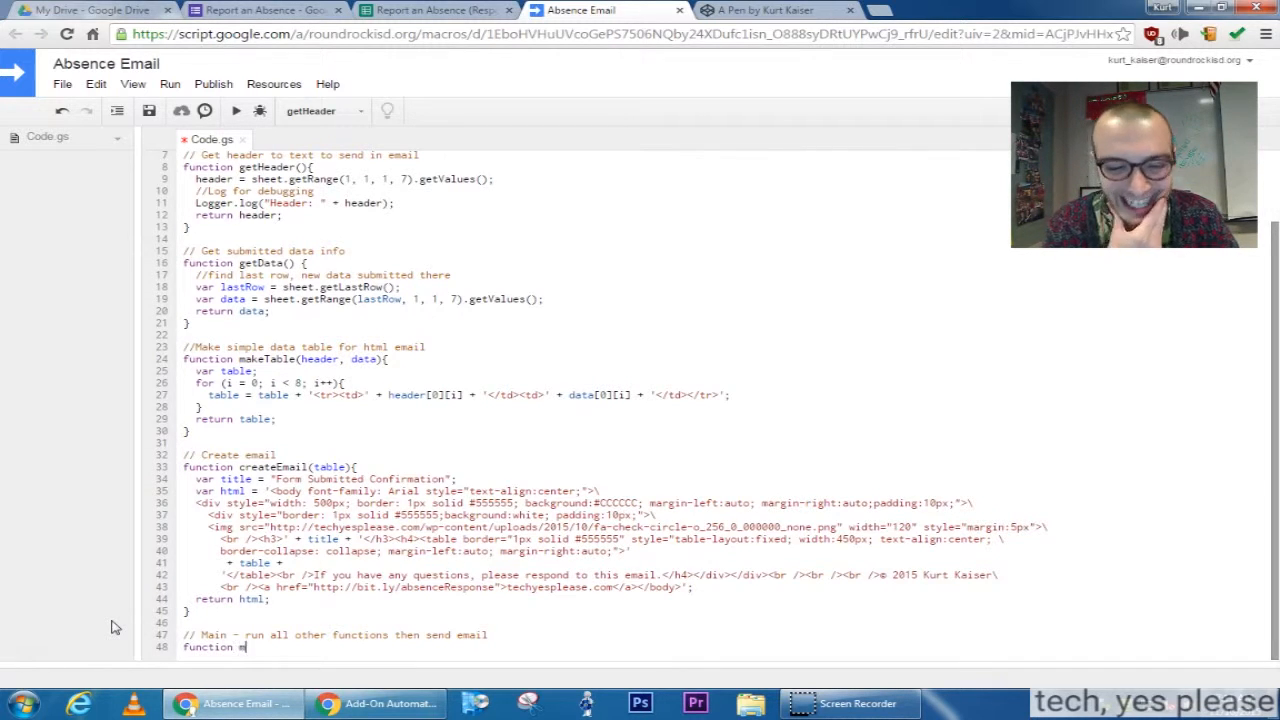
pyautogui.write('ain()')
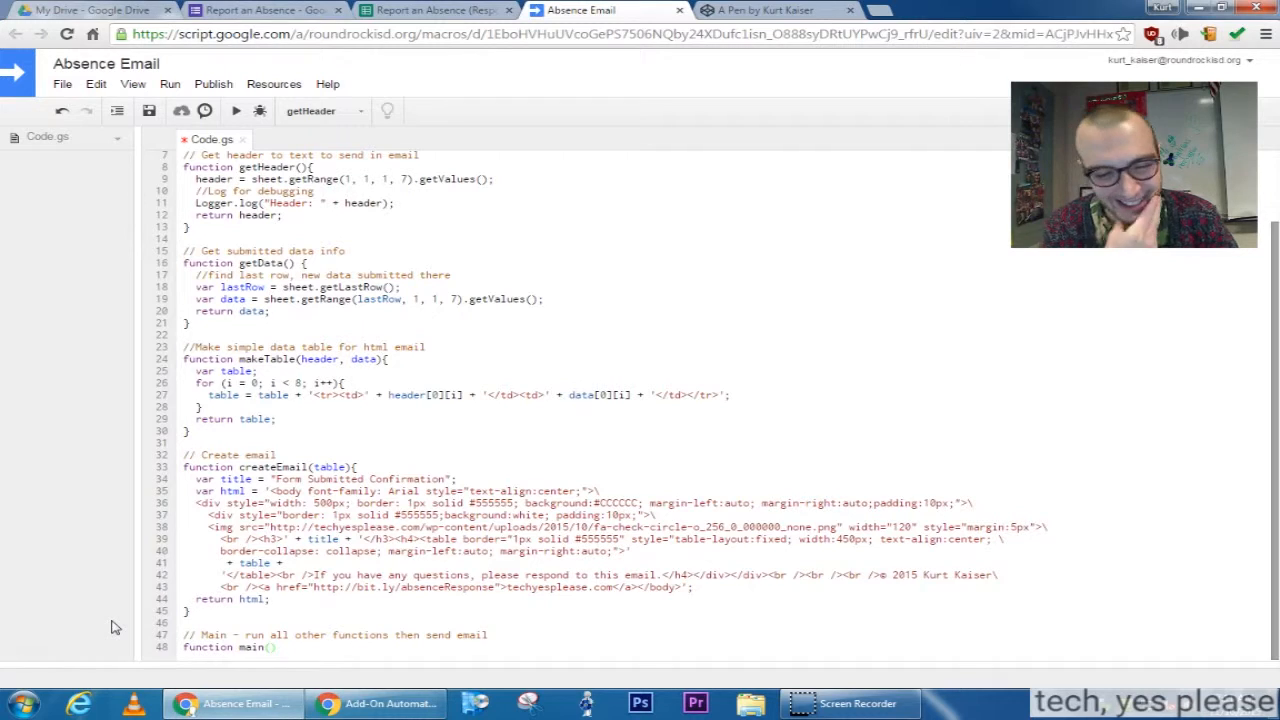
pyautogui.scroll(-3)
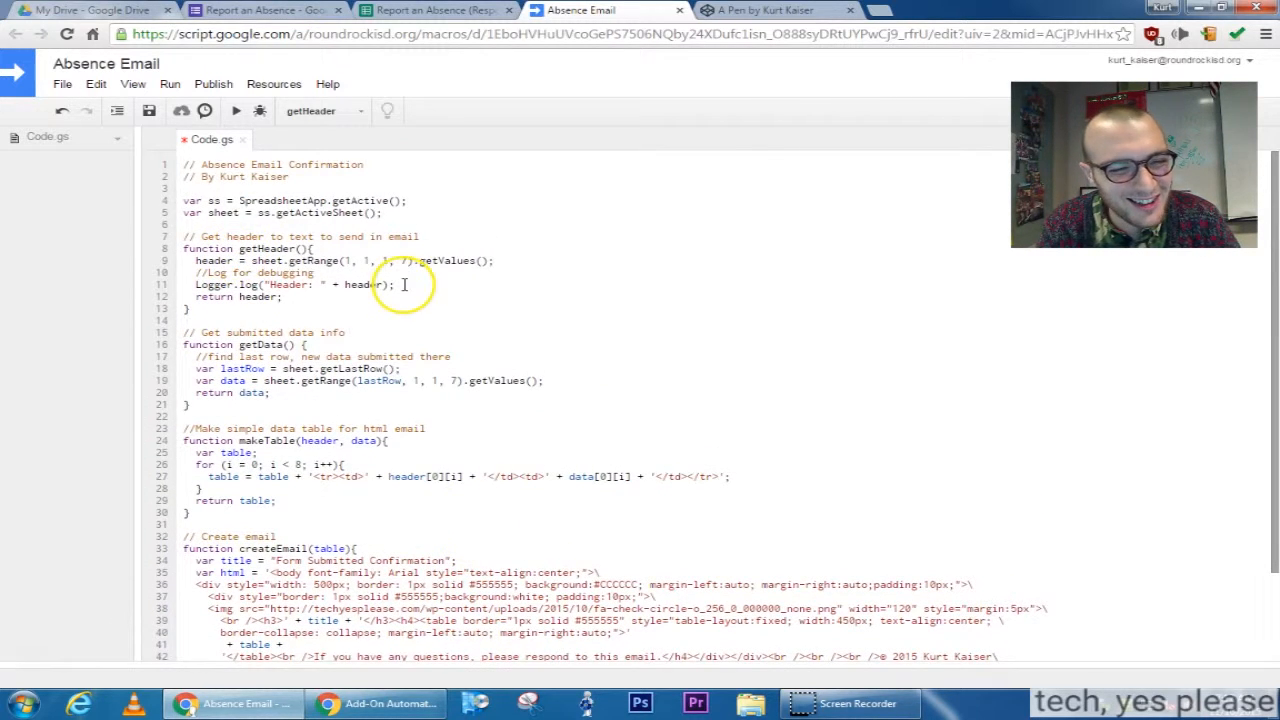
pyautogui.scroll(-3)
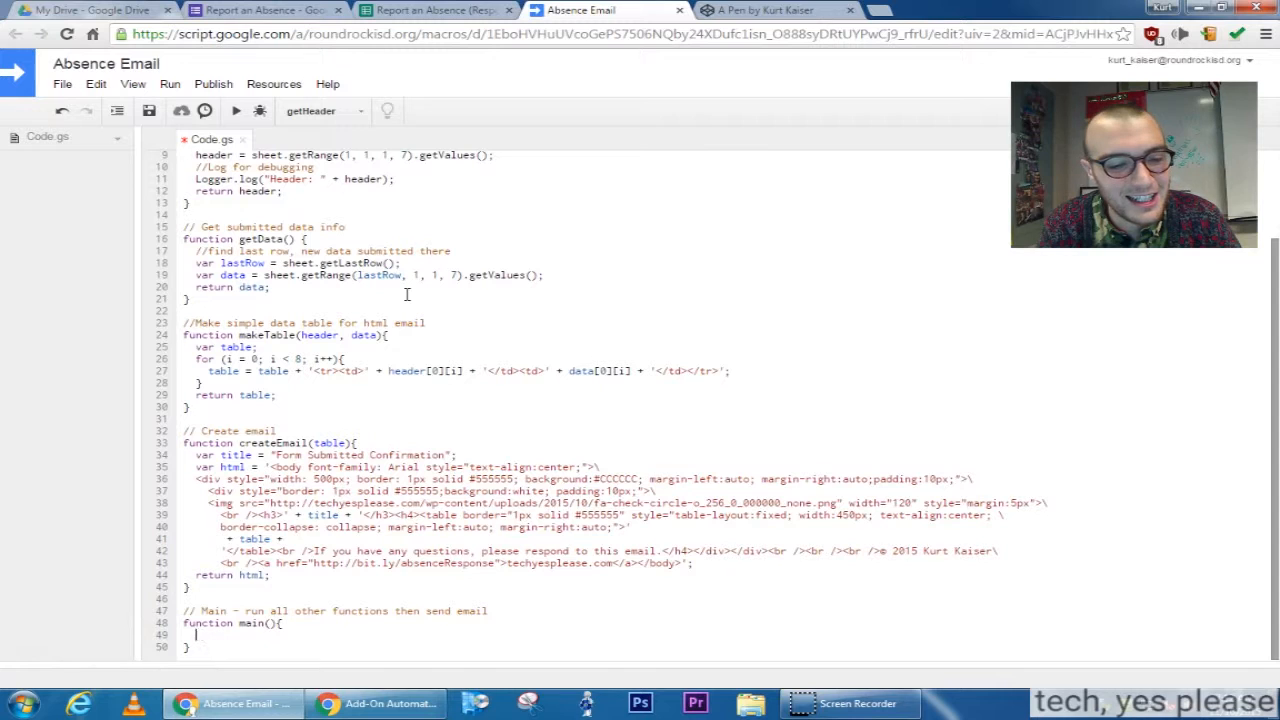
# - In main, set var header = getHeaders() and var data = getData()
pyautogui.write('var header')
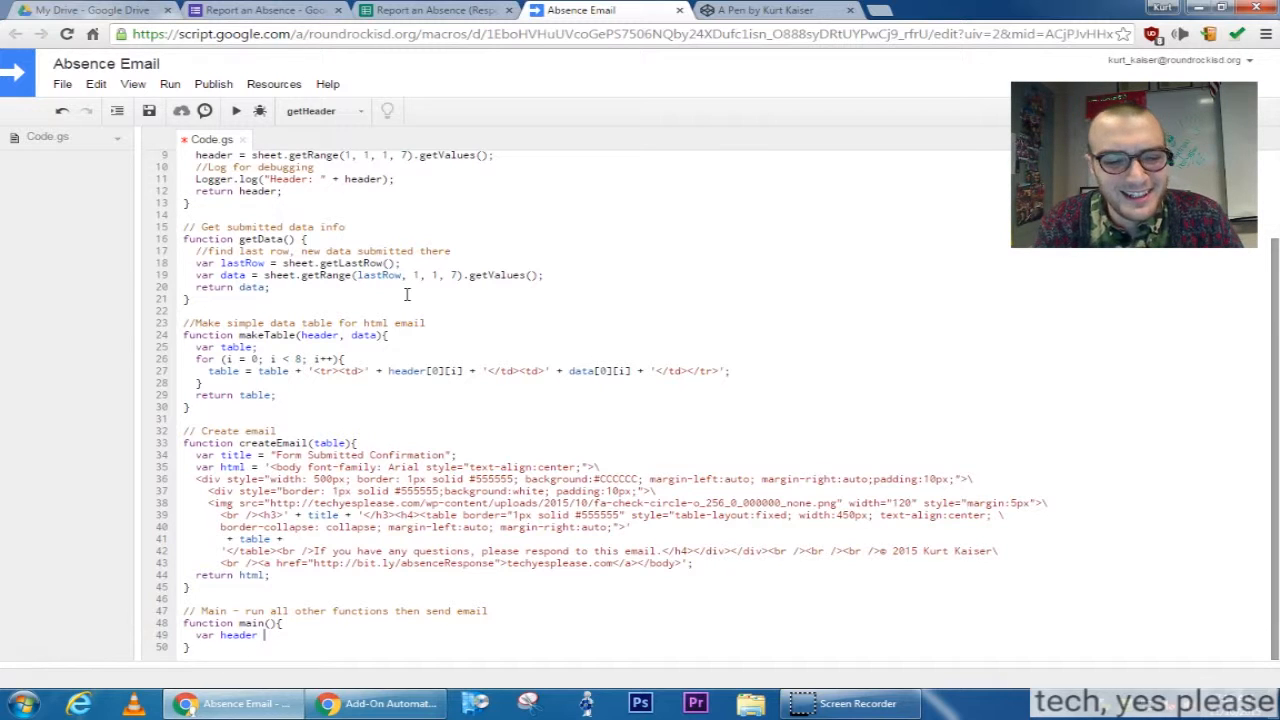
pyautogui.write('= getHe')
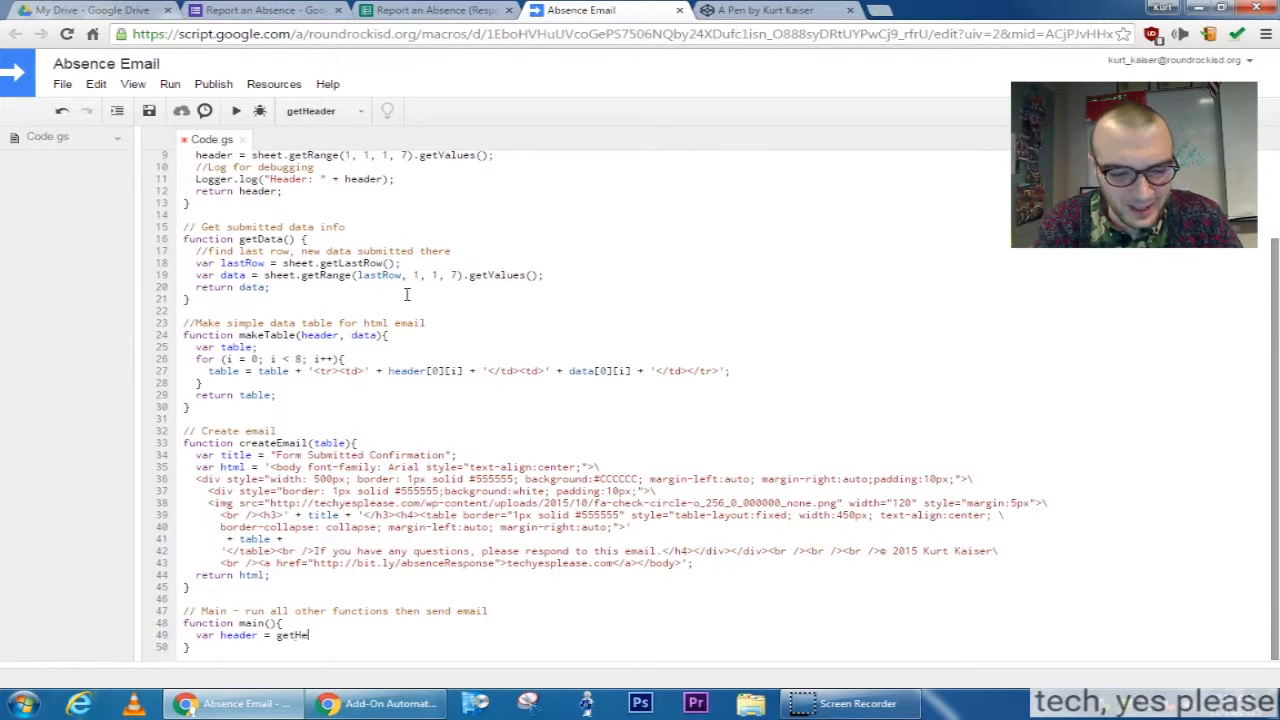
pyautogui.write('aders();')
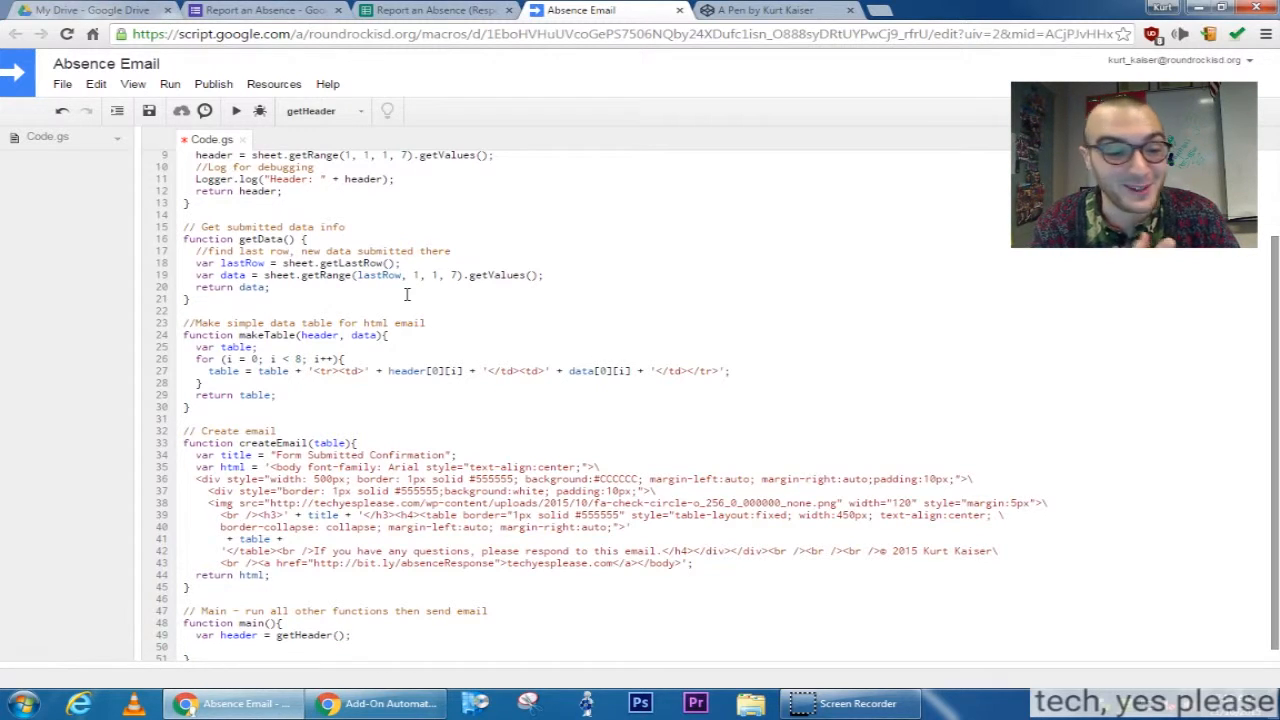
pyautogui.write('var dat')
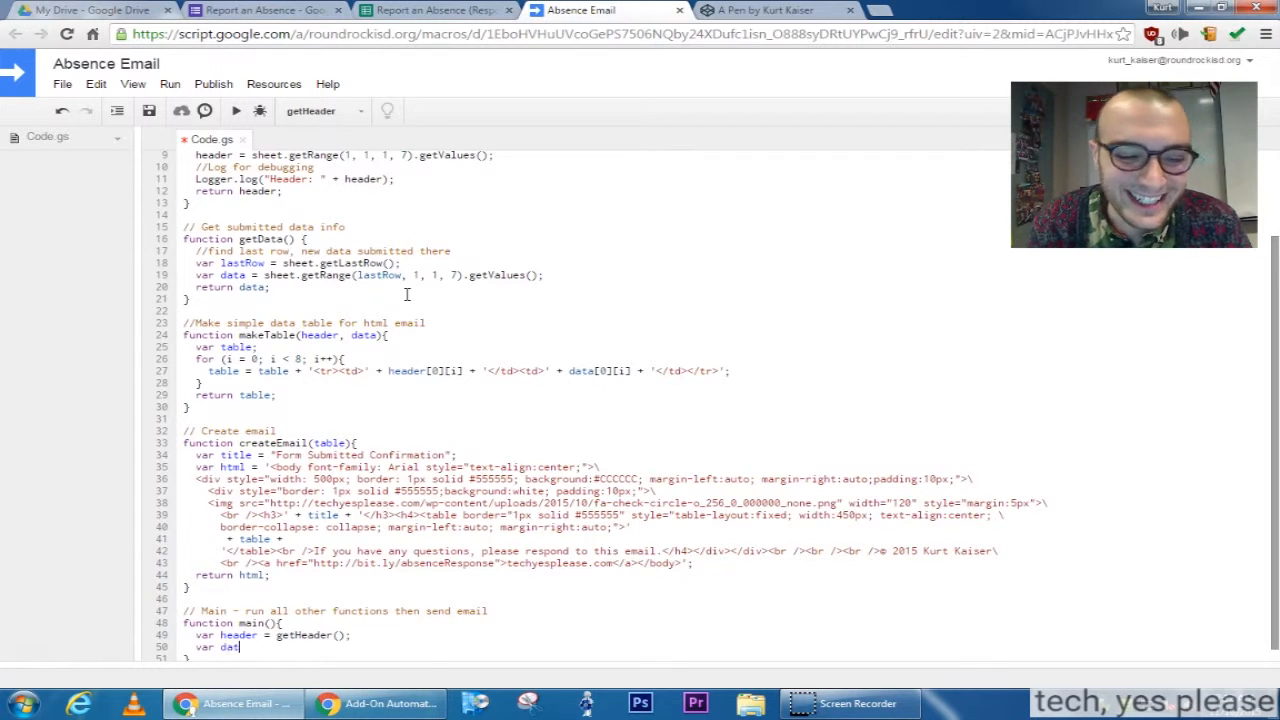
pyautogui.write('ge')
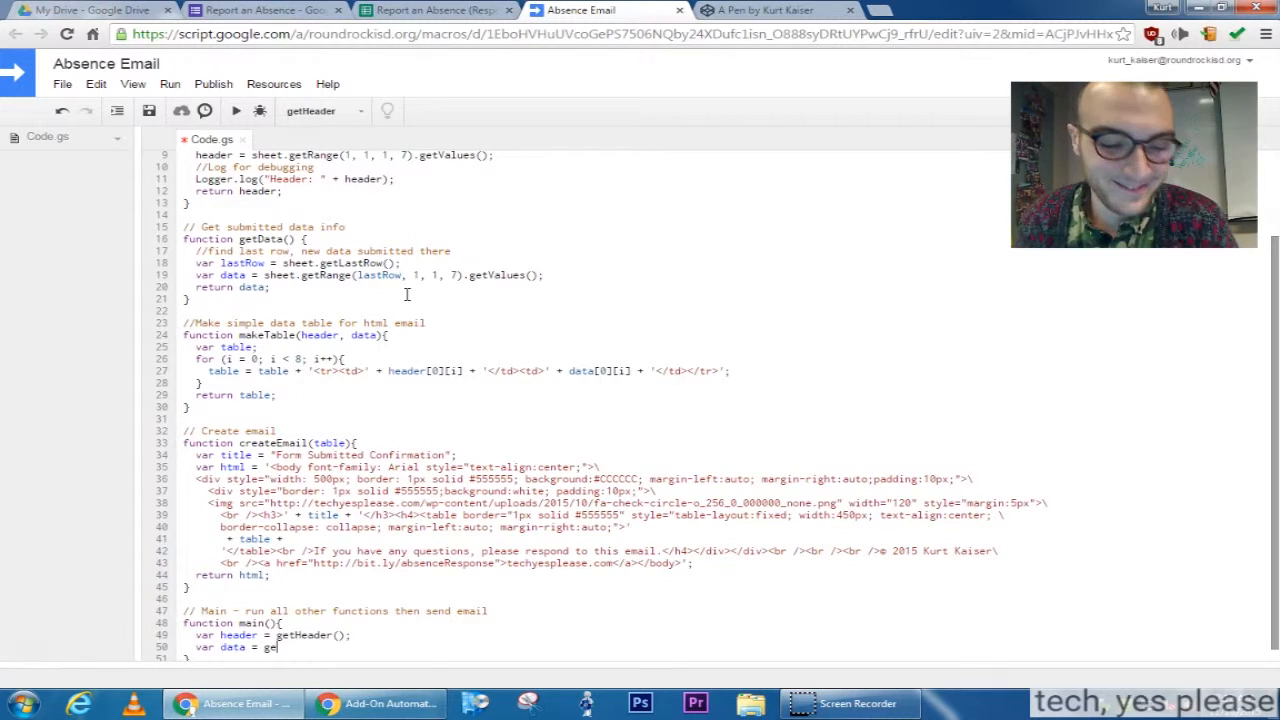
pyautogui.write('tData();')
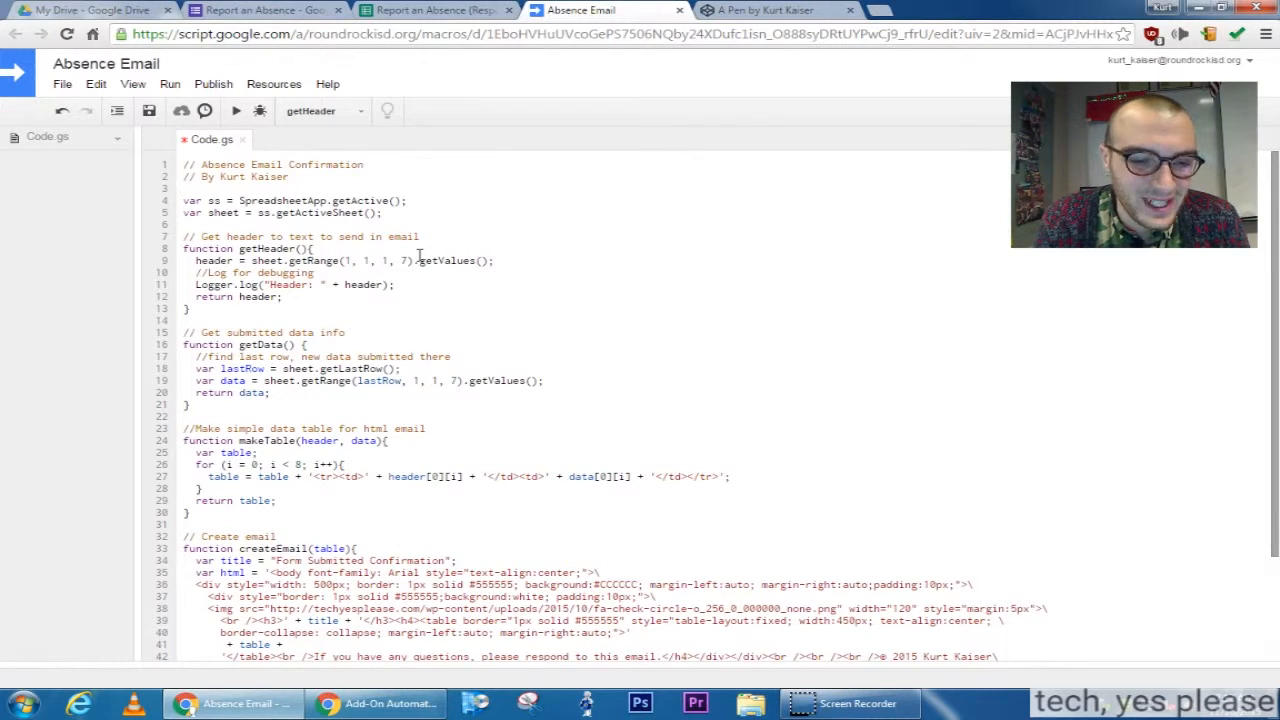
# - Build var table = makeTable(header, data) and var html = createEmail(table)
pyautogui.scroll(-3)
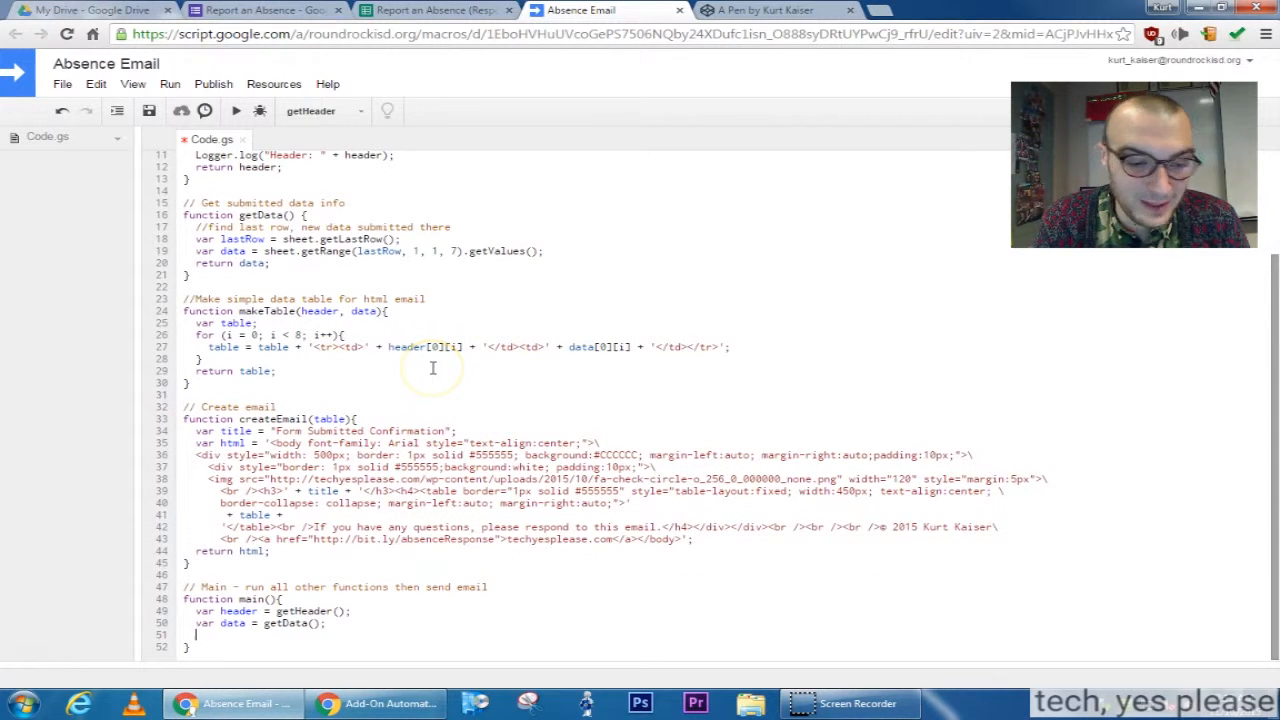
pyautogui.write('var t')
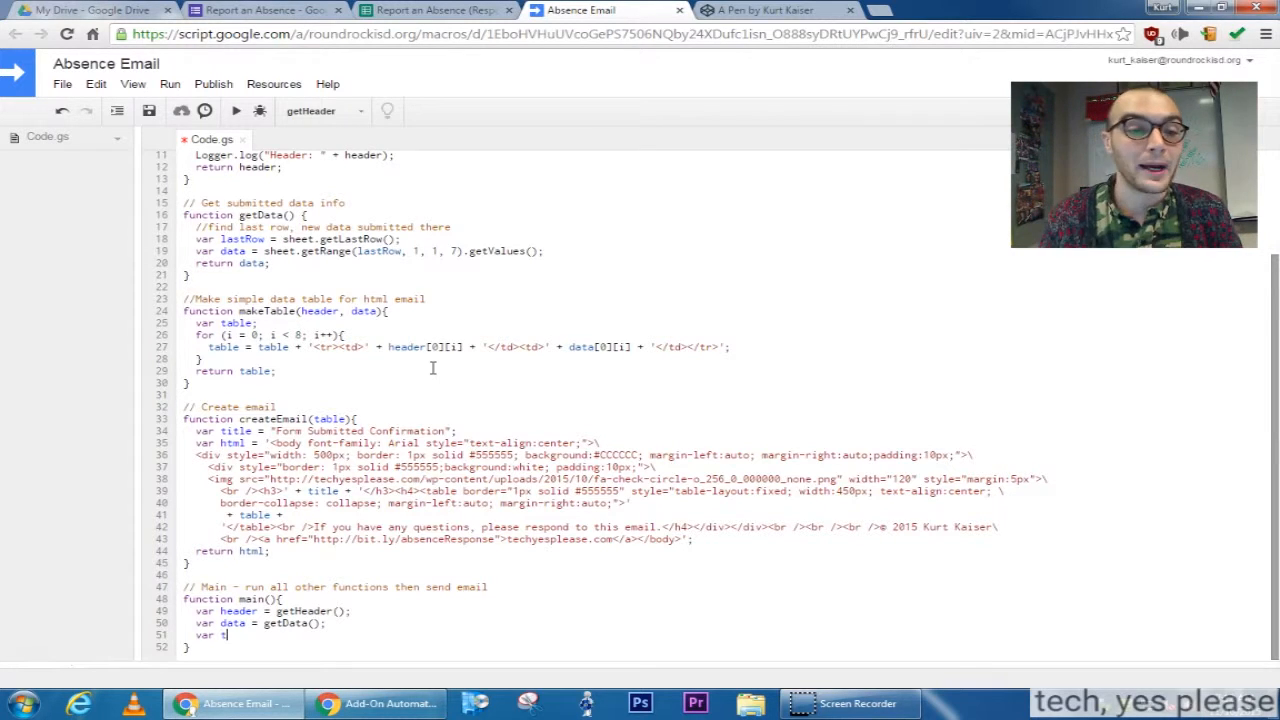
pyautogui.write('able =')
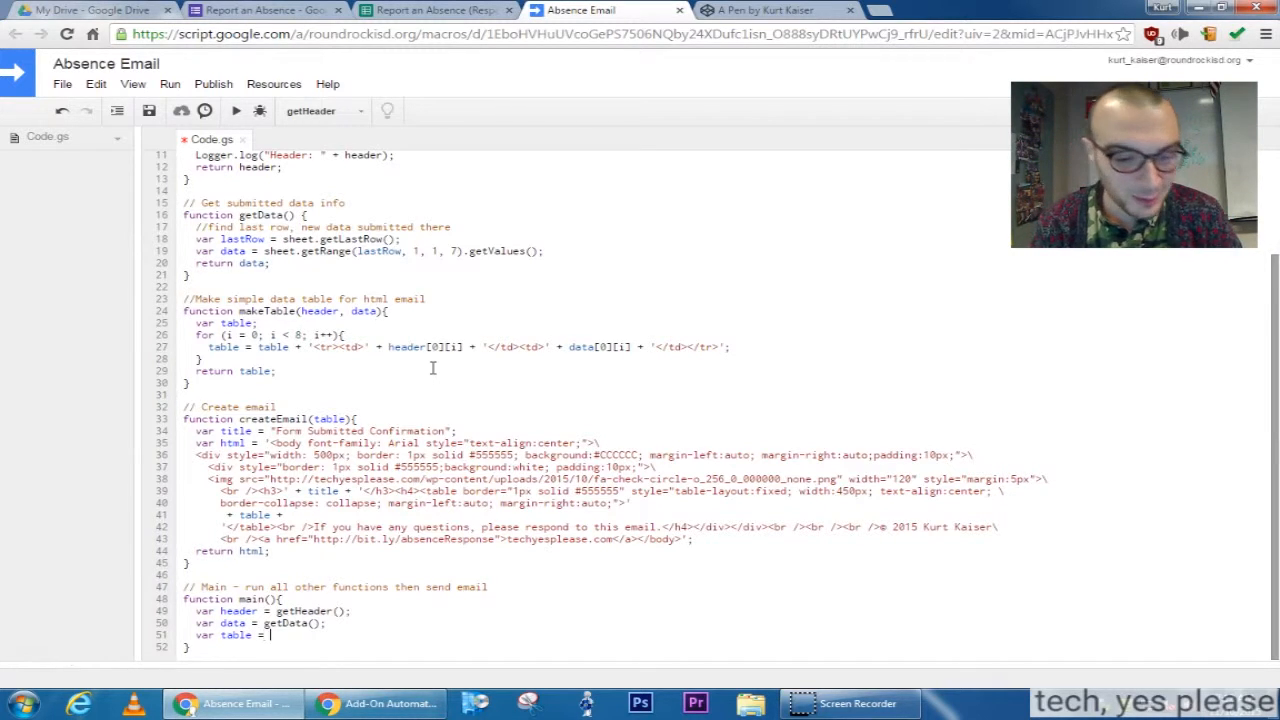
pyautogui.write('make')
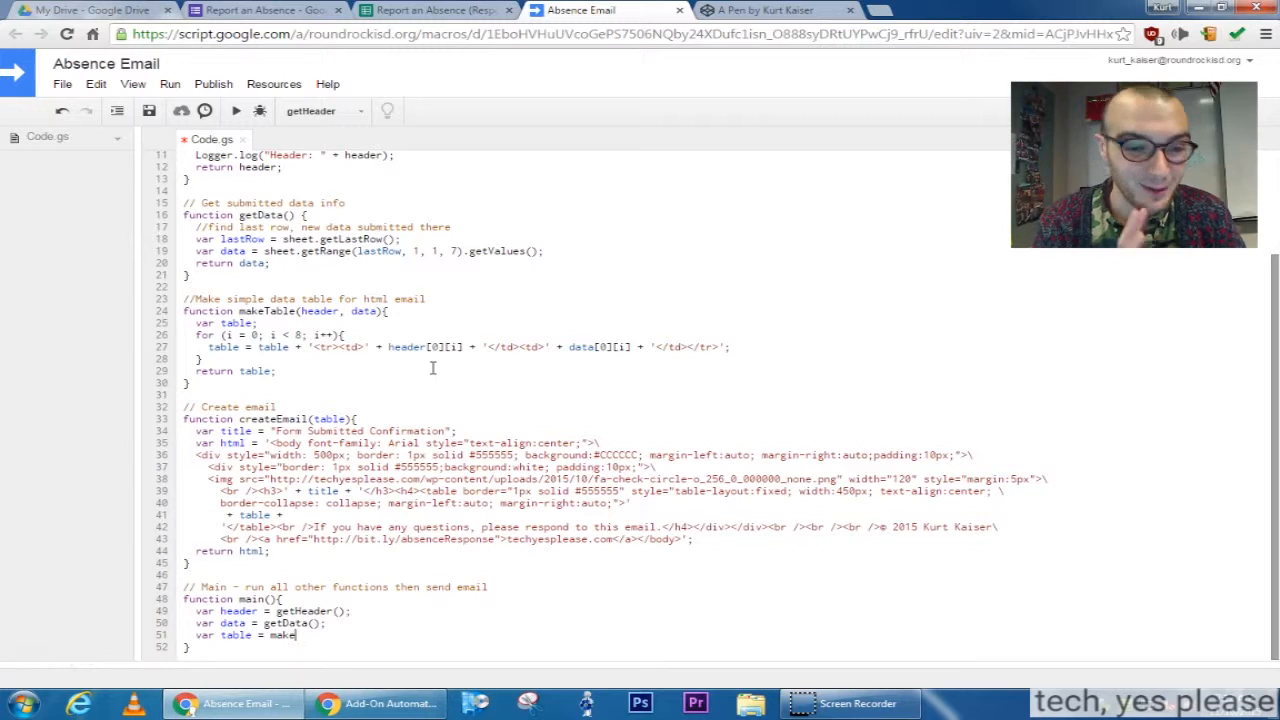
pyautogui.write('Table(header, dat')
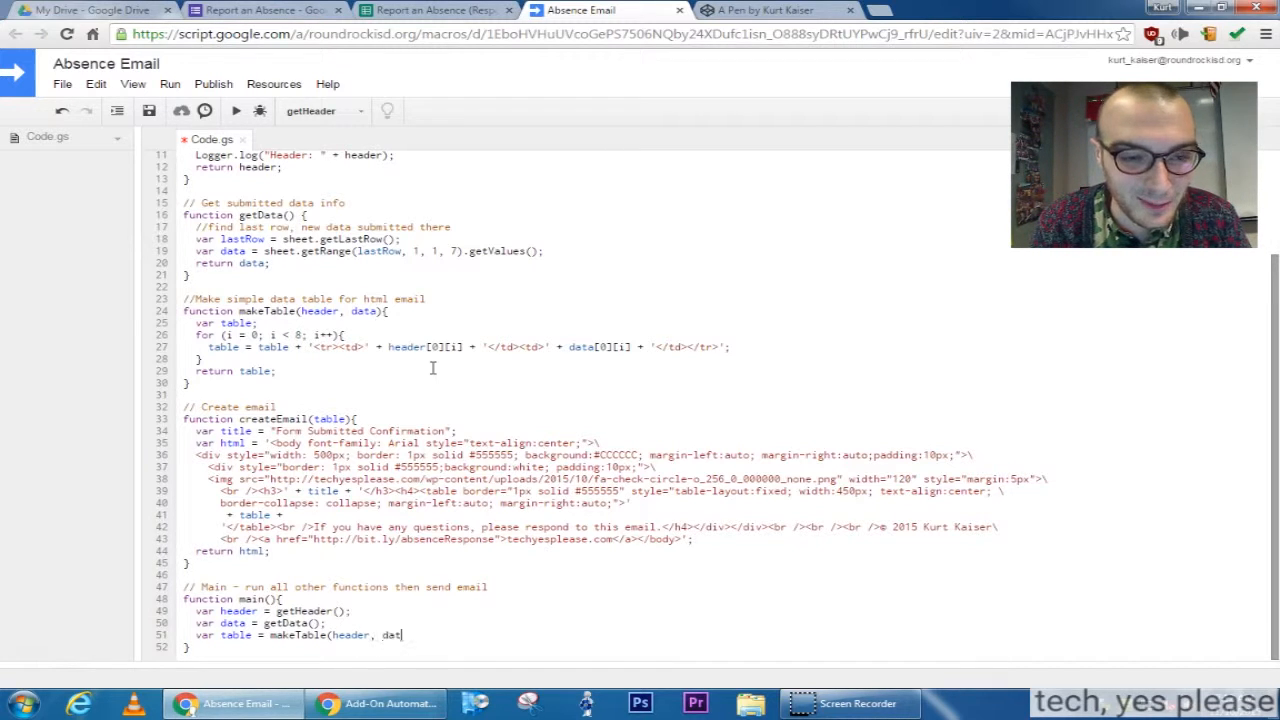
pyautogui.write('a);')
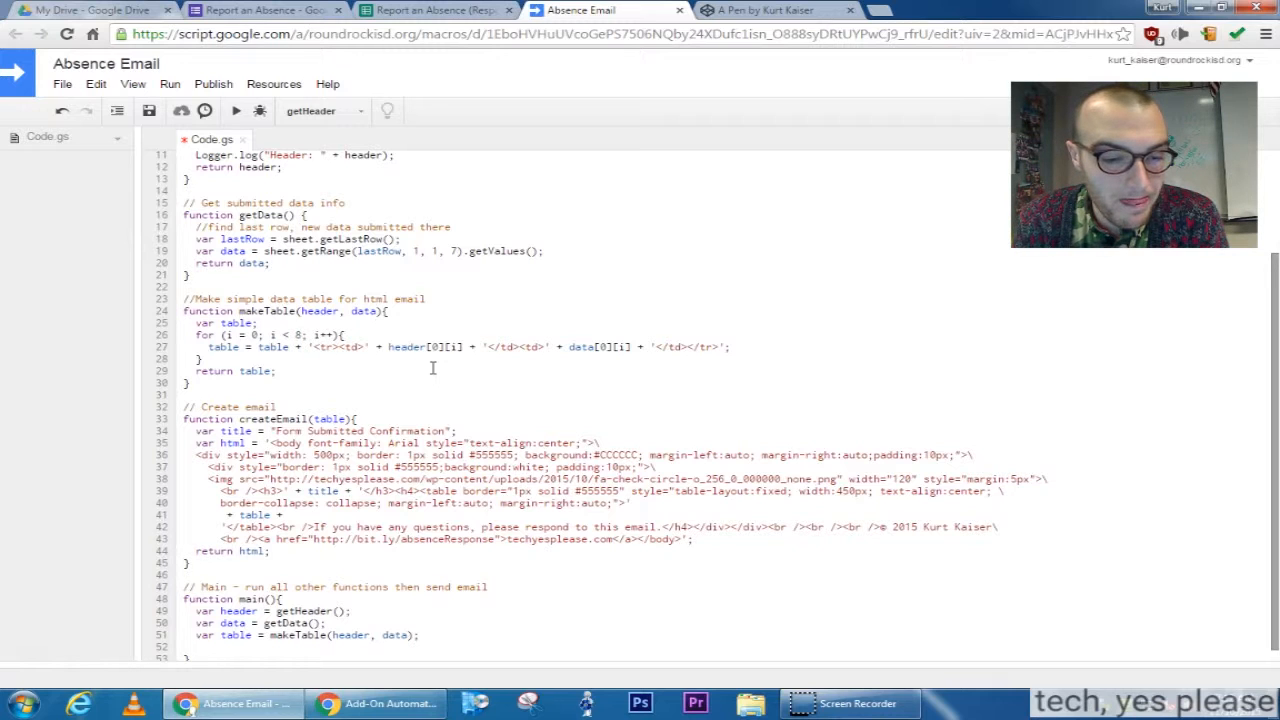
pyautogui.write('var html =')
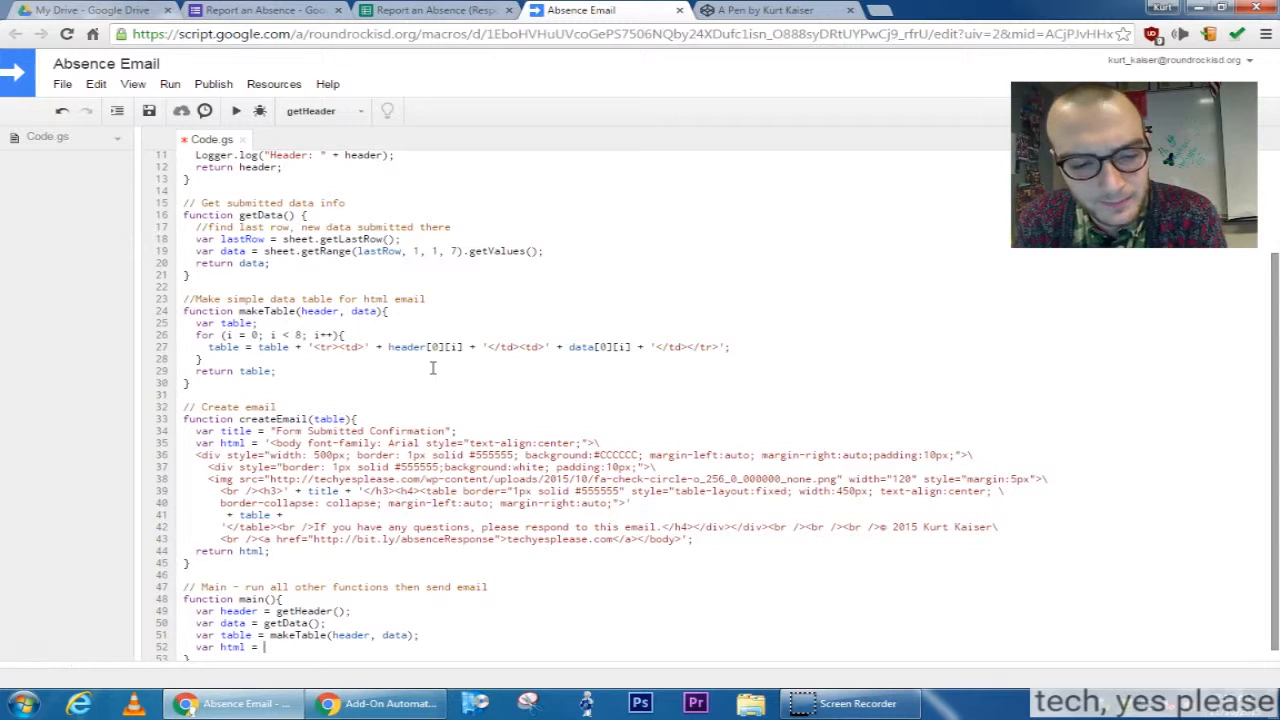
pyautogui.write('createEmail(')
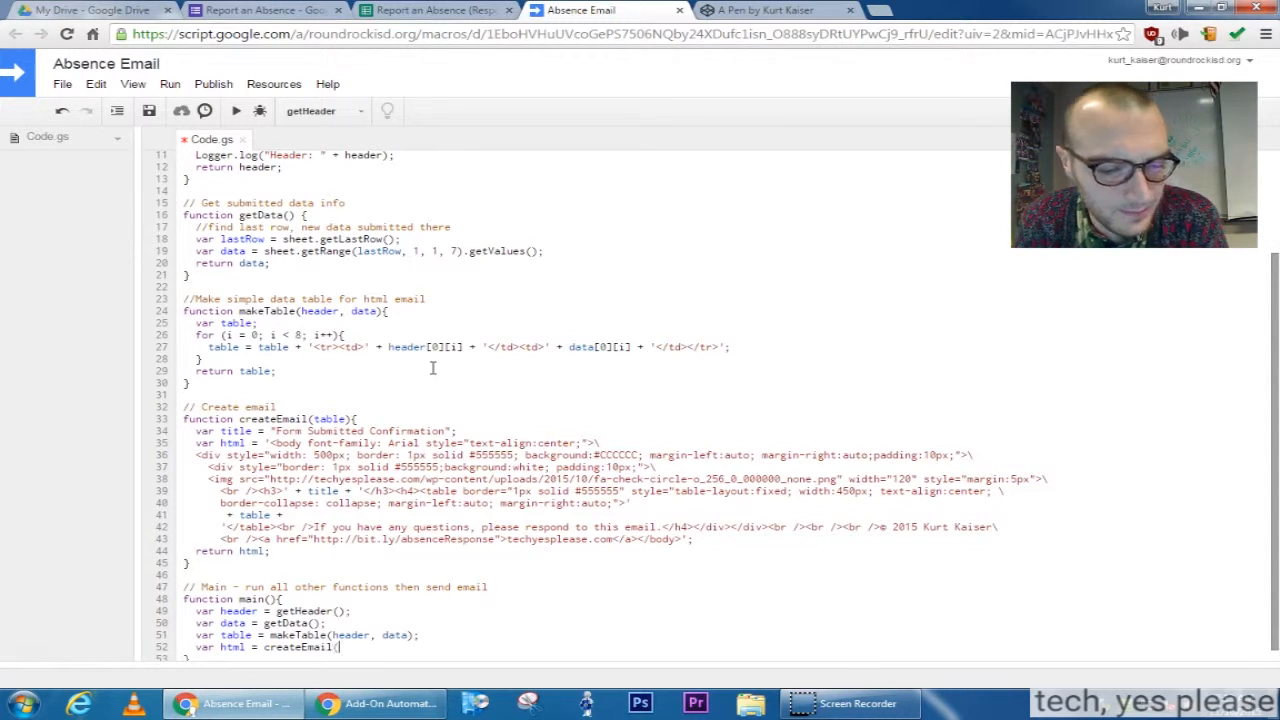
pyautogui.write('table);')
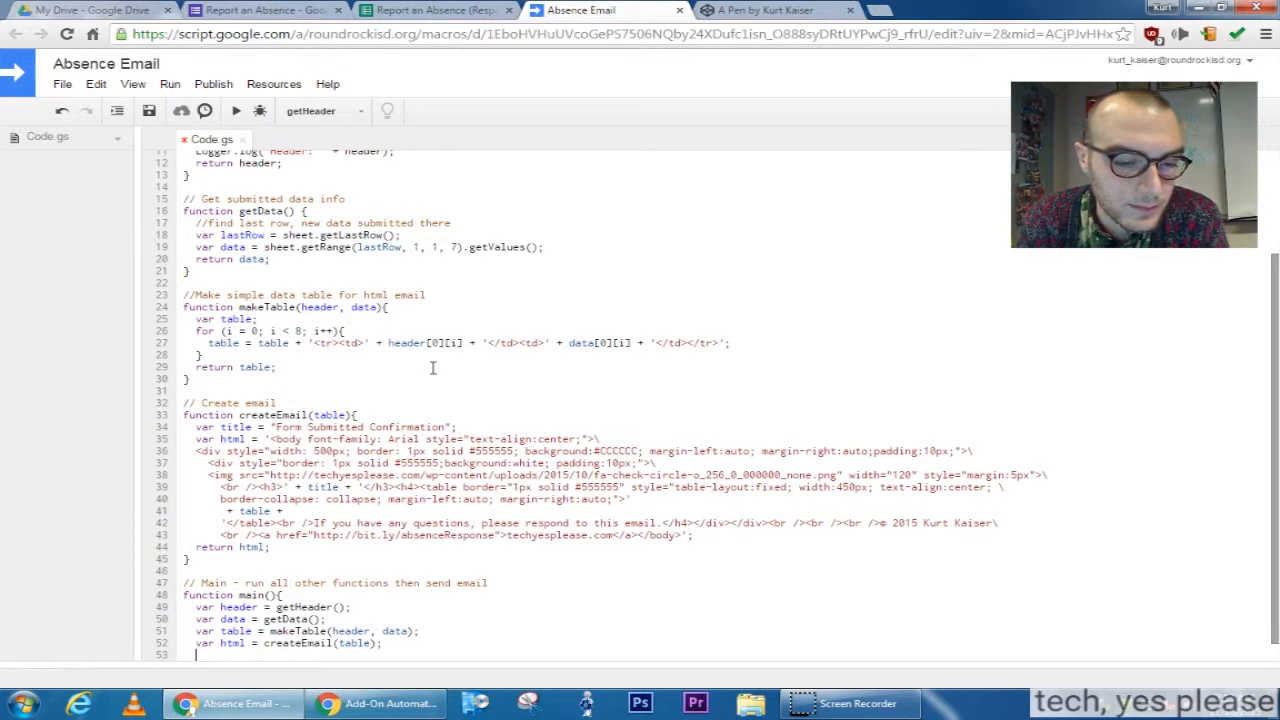
# - Send the email with MailApp.sendEmail(data[0][7], "Form Confirmation", html)
pyautogui.write('M')
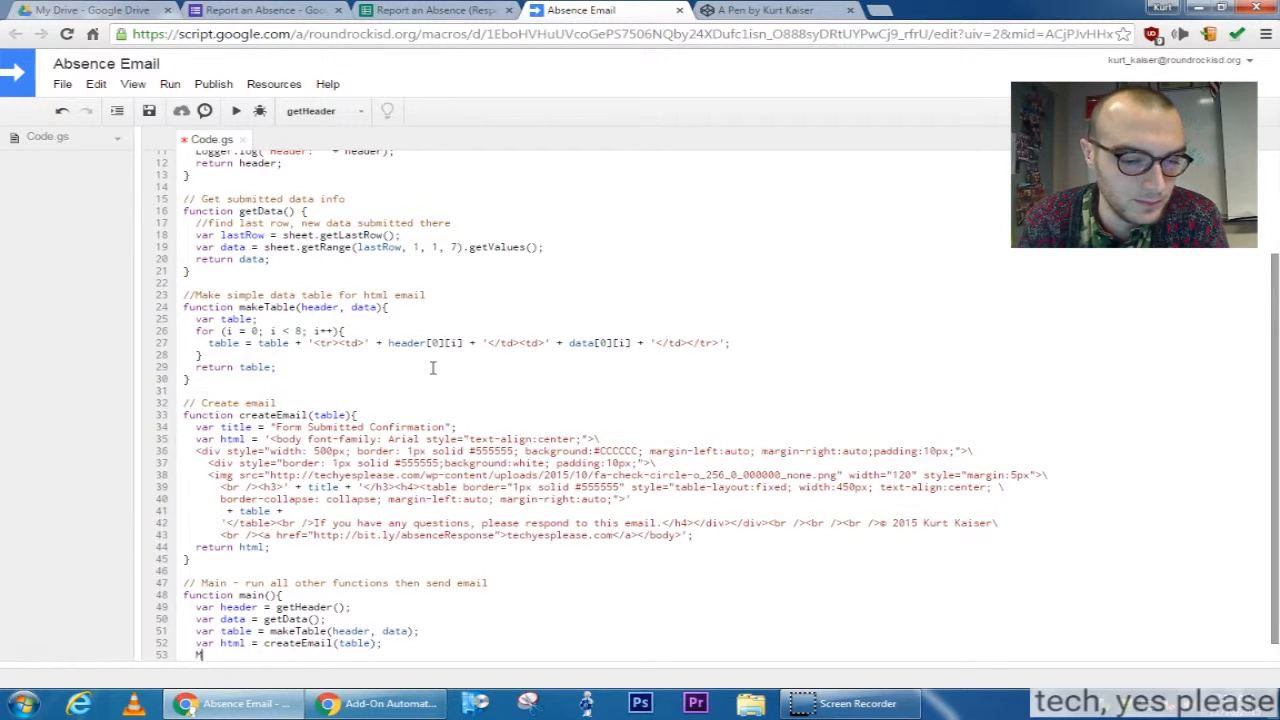
pyautogui.write('MailApp')
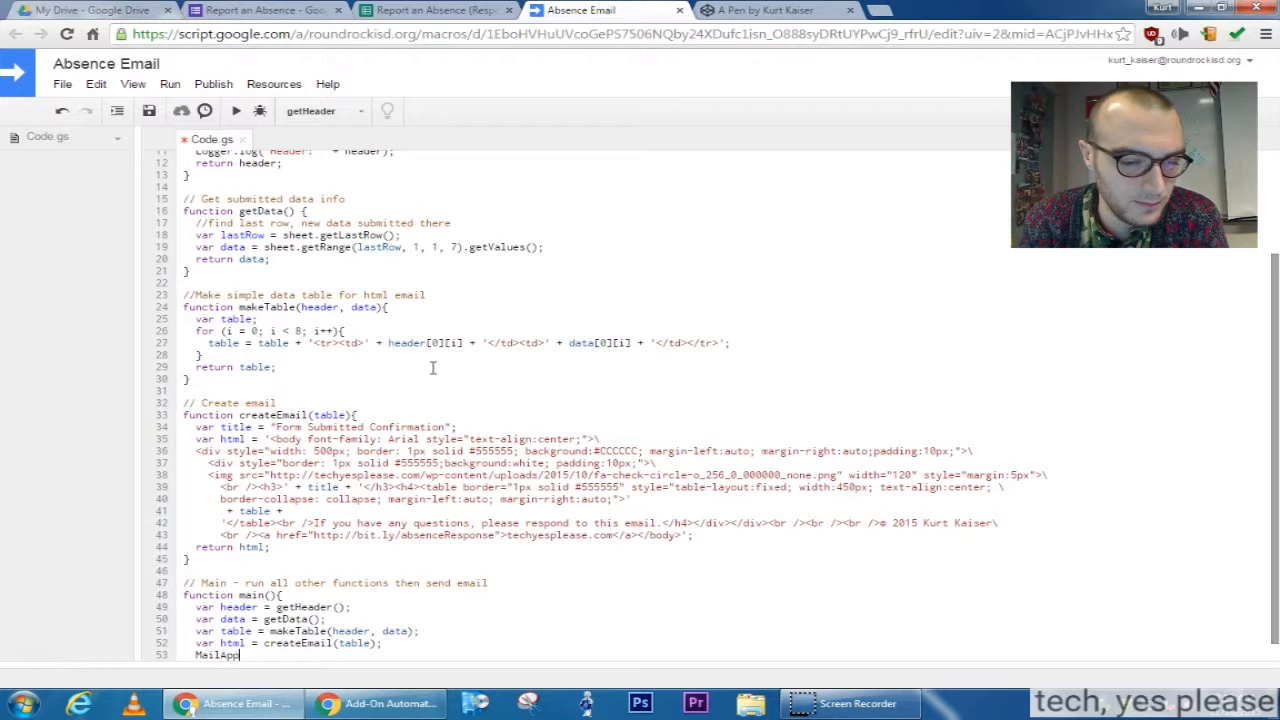
pyautogui.write('.')
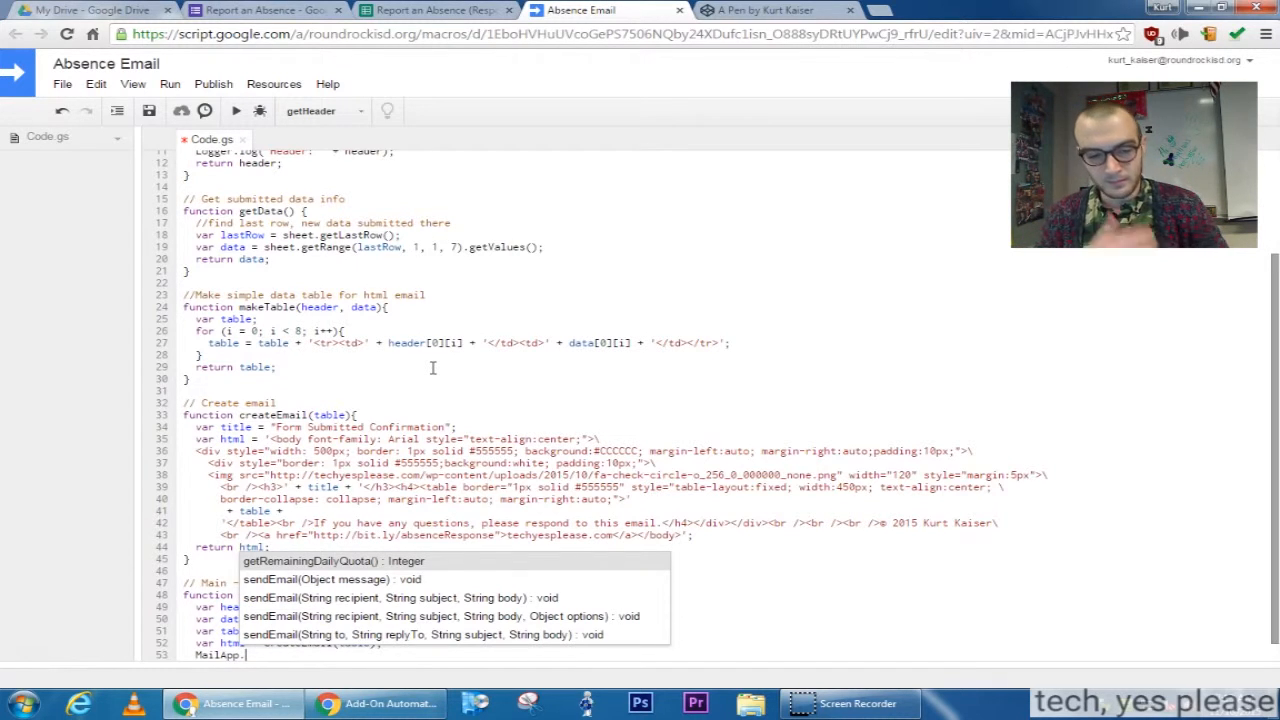
pyautogui.moveTo(136, 340)
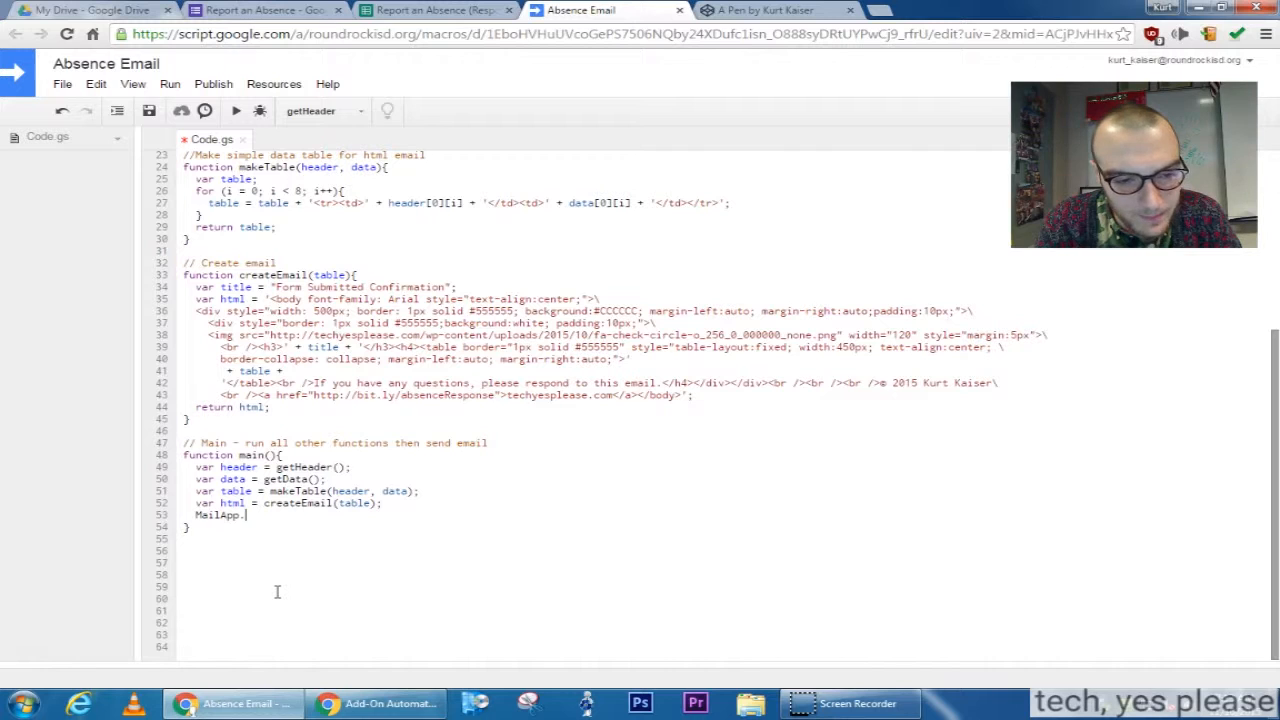
pyautogui.write('se')
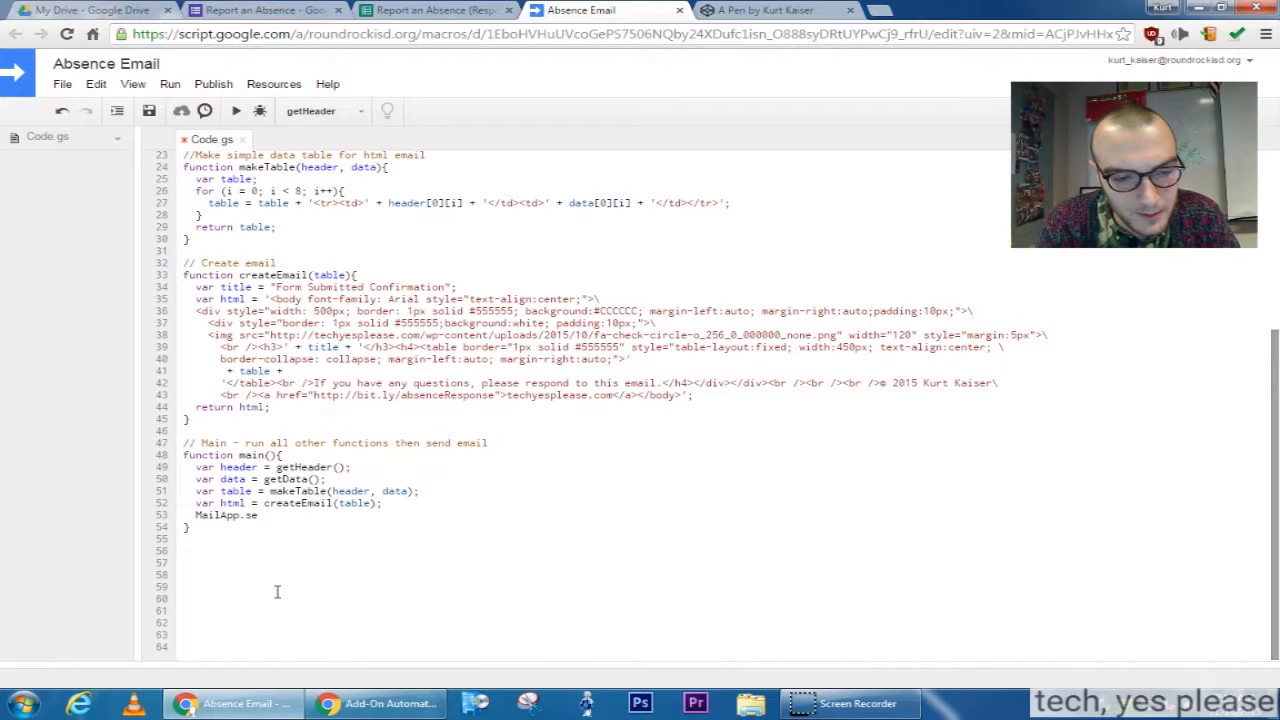
pyautogui.write('ndE')
pyautogui.write('sheet.getR')
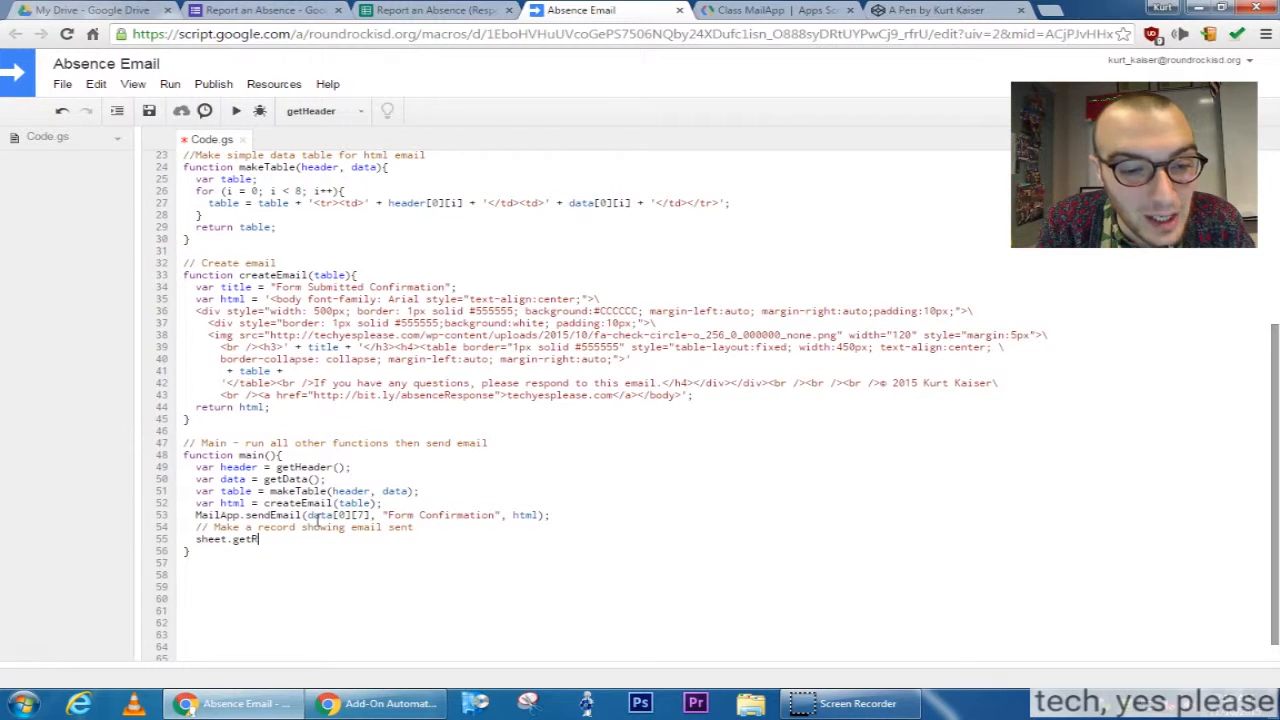
# - Write sheet.getRange(sheet.getLastRow(), 8).setValue("Sent") to mark the newest row
pyautogui.press('BackSpace')
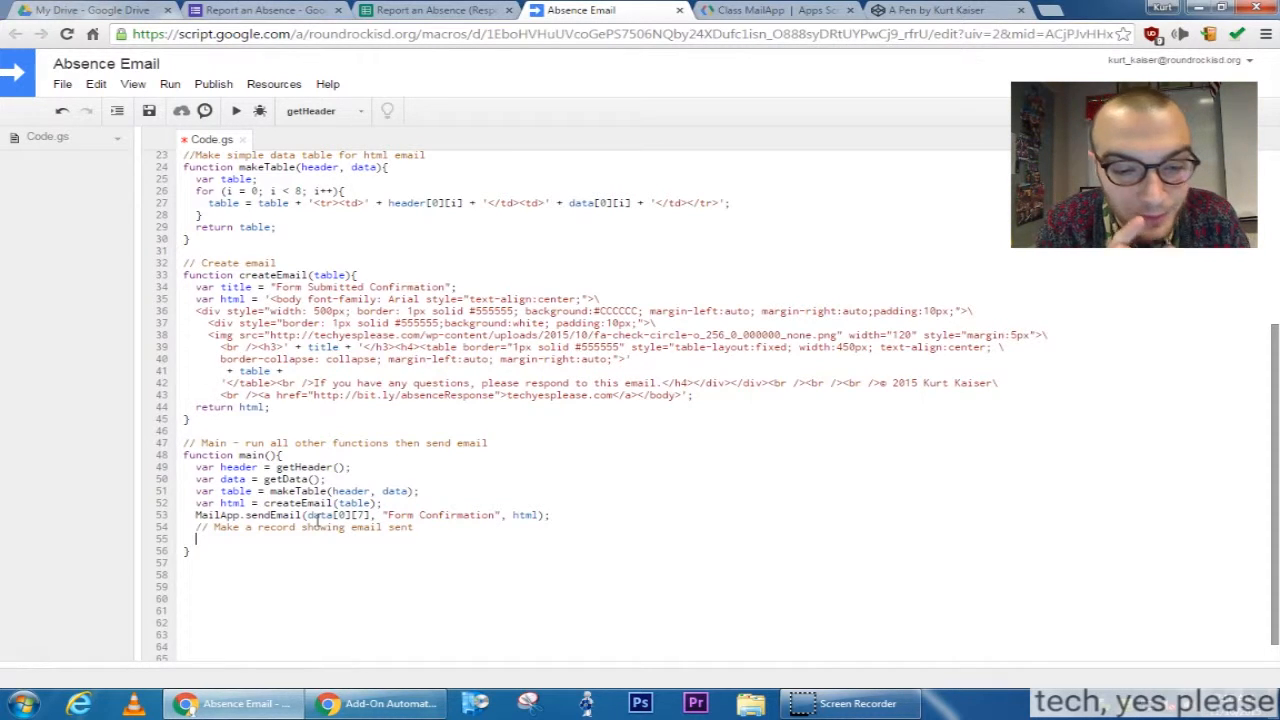
pyautogui.write('sheet.')
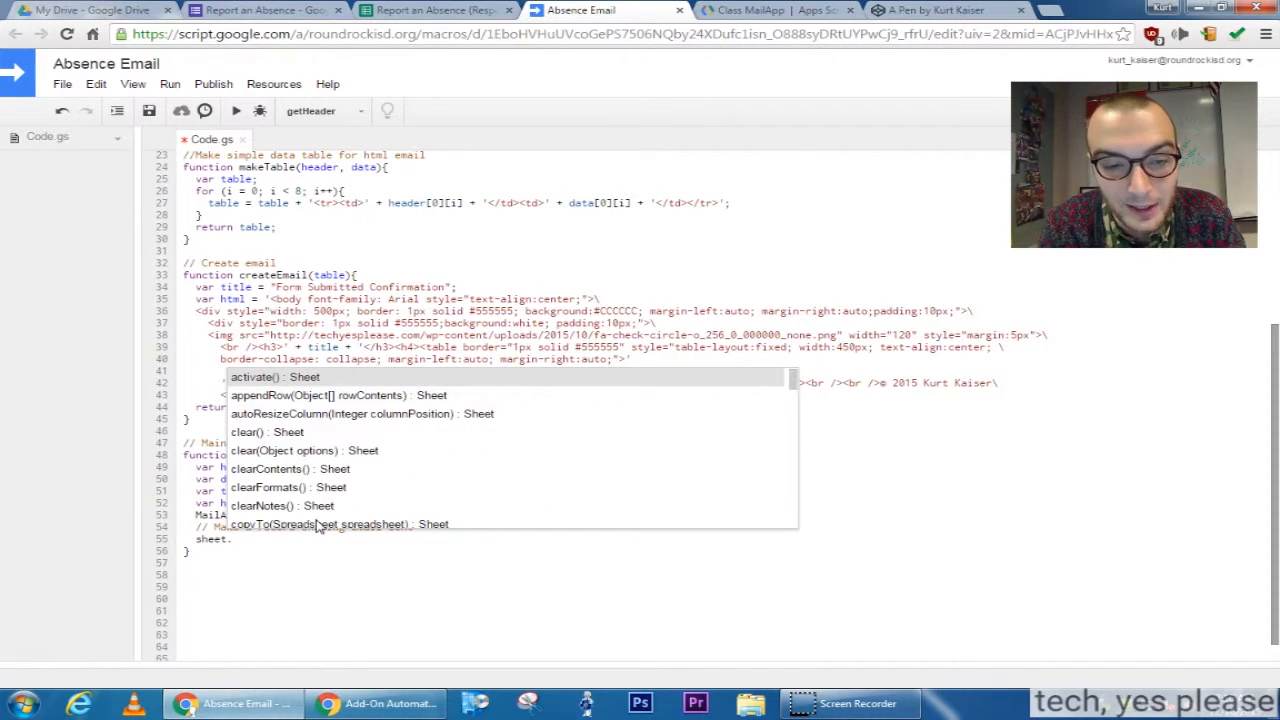
pyautogui.write('getRange')
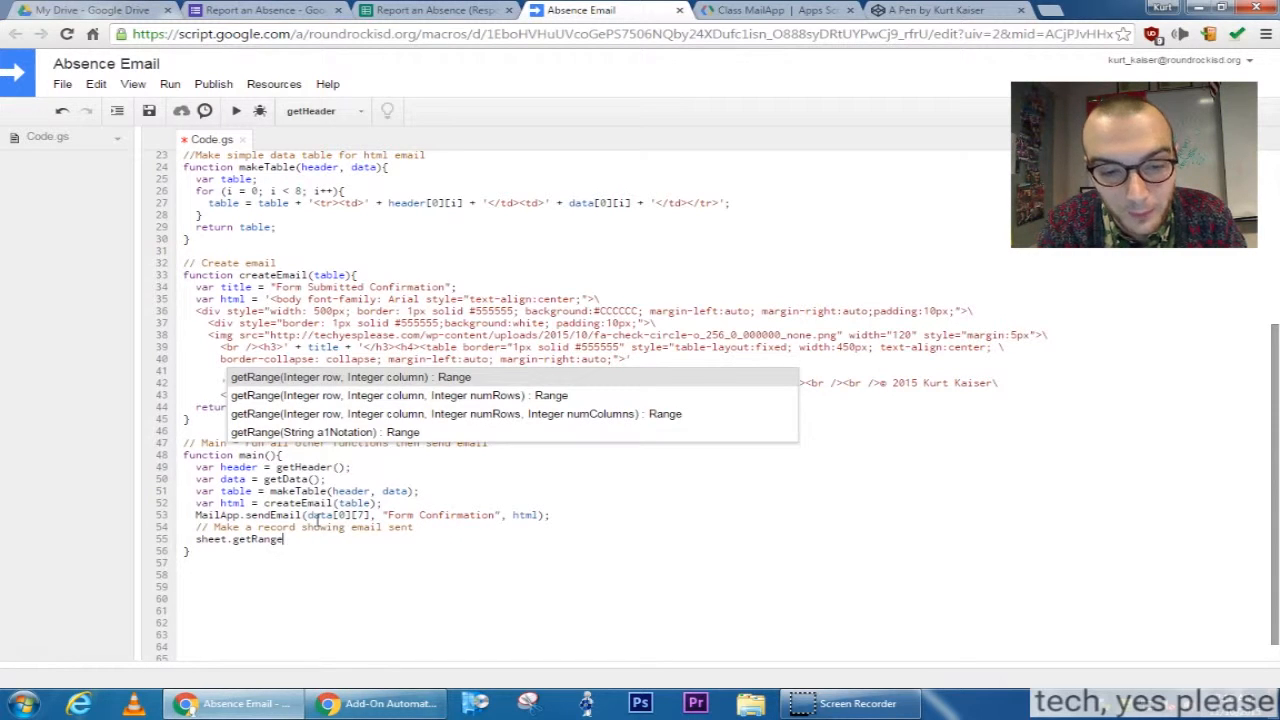
pyautogui.write('(')
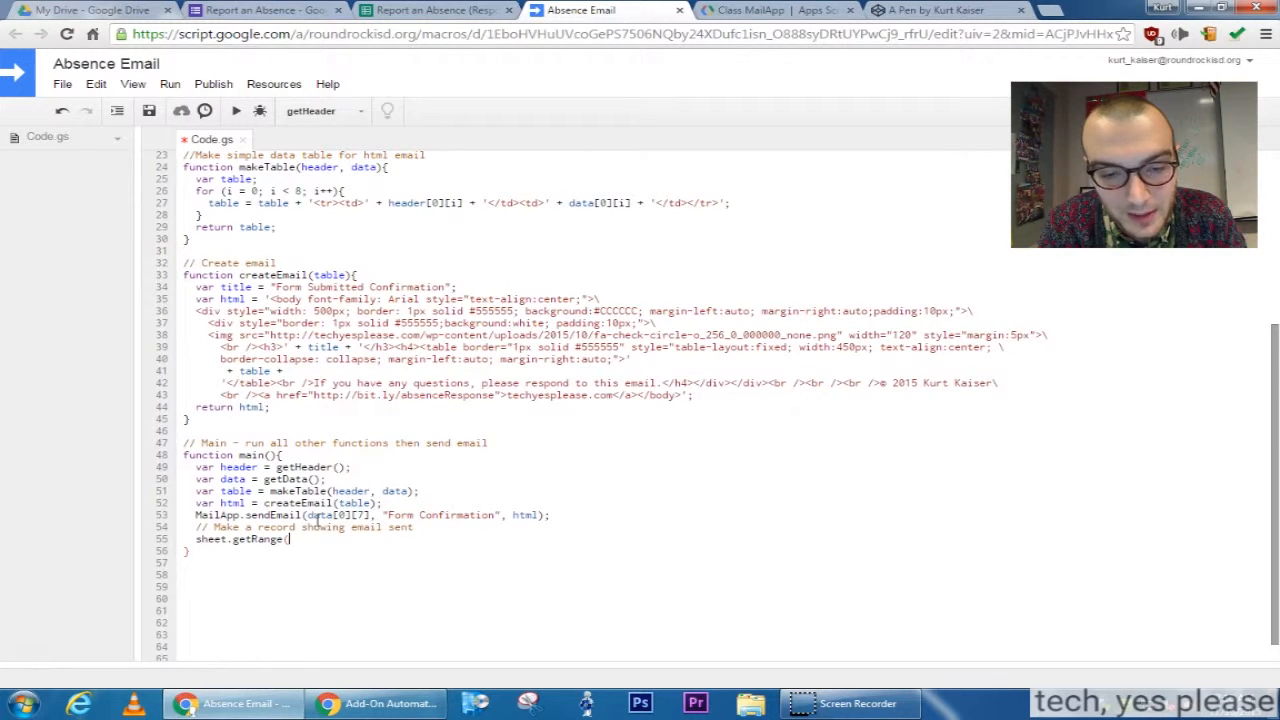
pyautogui.write('sh')
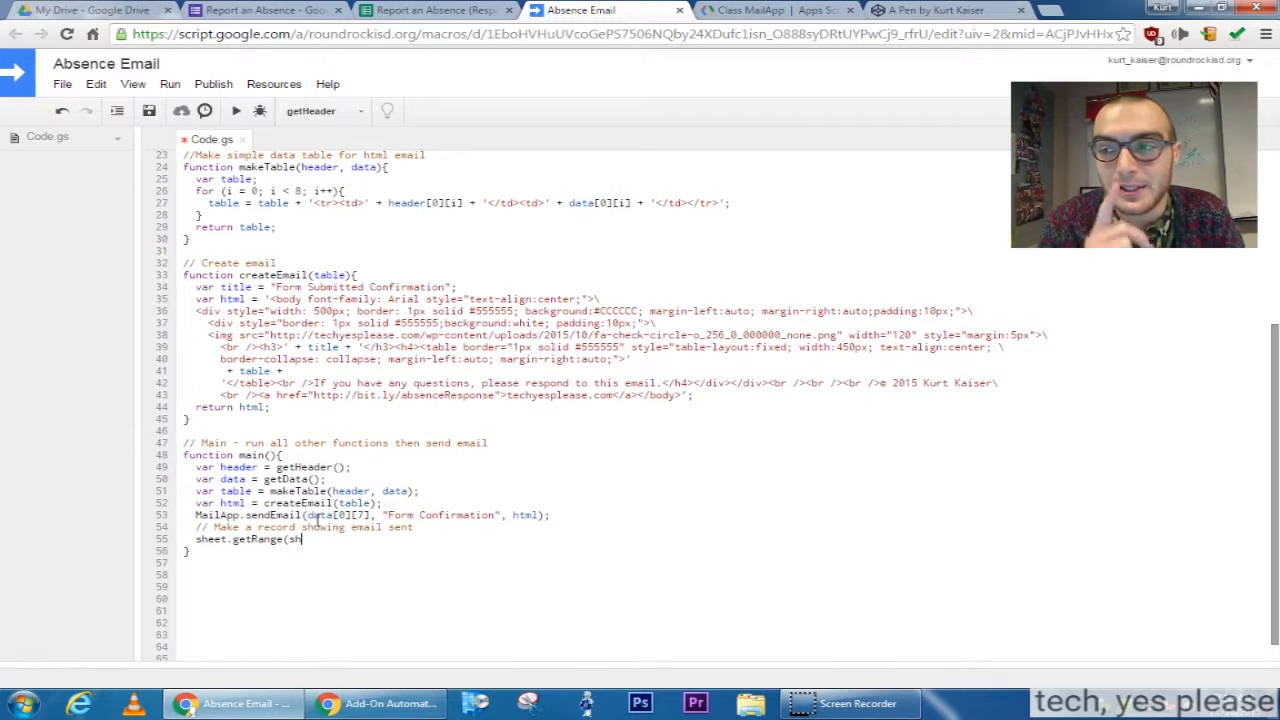
pyautogui.write('eet.l')
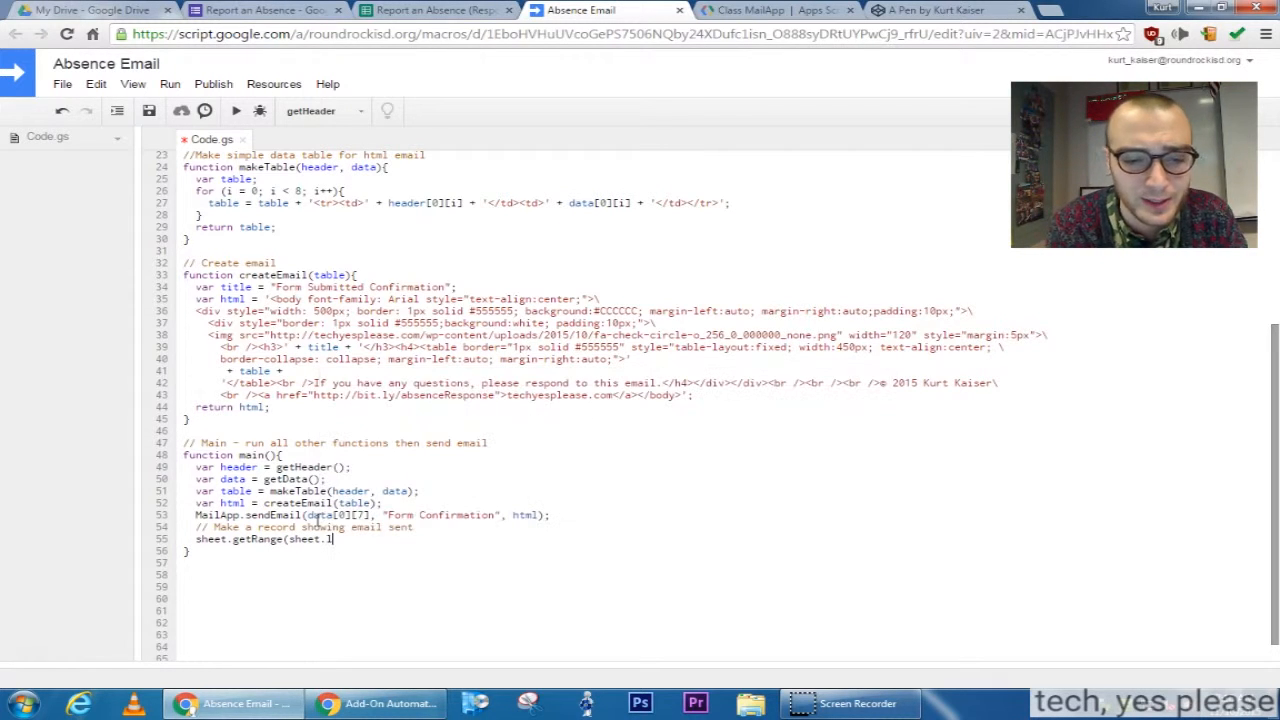
pyautogui.write('astR')
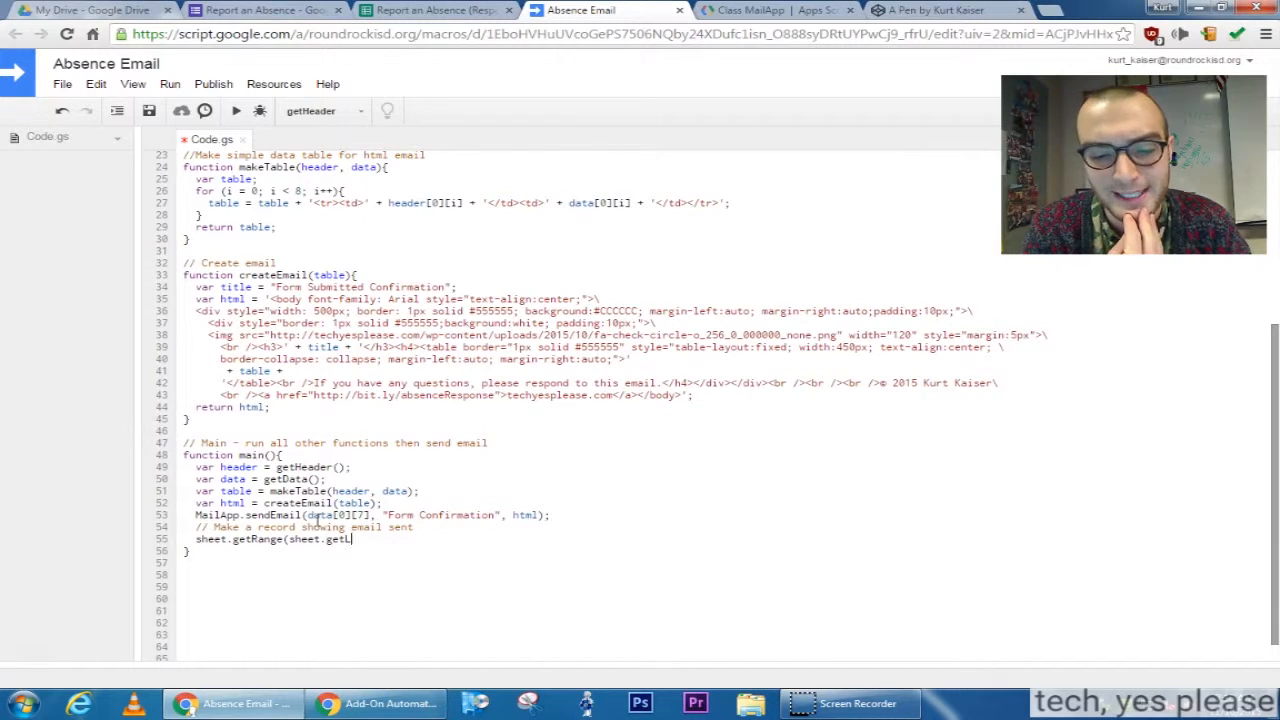
pyautogui.write('ast')
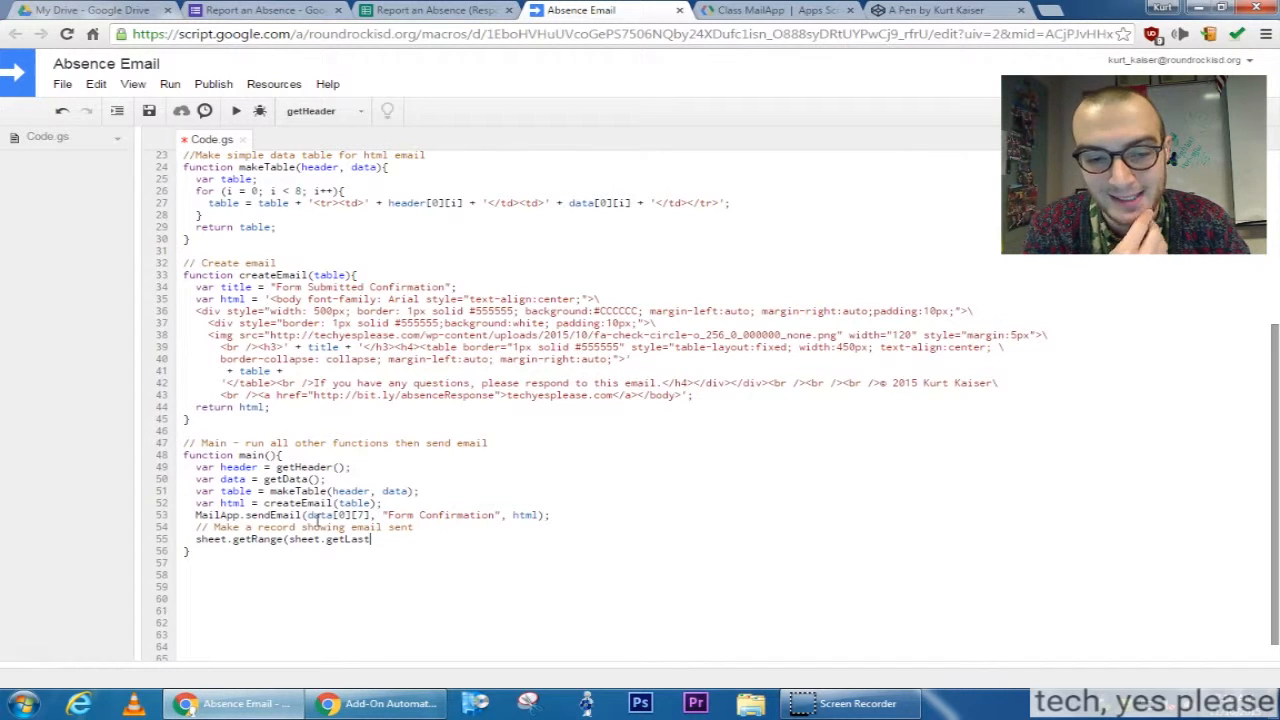
pyautogui.write('Row(), 8')
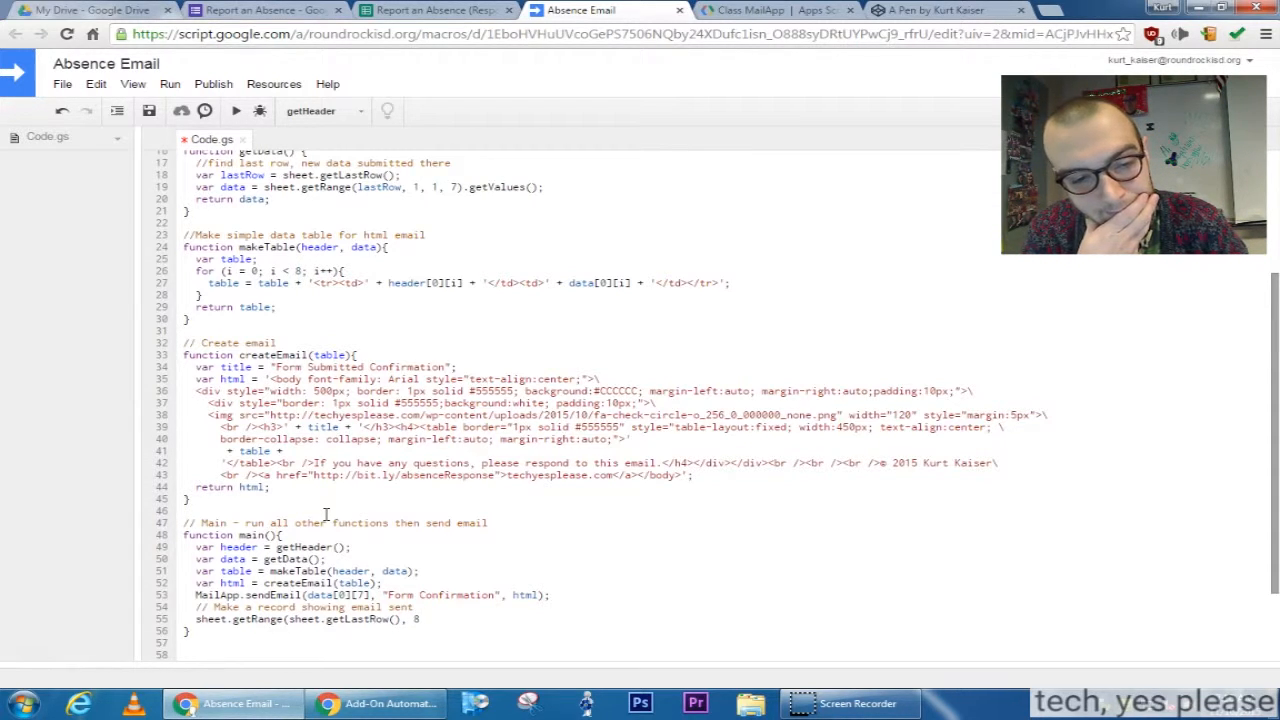
pyautogui.write('.s')
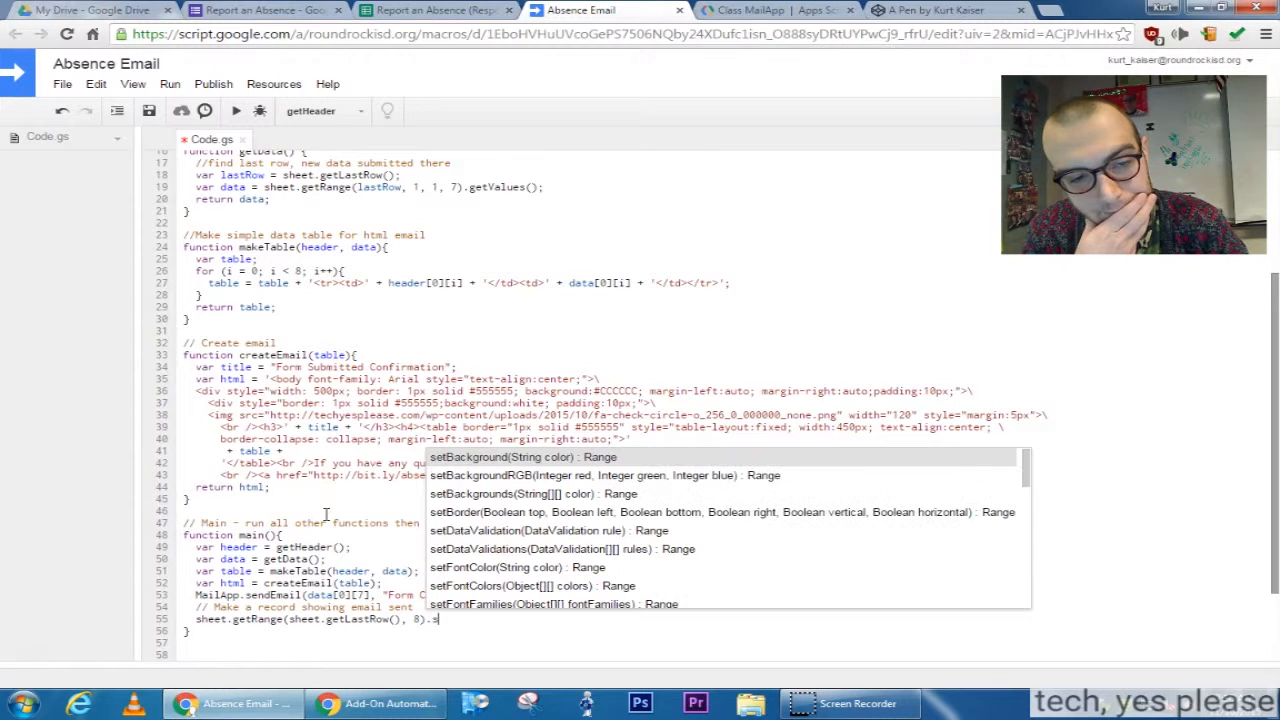
pyautogui.write('etValue(')
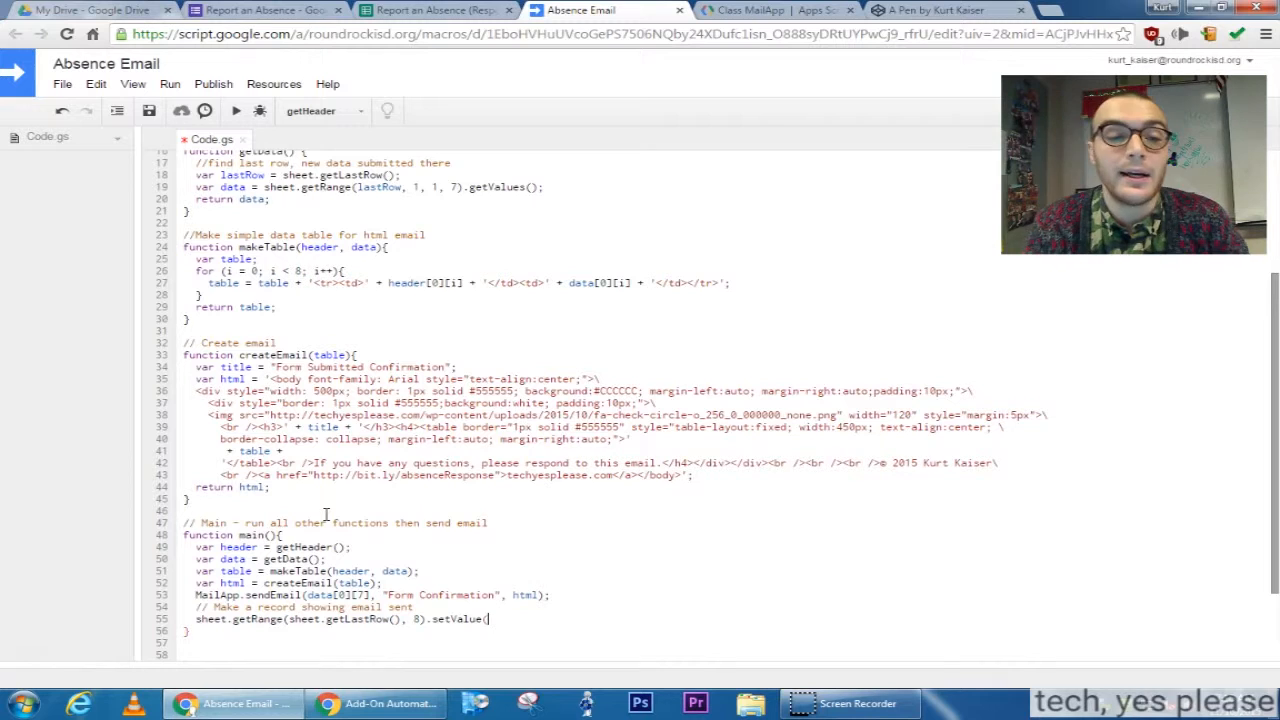
pyautogui.write('"SENT')
pyautogui.write('A')
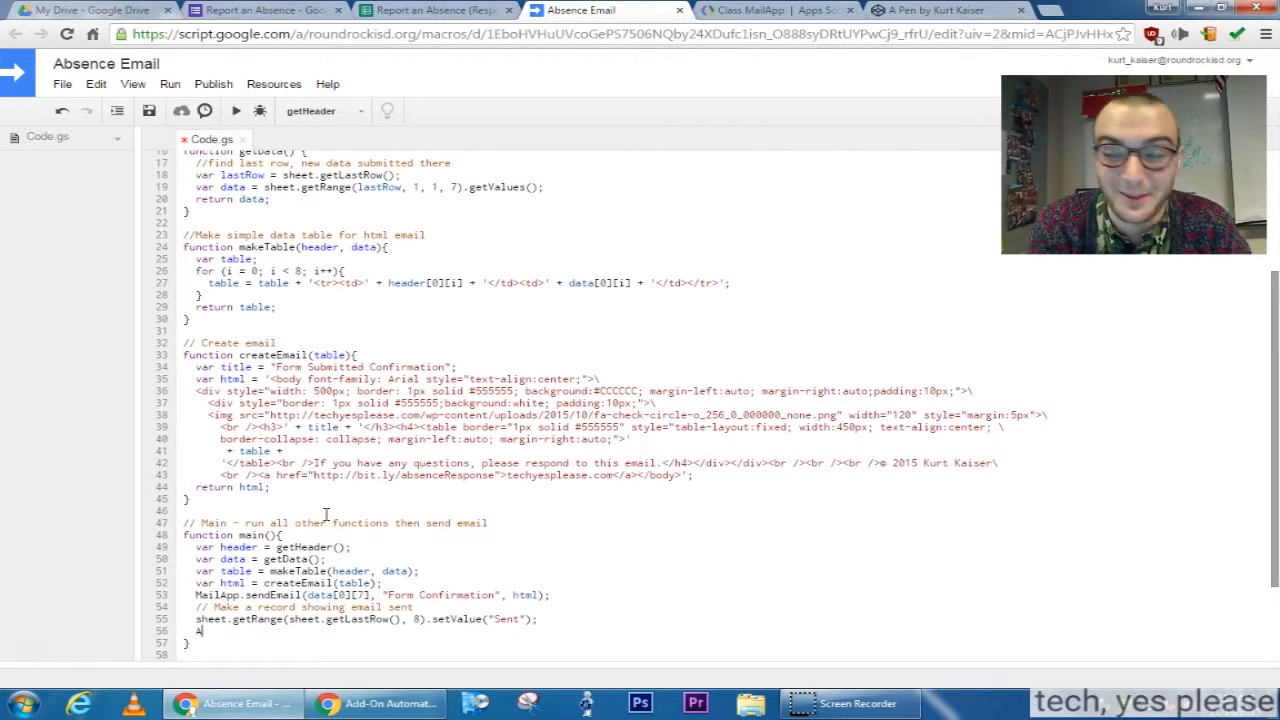
# - Add SpreadsheetApp.flush() to commit the spreadsheet change
pyautogui.write('Spreadshe')
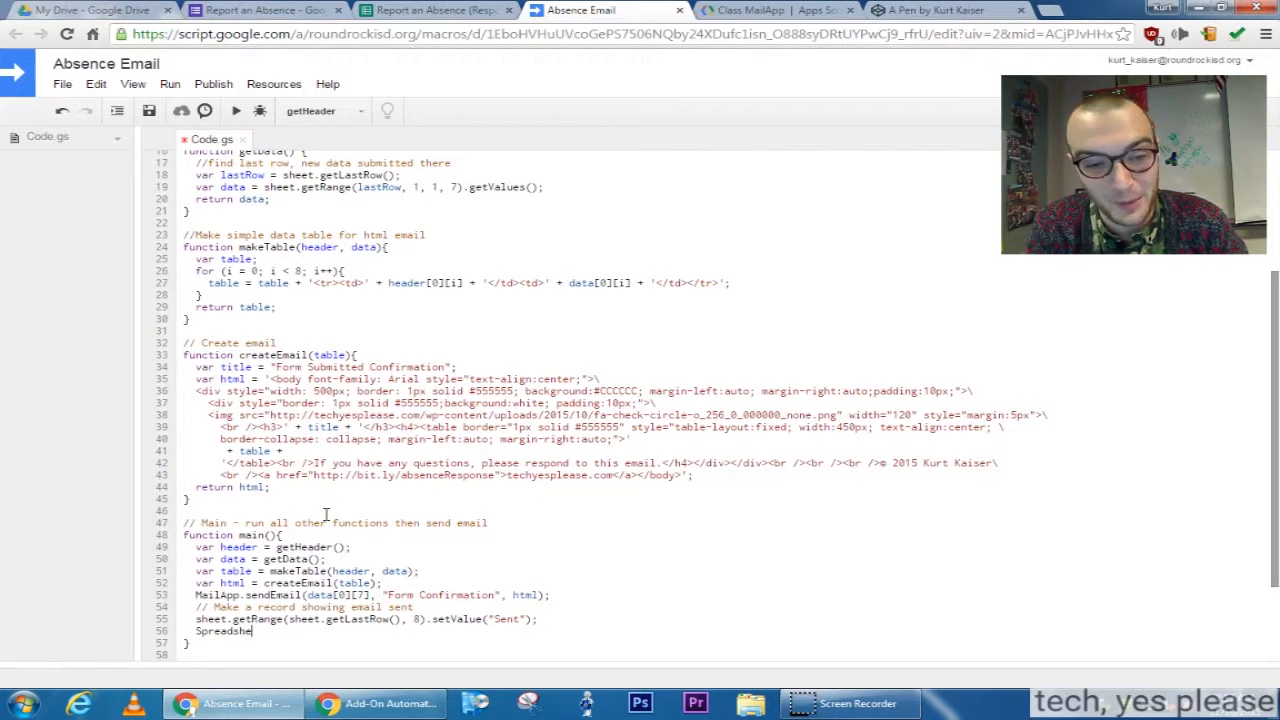
pyautogui.write('etApp.flush();')
pyautogui.write('//')
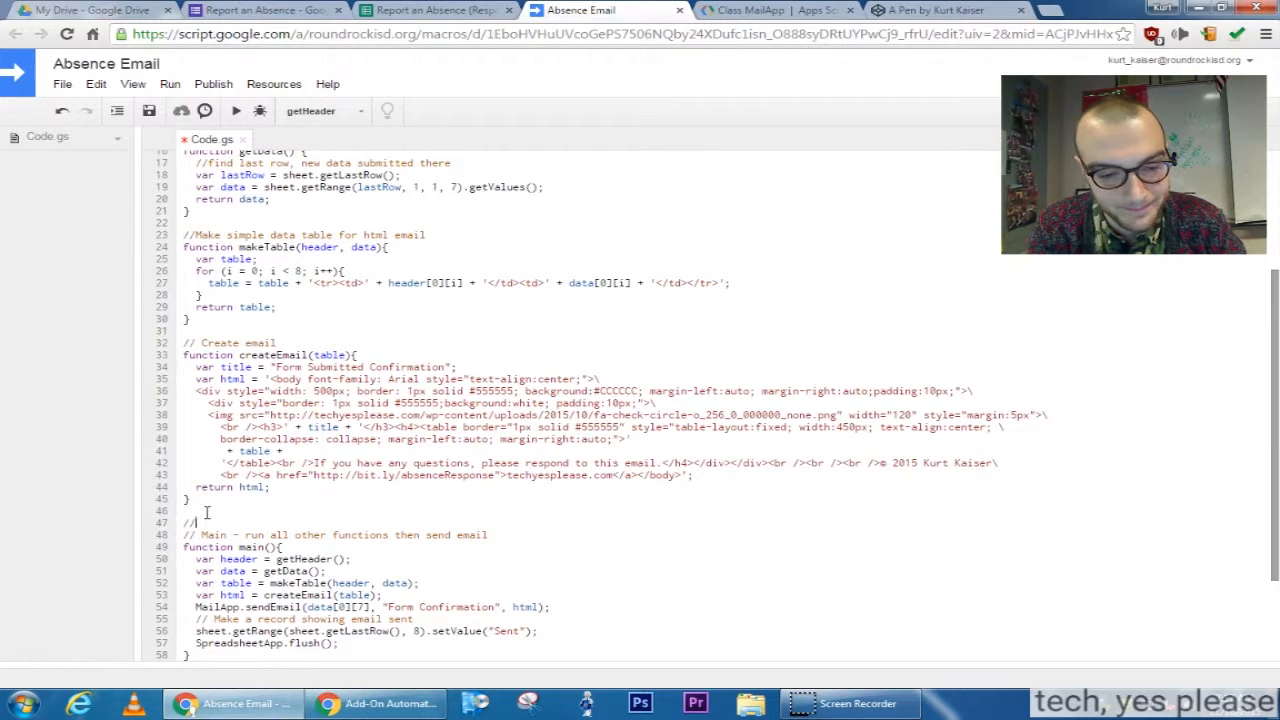
# - Check the single response row in the Report an Absence (Responses) sheet and return to the Absence Email script
pyautogui.click(148, 112)
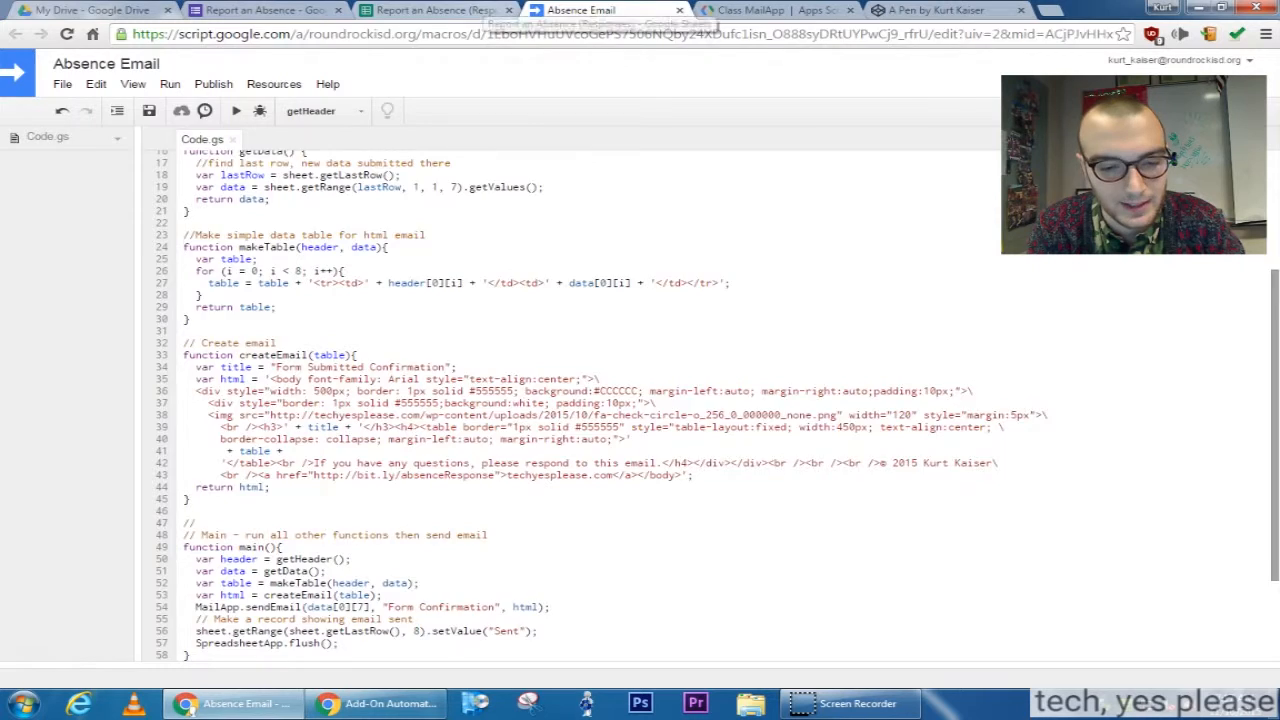
pyautogui.click(434, 10)
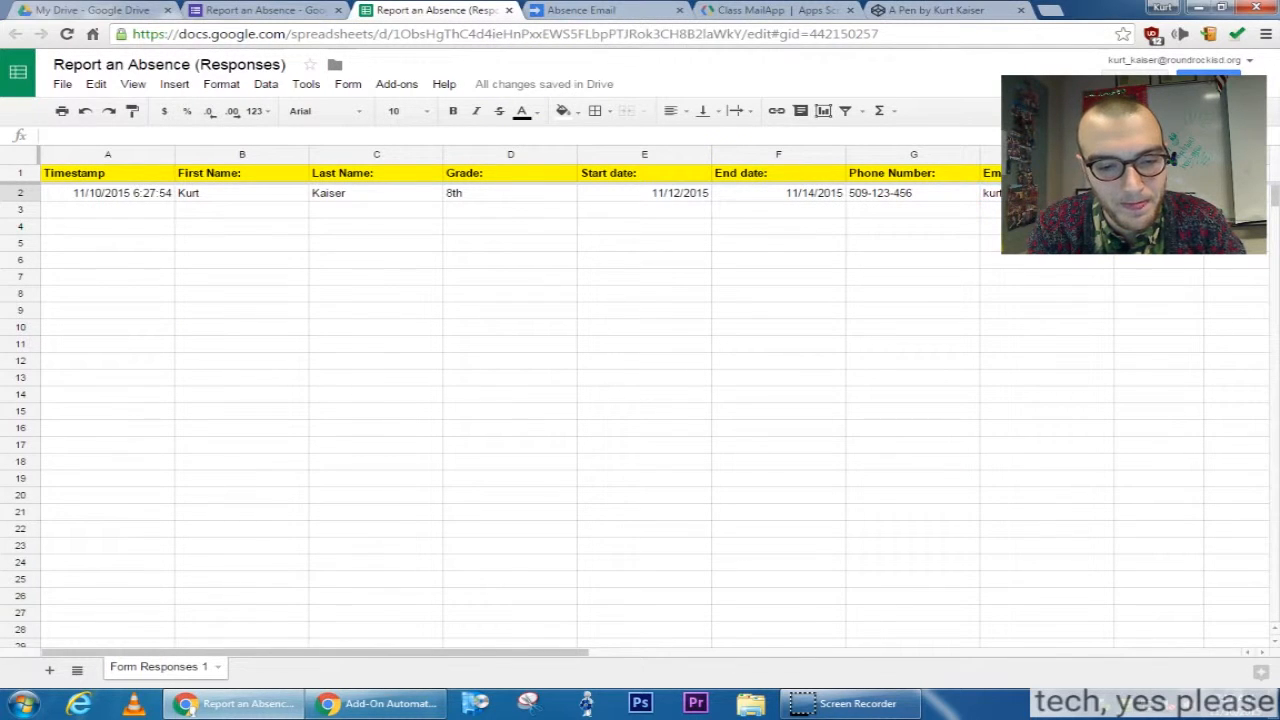
pyautogui.click(568, 112)
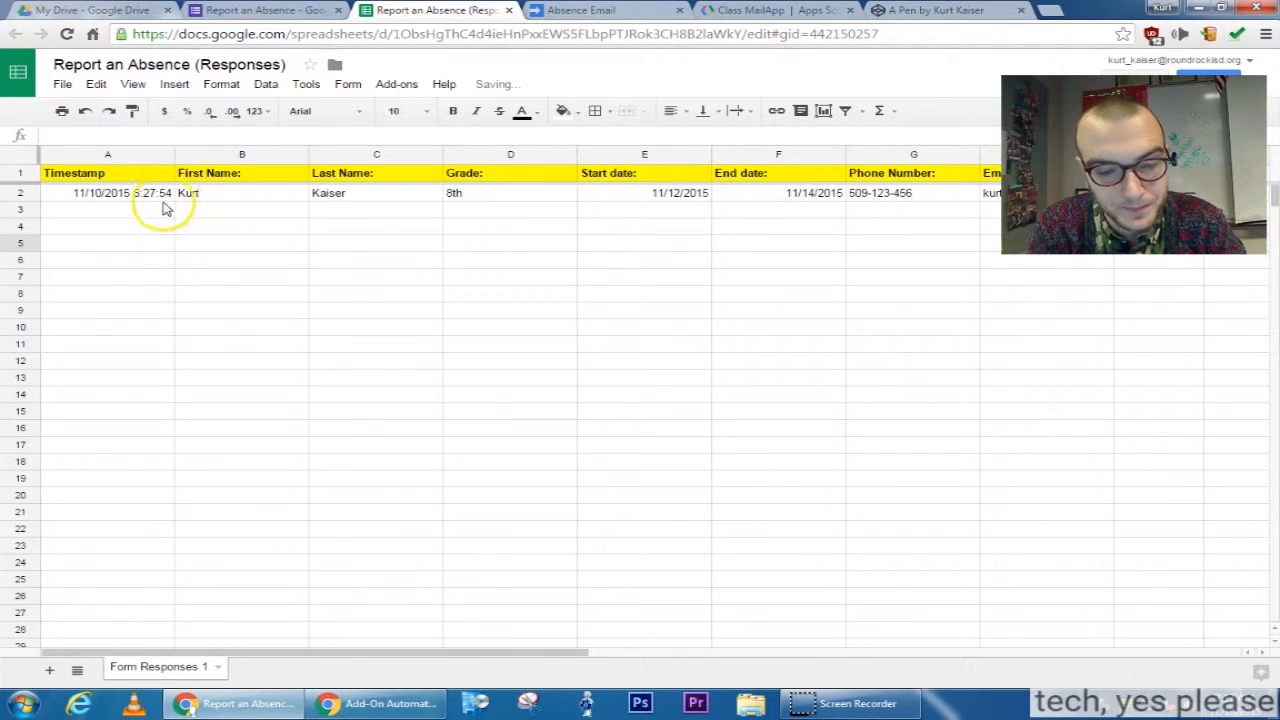
pyautogui.click(590, 10)
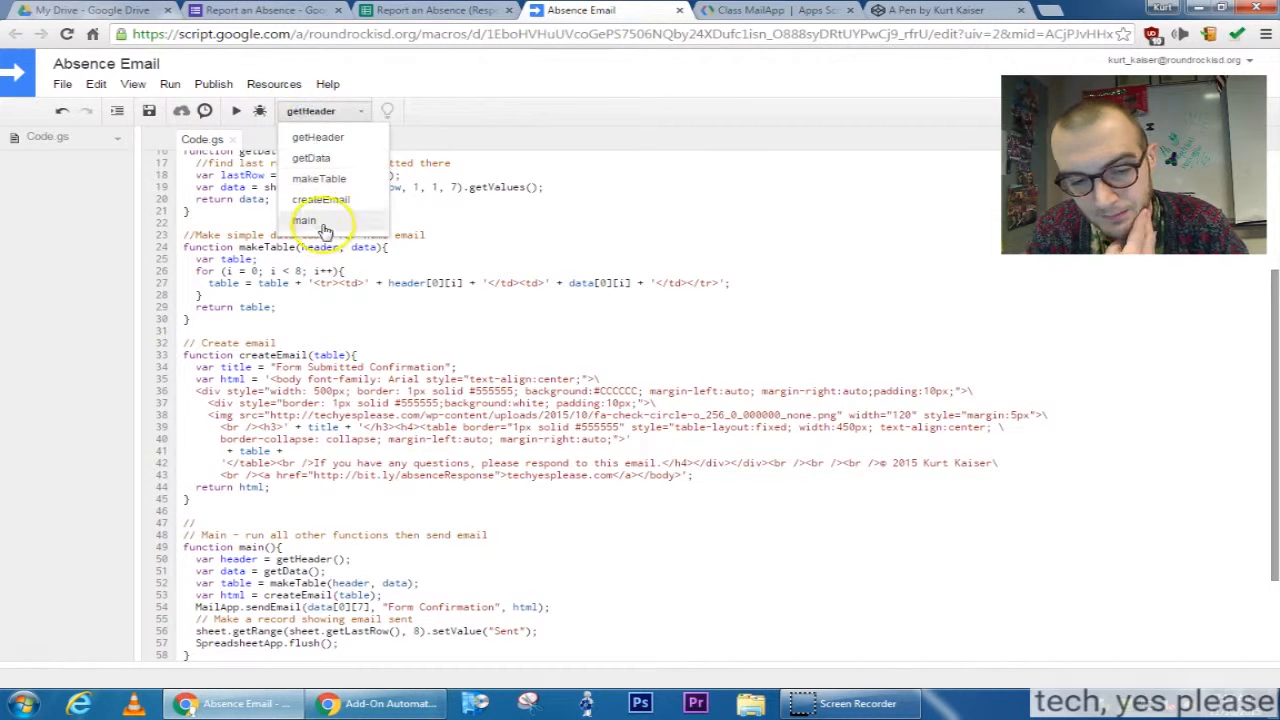
# - Run main and allow it to manage spreadsheets and send email, yielding an 'invalid email: undefined' error on line 54
pyautogui.click(304, 220)
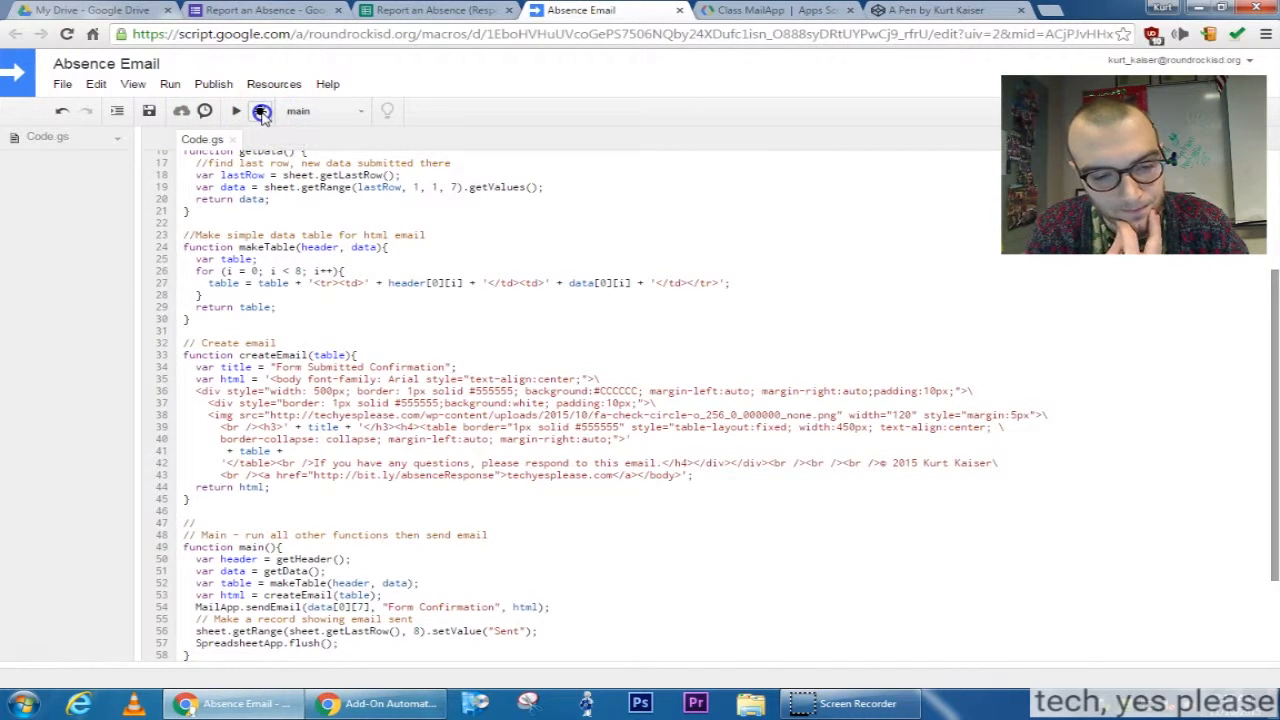
pyautogui.click(260, 112)
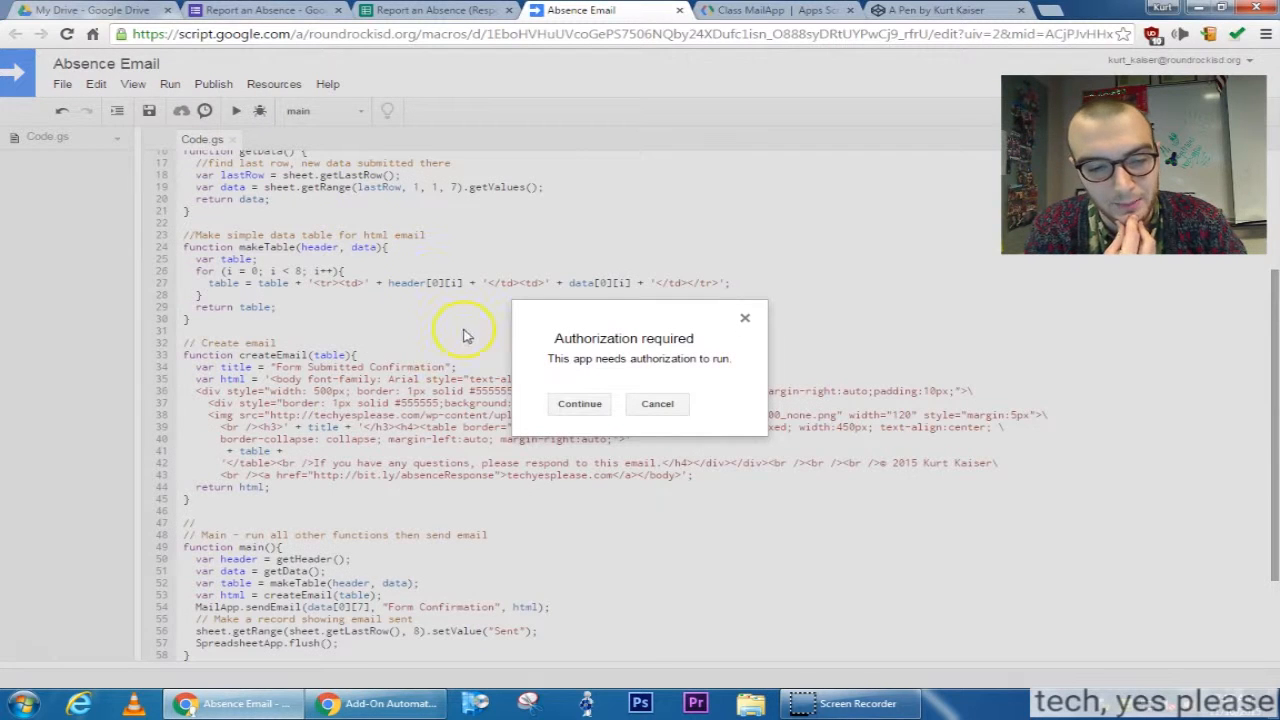
pyautogui.click(580, 404)
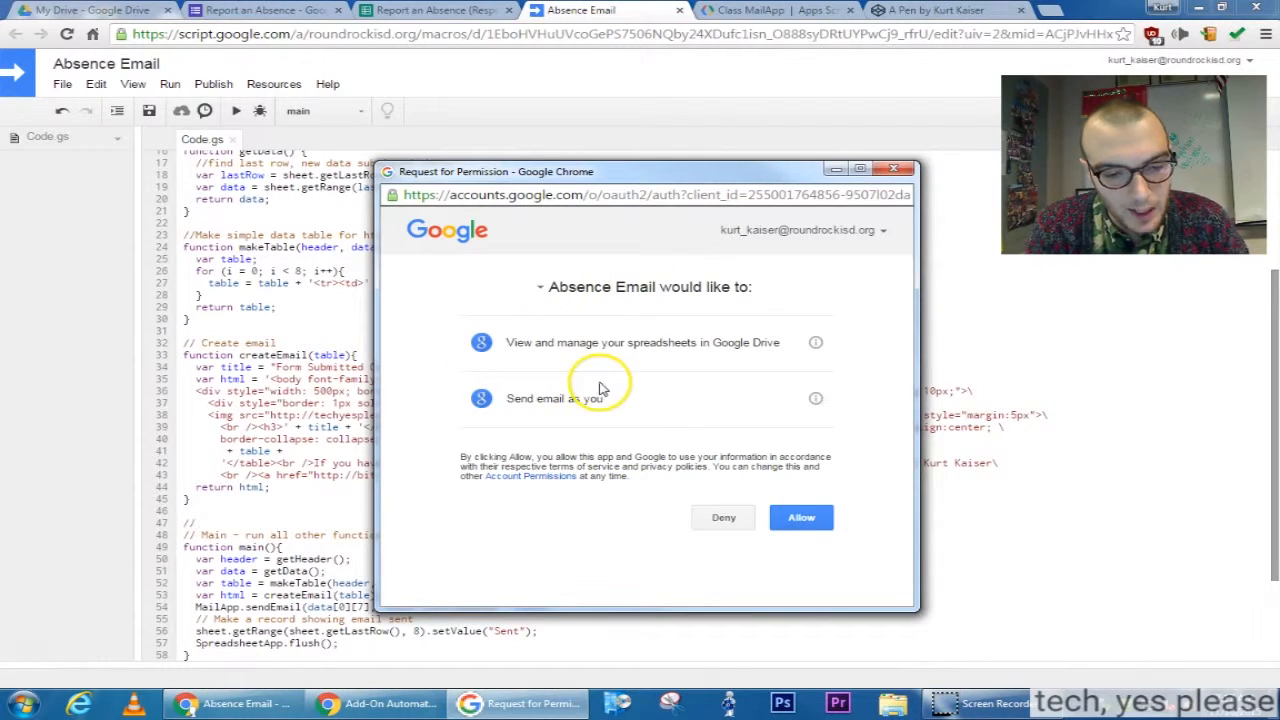
pyautogui.click(800, 516)
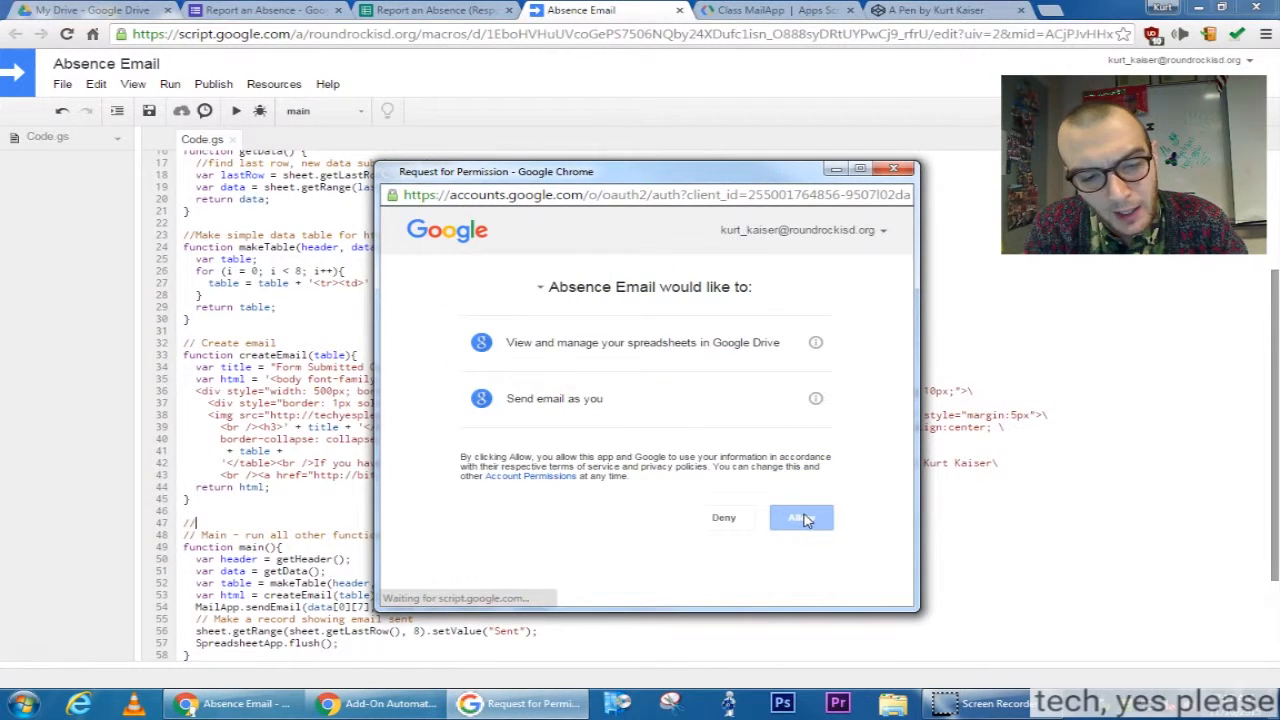
pyautogui.click(800, 516)
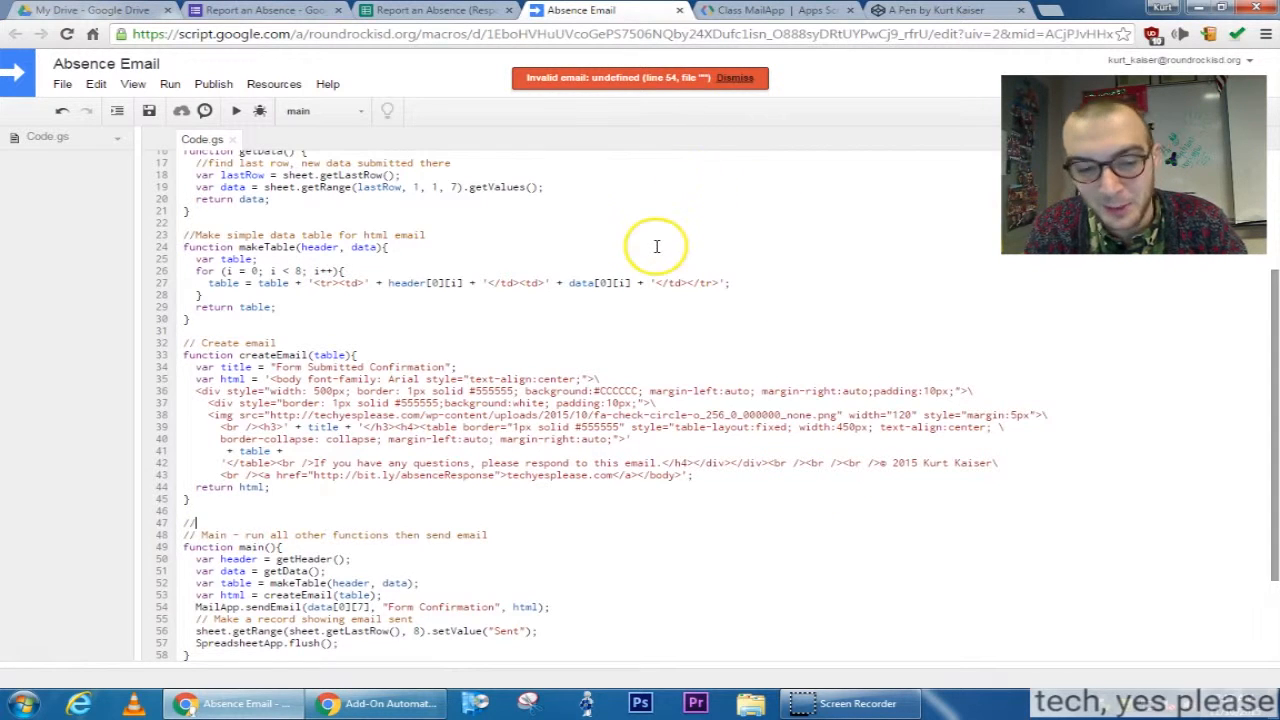
pyautogui.moveTo(476, 660)
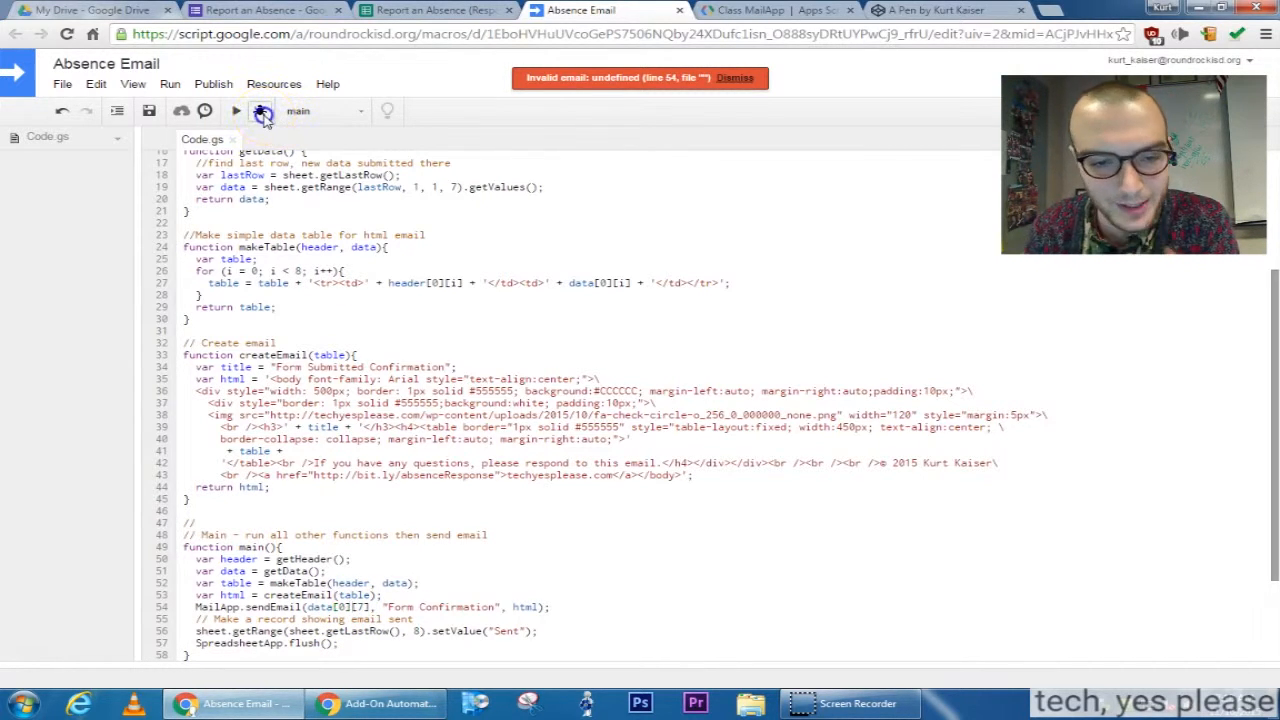
# - Debug main so it pauses at the sendEmail line with header, data, table and html values shown
pyautogui.click(260, 112)
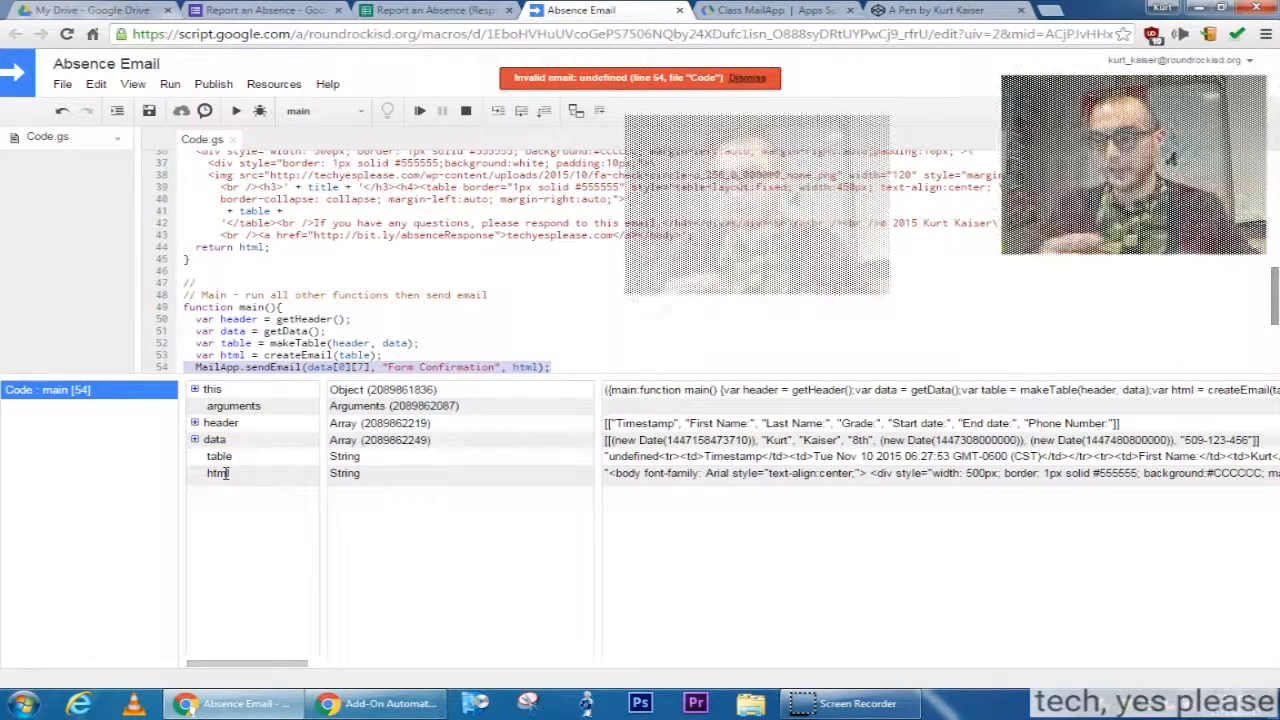
# - Expand the data variable to reveal its single response row at index 0
pyautogui.click(196, 440)
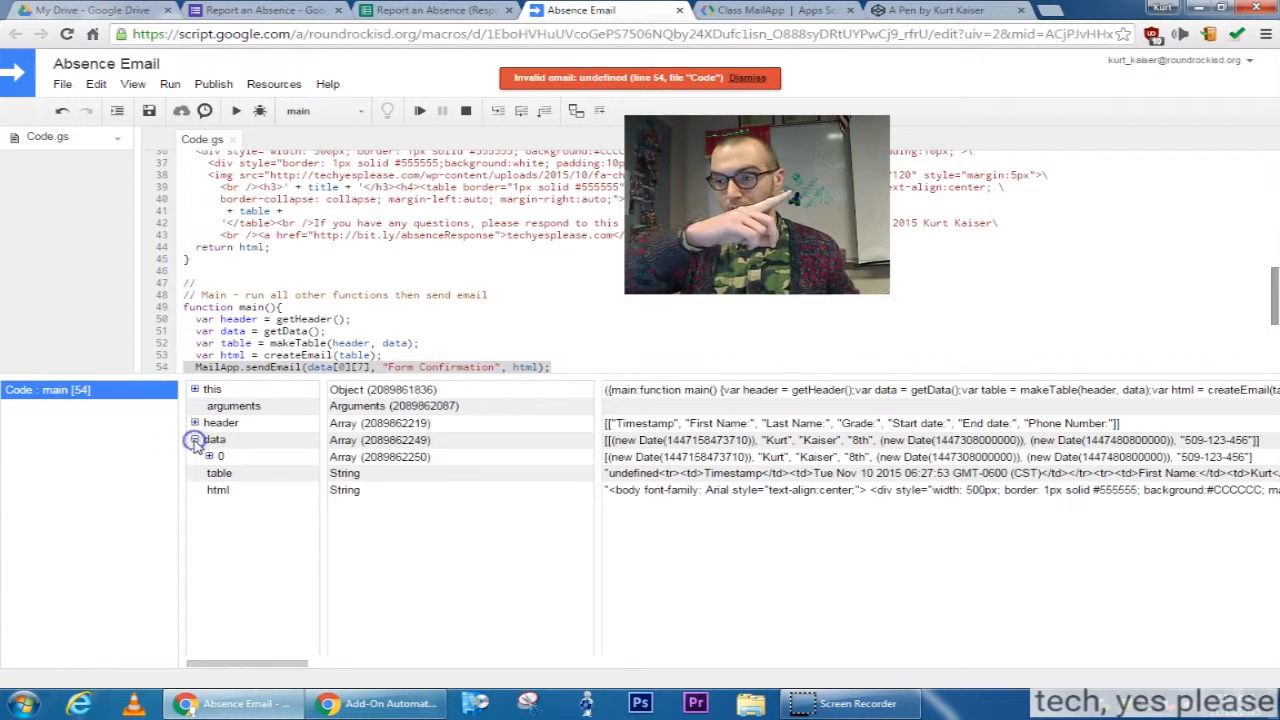